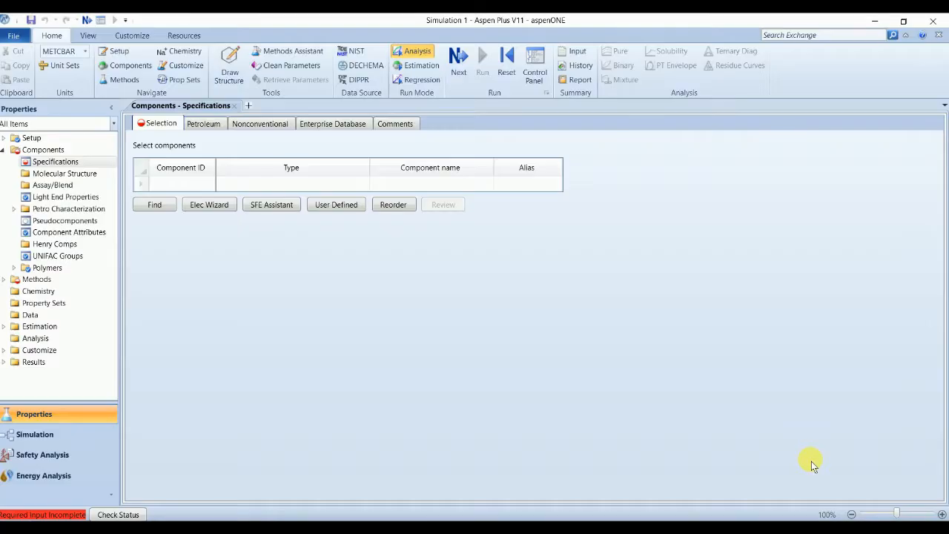
mouse_move(619, 323)
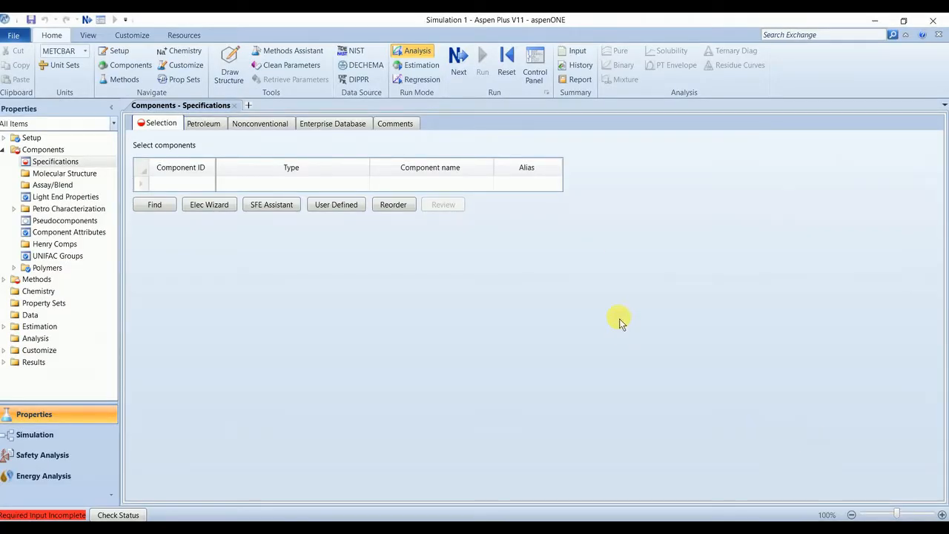
mouse_move(415, 184)
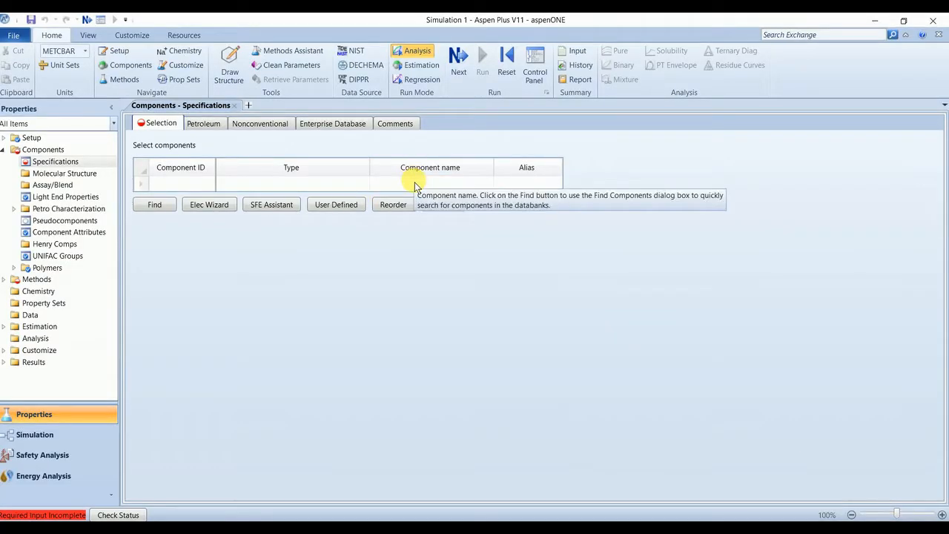
Step: Enter the component names N-BUTANE, ISOBUTANE and 2-METHYL-BUTANE in the Specifications list
type("N")
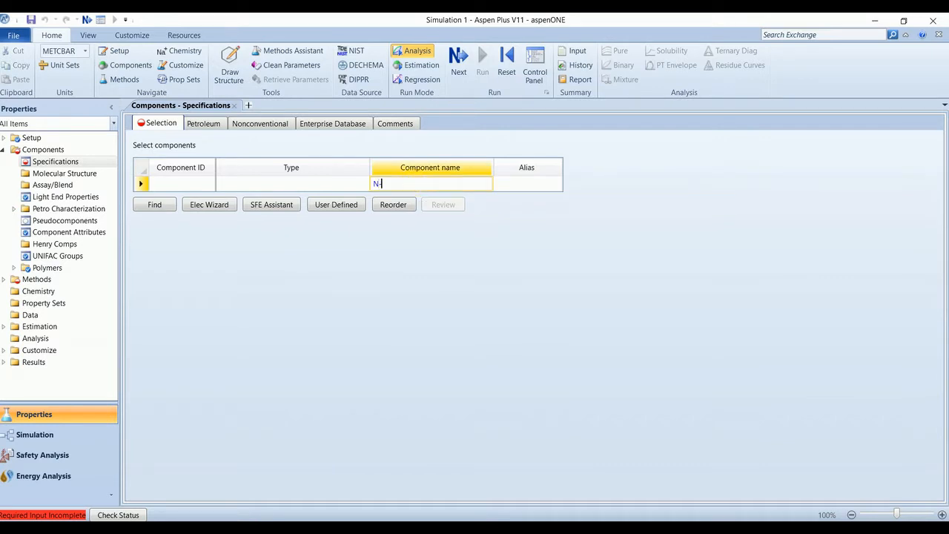
type("-BUTANE")
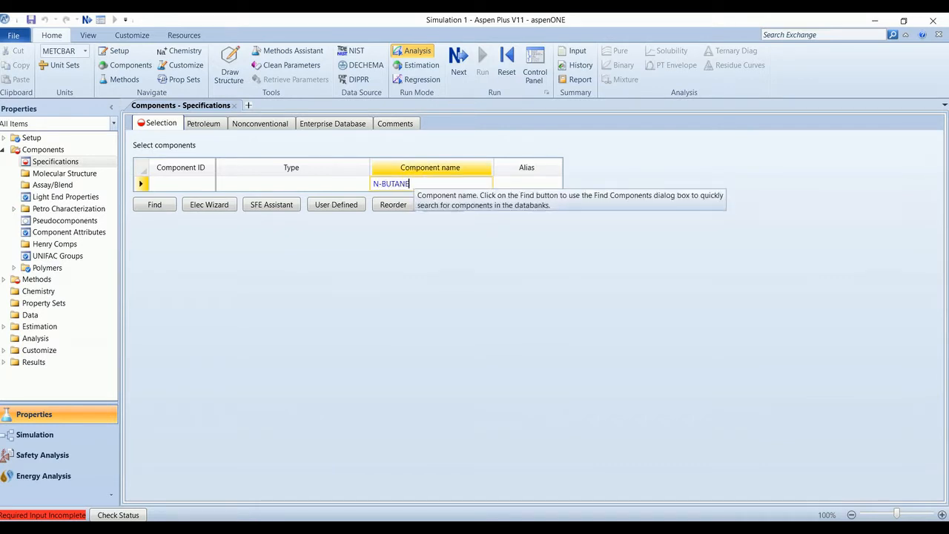
type("ISOBUTANE")
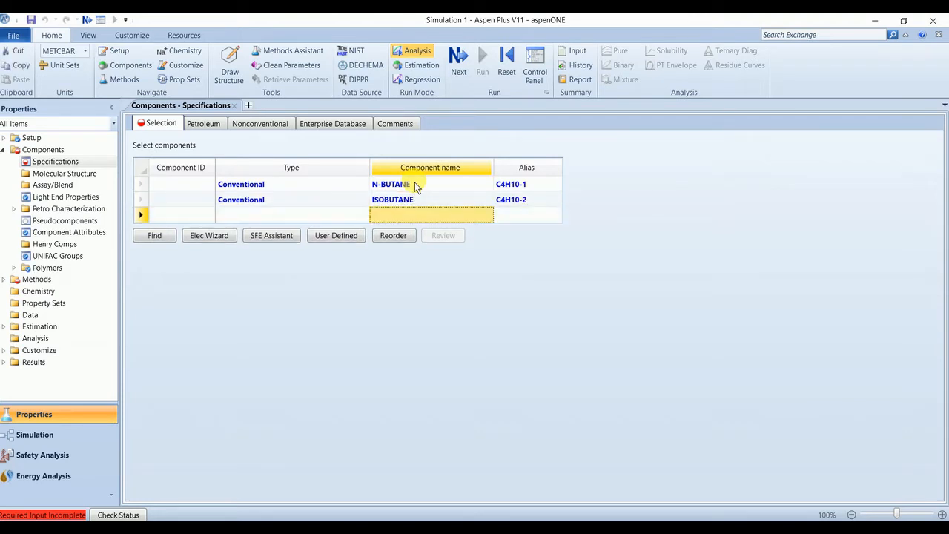
type("2-METHYL-BUTANE")
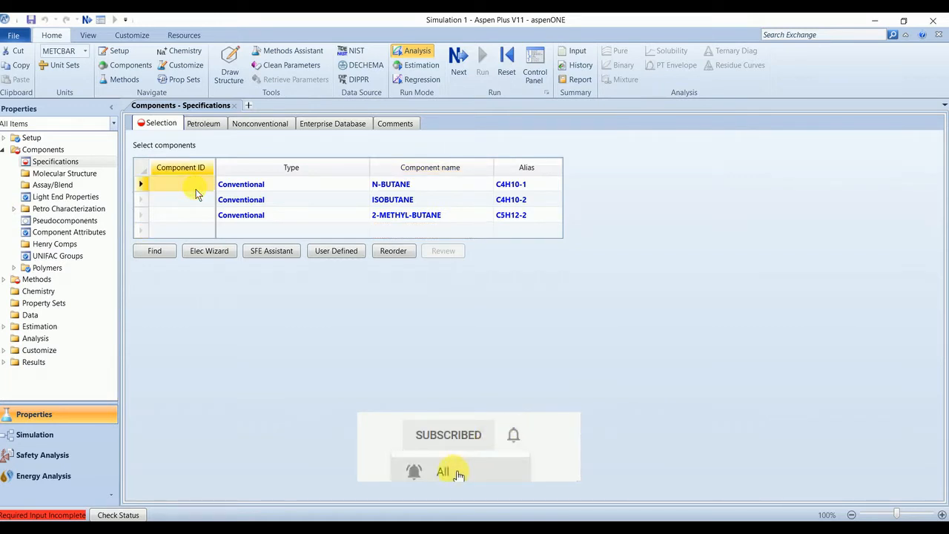
Step: Assign the component IDs NC4, IC4 and IC5 to the three butane/pentane entries
type("NC4")
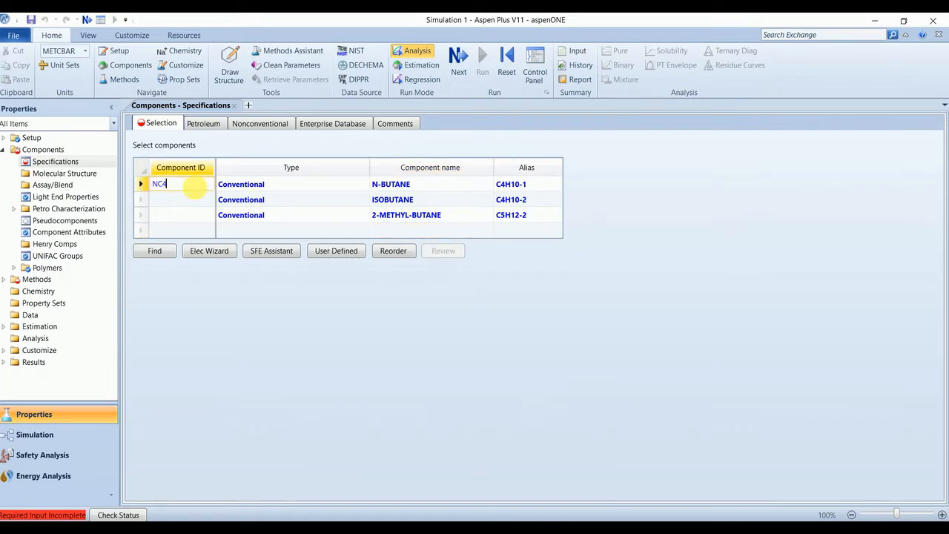
type("IC4")
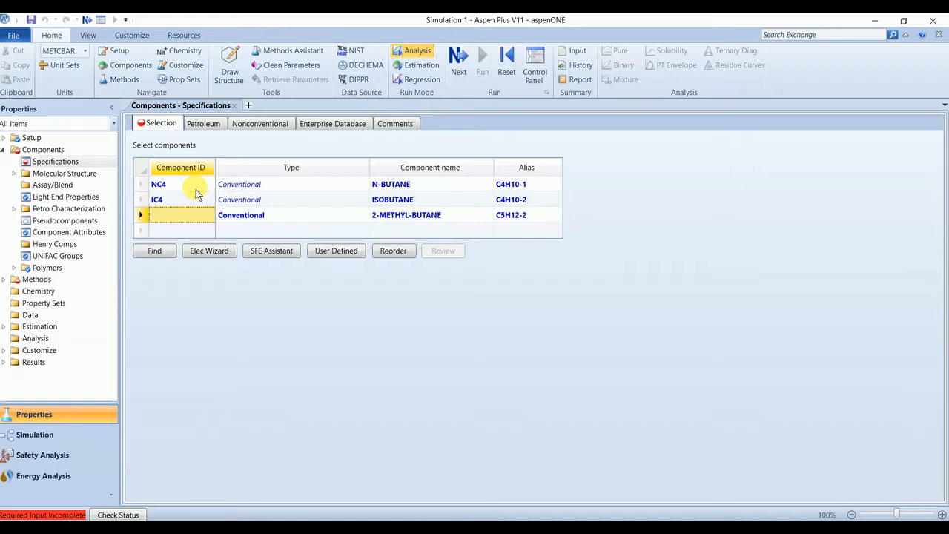
type("IC5")
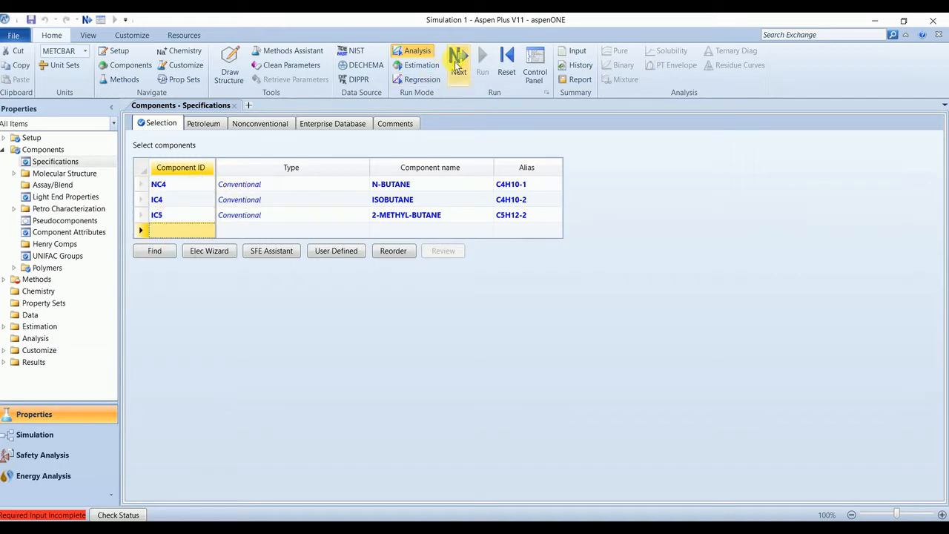
Step: Set PENG-ROB as the base property method, accept the binary parameters and run the property calculations
left_click(459, 64)
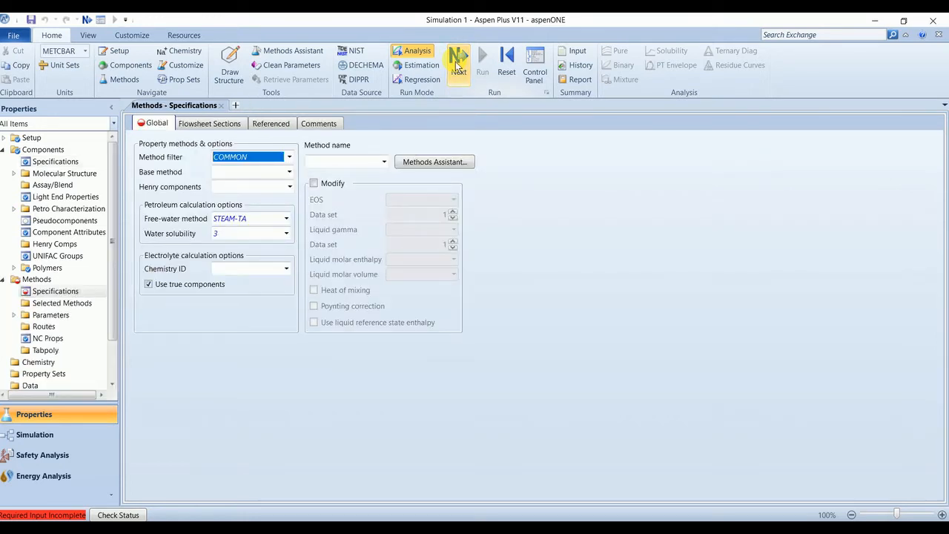
left_click(288, 171)
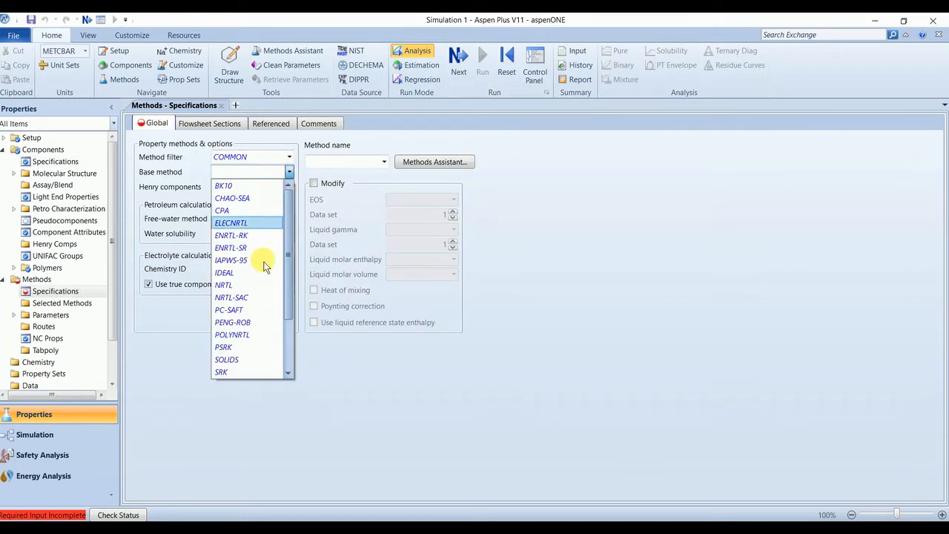
left_click(232, 322)
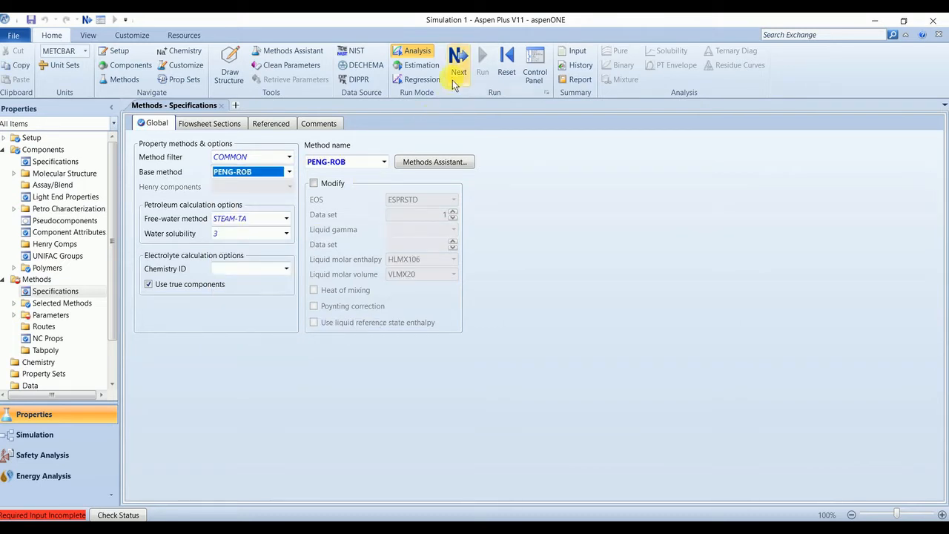
left_click(458, 63)
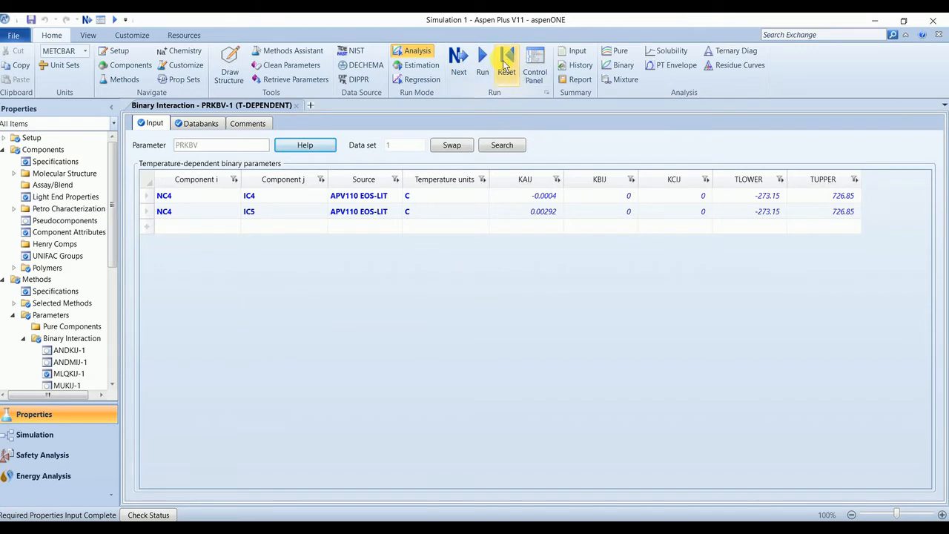
left_click(482, 65)
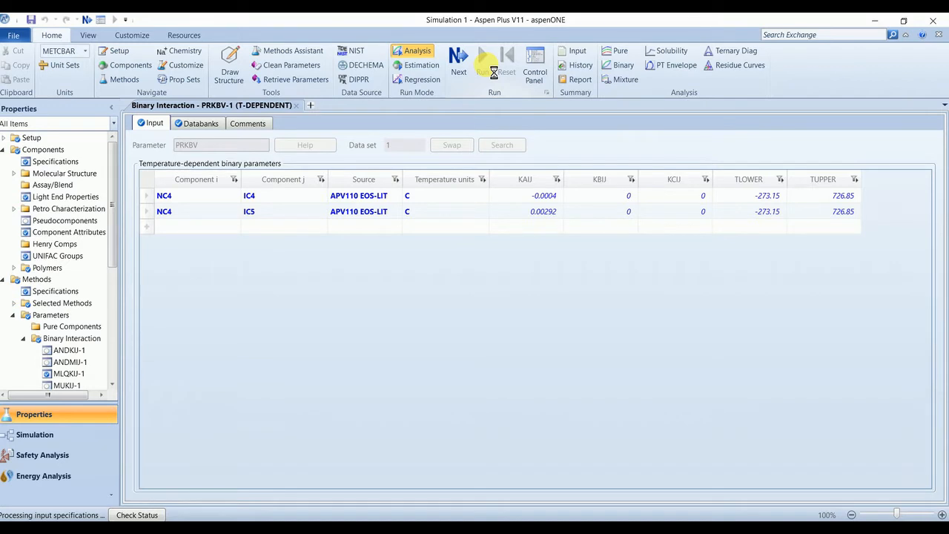
left_click(482, 67)
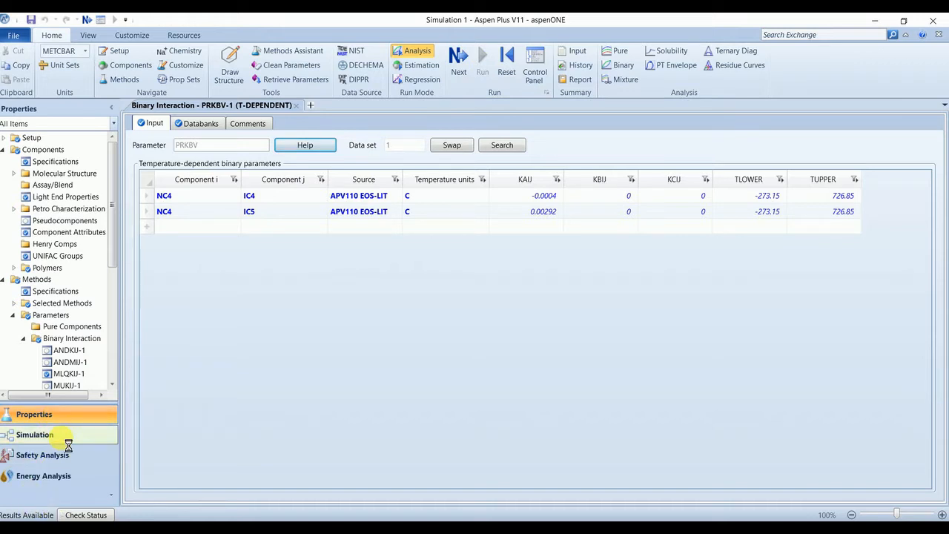
Step: Switch to the Simulation flowsheet and place a Dupl stream duplicator from the Manipulators palette
left_click(35, 435)
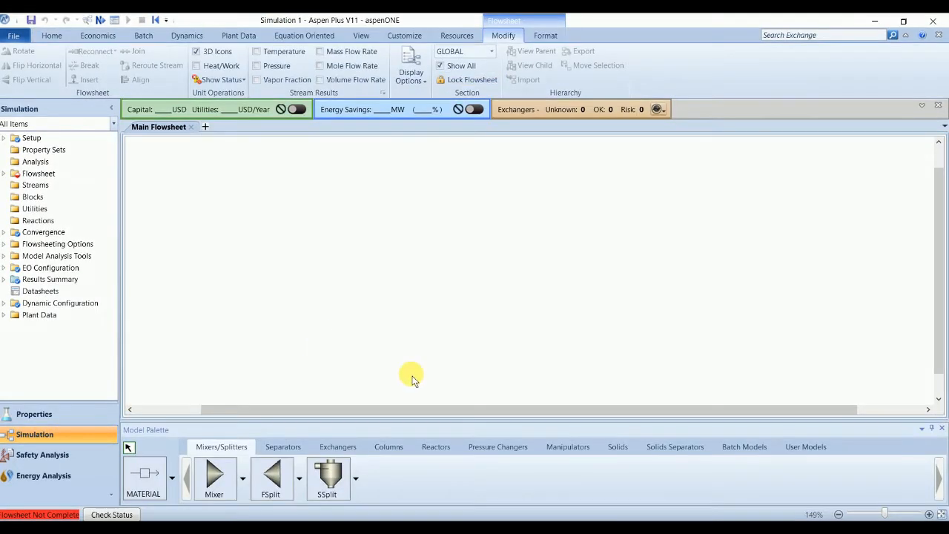
left_click(567, 447)
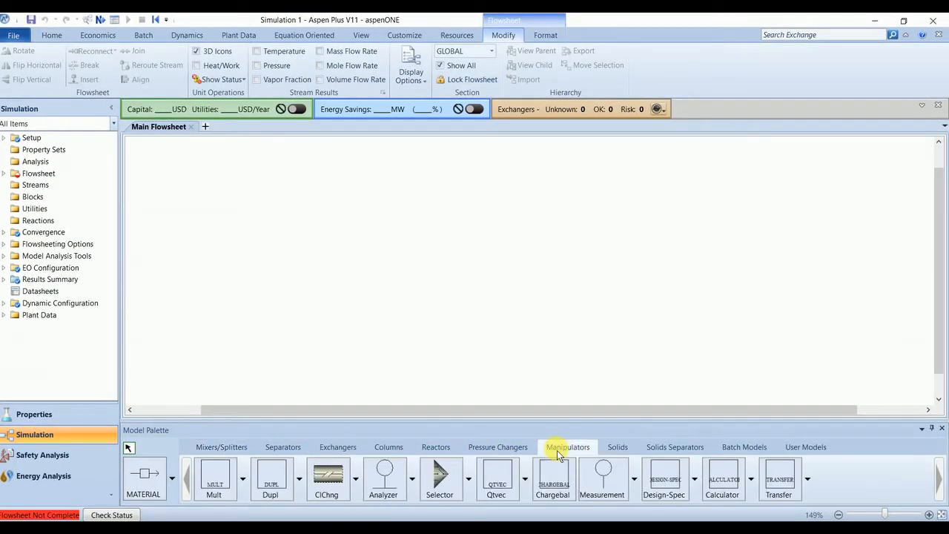
mouse_move(271, 474)
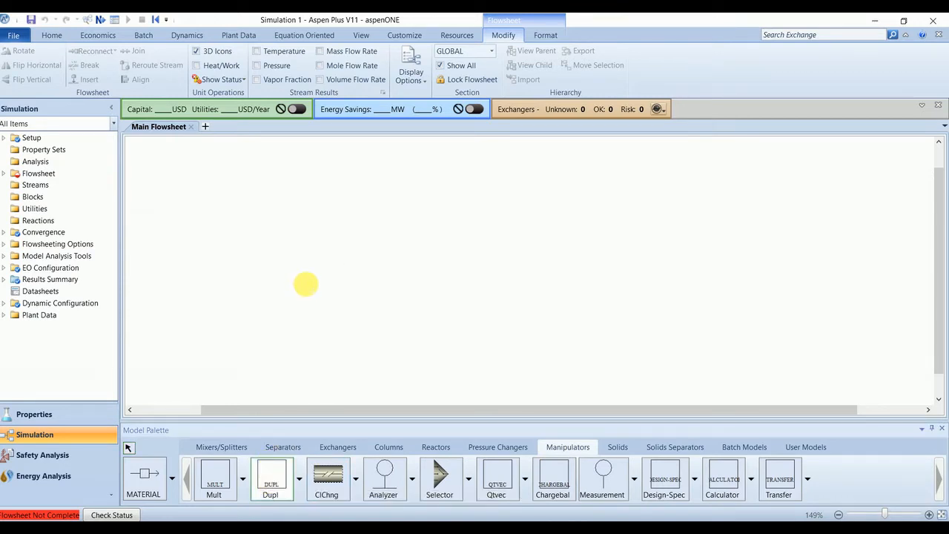
left_click(306, 284)
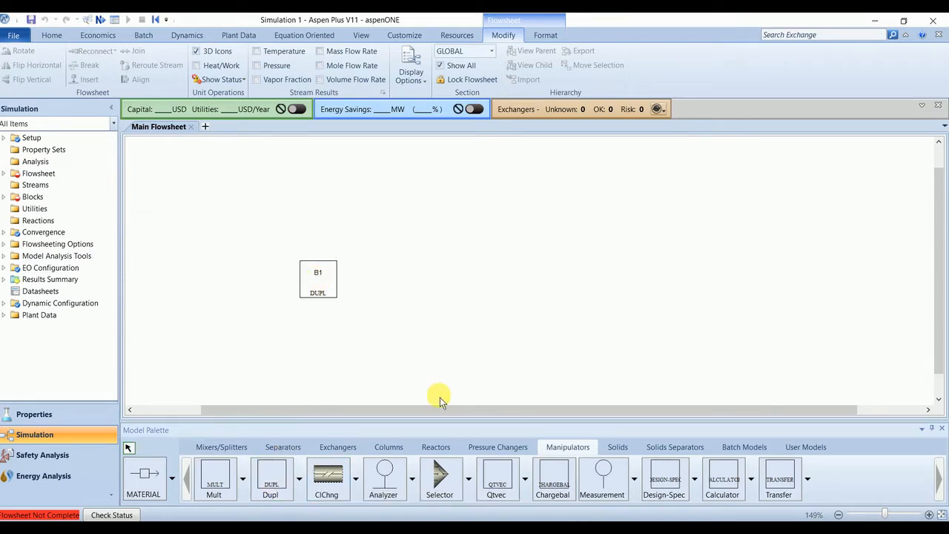
left_click(435, 446)
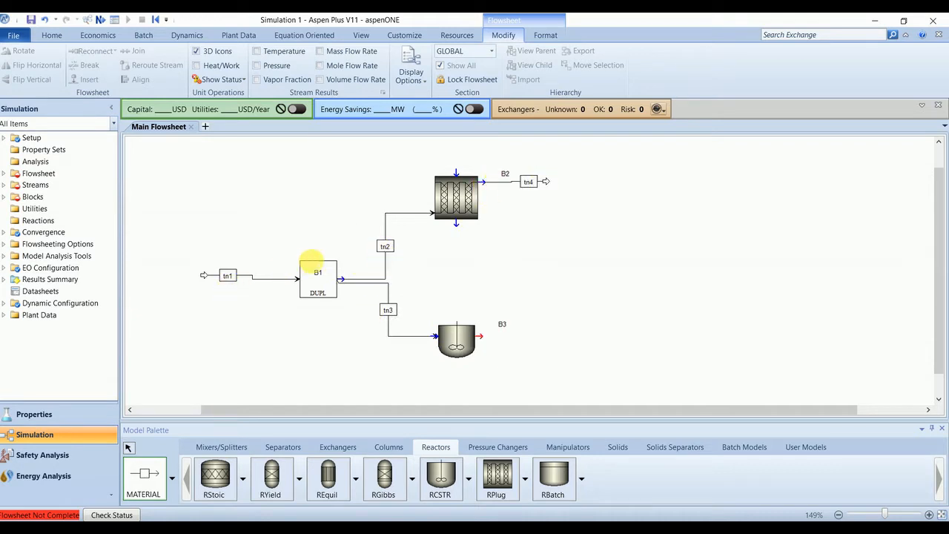
mouse_move(317, 312)
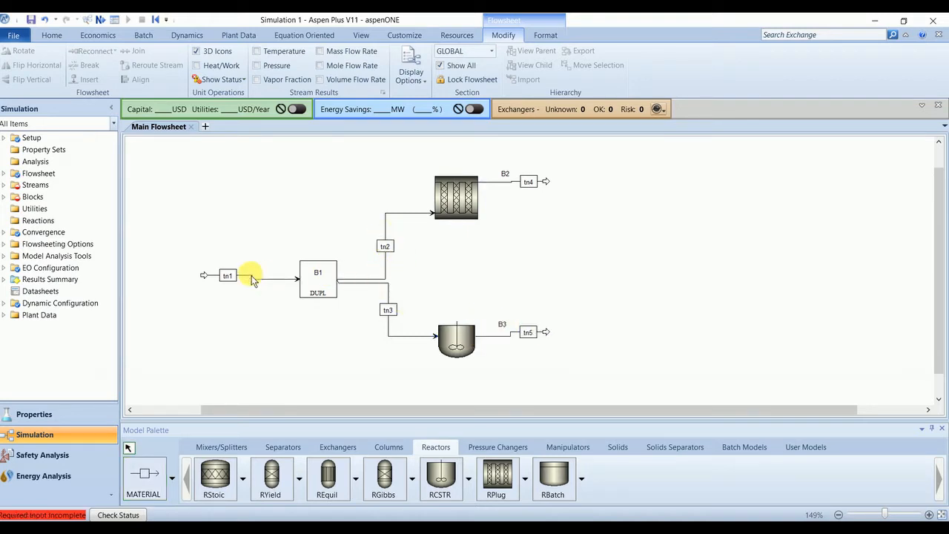
Step: Specify the FEED stream at 330 K, 20 bar and 163 kmol/hr total flow
left_click(227, 276)
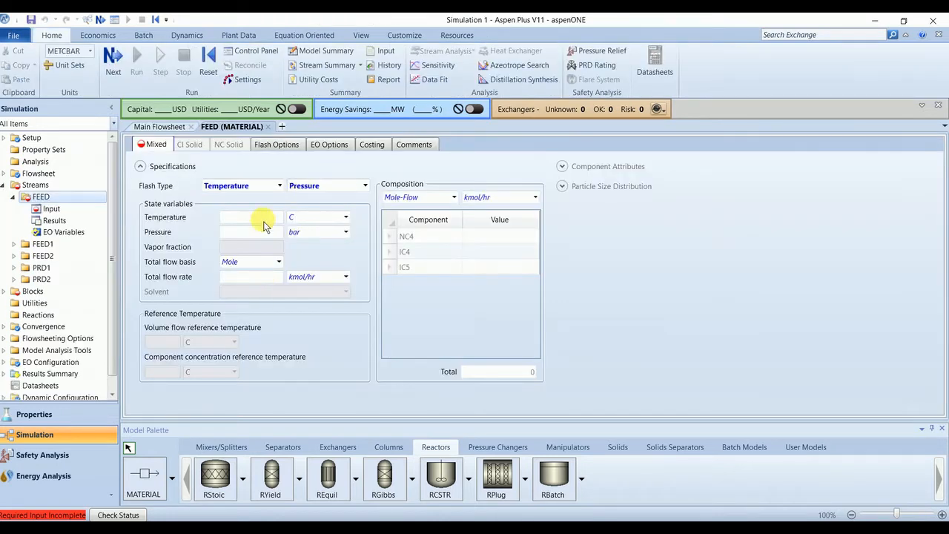
type("330")
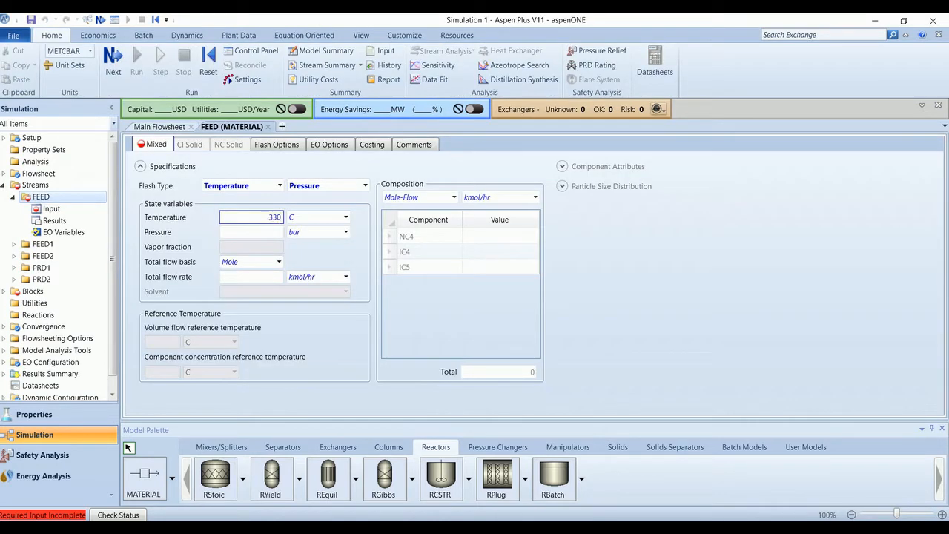
left_click(345, 217)
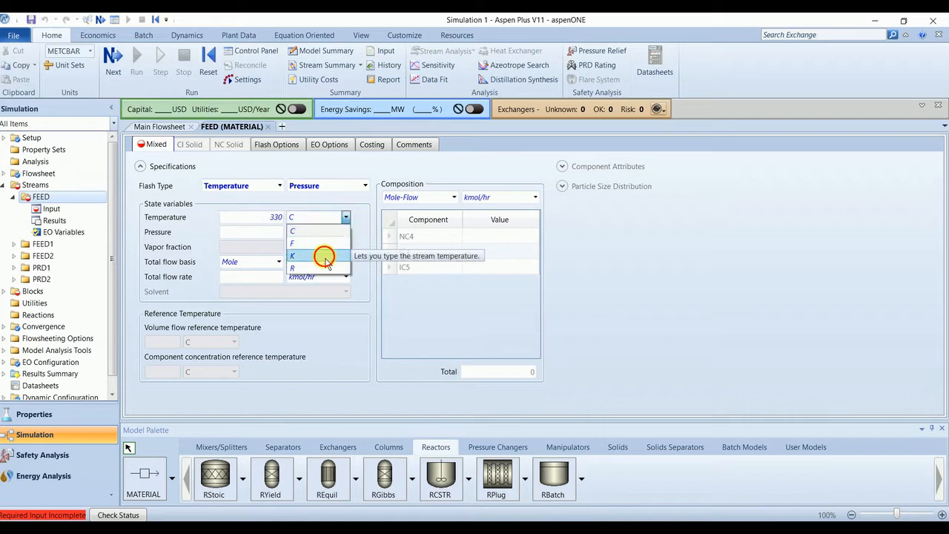
left_click(291, 255)
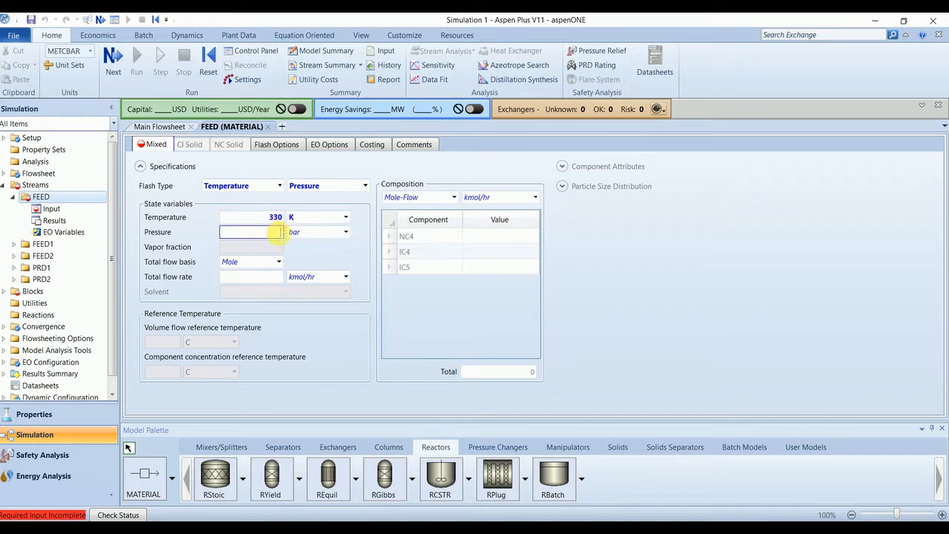
type("20")
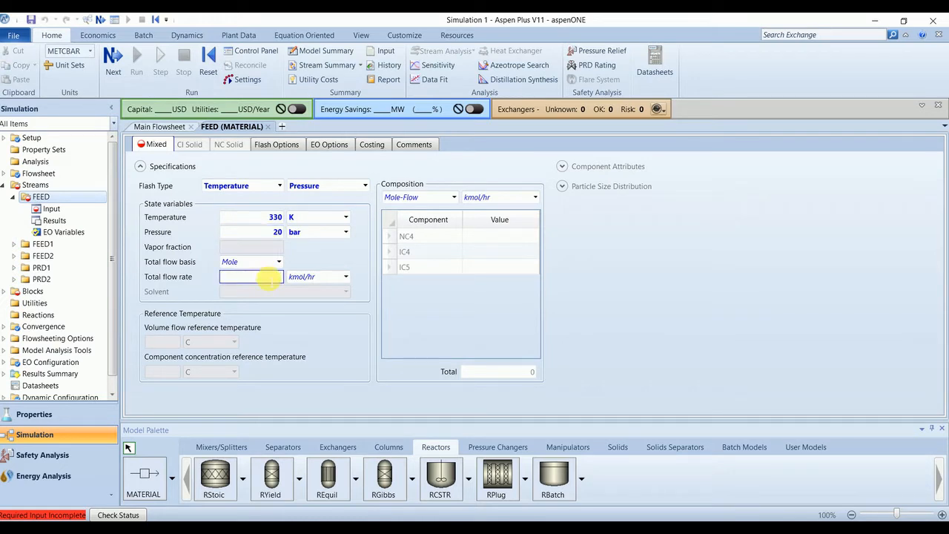
type("163")
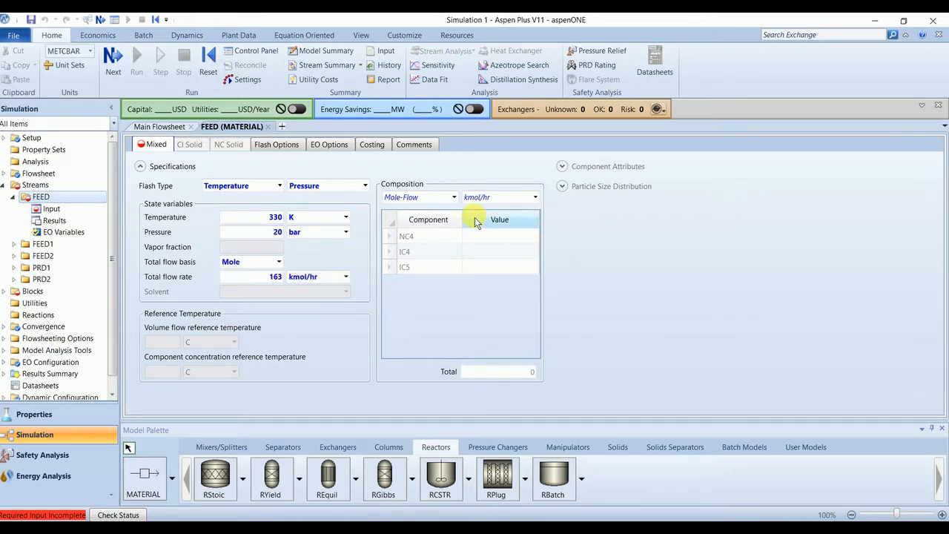
Step: Set the FEED composition basis to Mole-Frac and enter 0.9 for the first component fraction
left_click(453, 197)
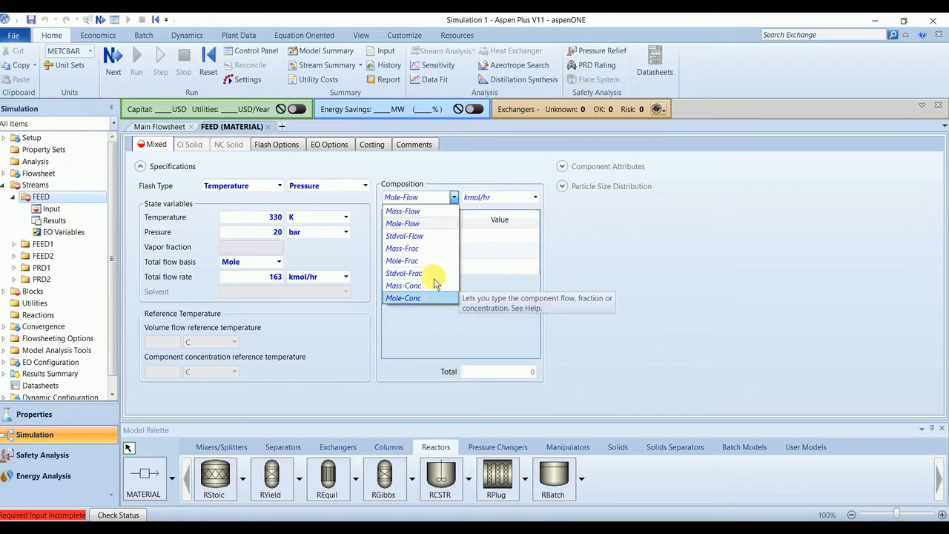
left_click(402, 260)
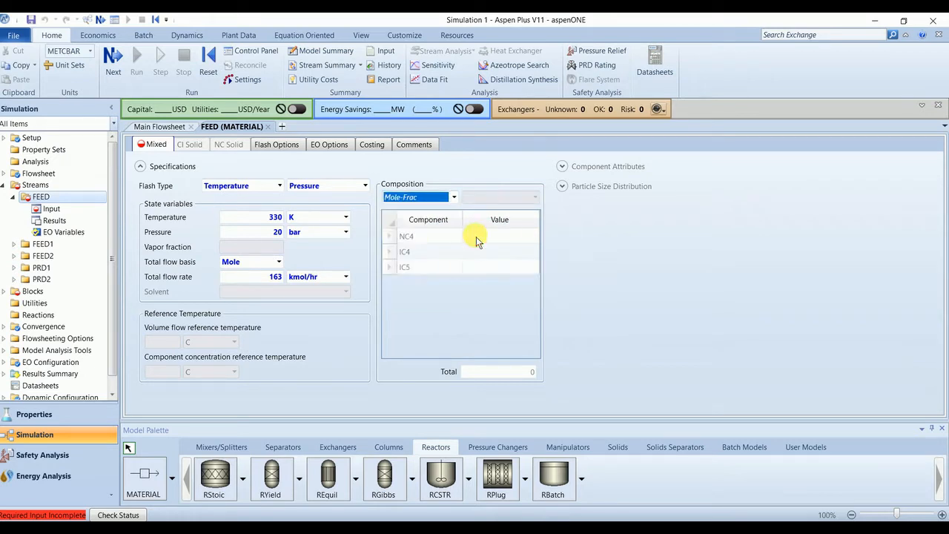
type("0.9")
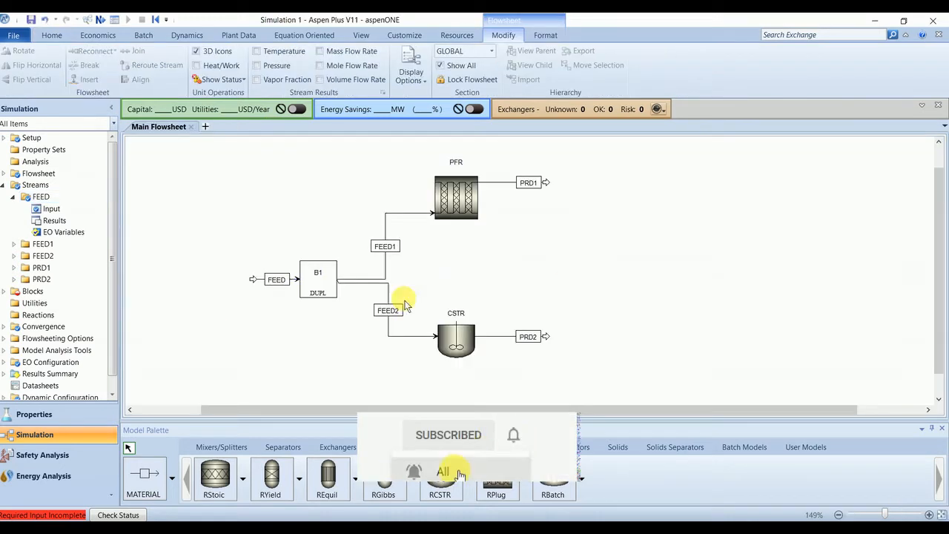
left_click(455, 196)
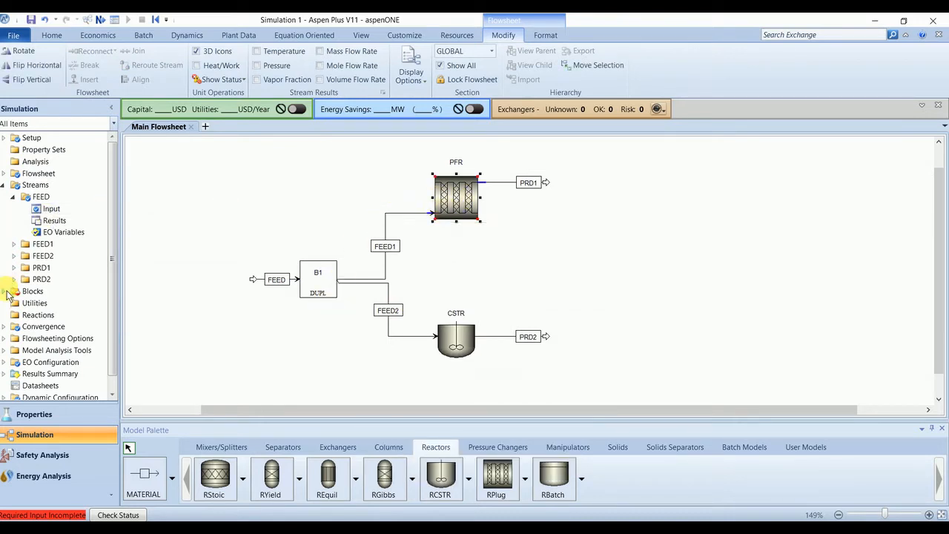
left_click(14, 290)
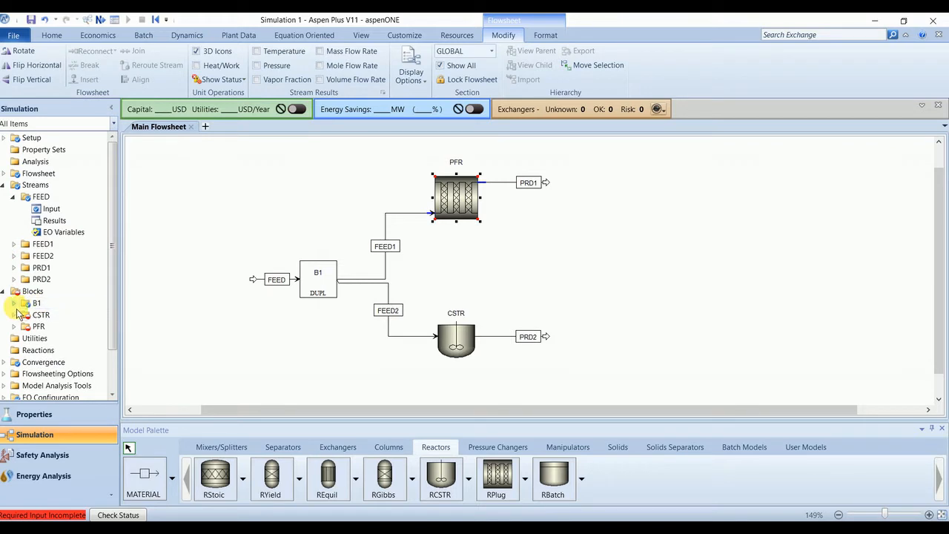
left_click(13, 303)
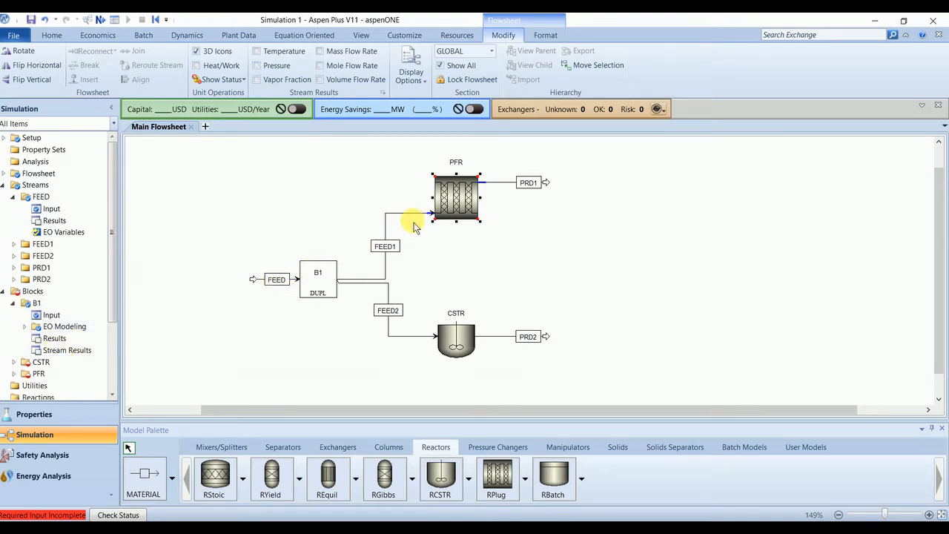
left_click(456, 196)
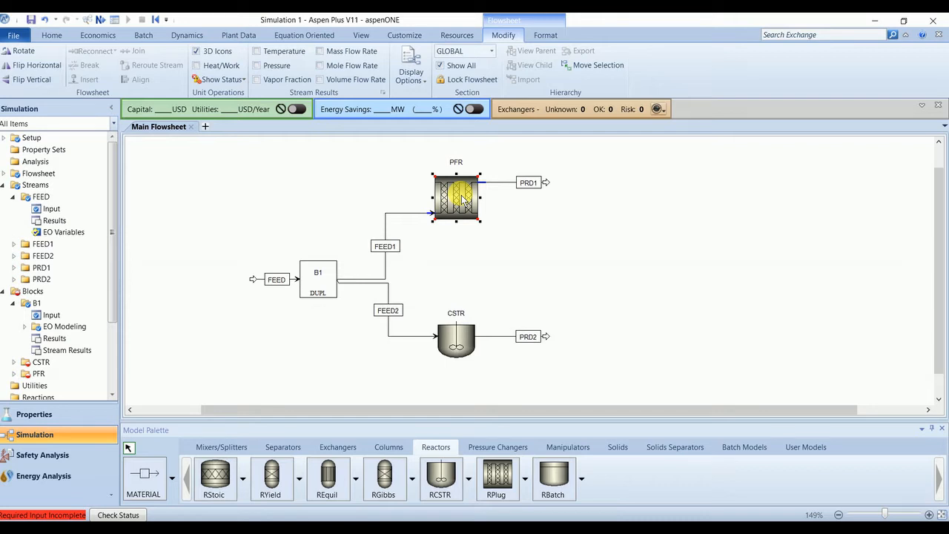
Step: Configure the PFR as a liquid-only multitube reactor with 20 tubes, 1 m length and 0.2 m diameter
double_click(456, 197)
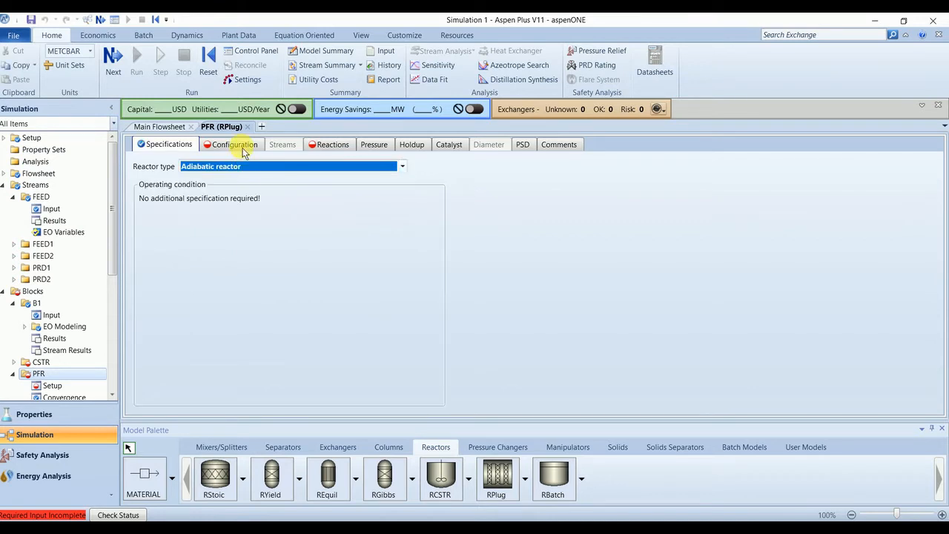
left_click(234, 144)
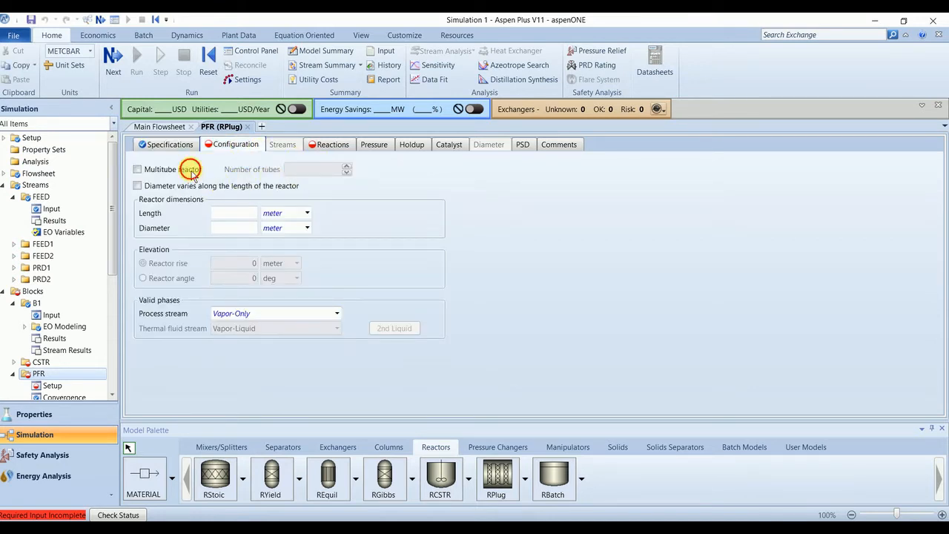
left_click(137, 169)
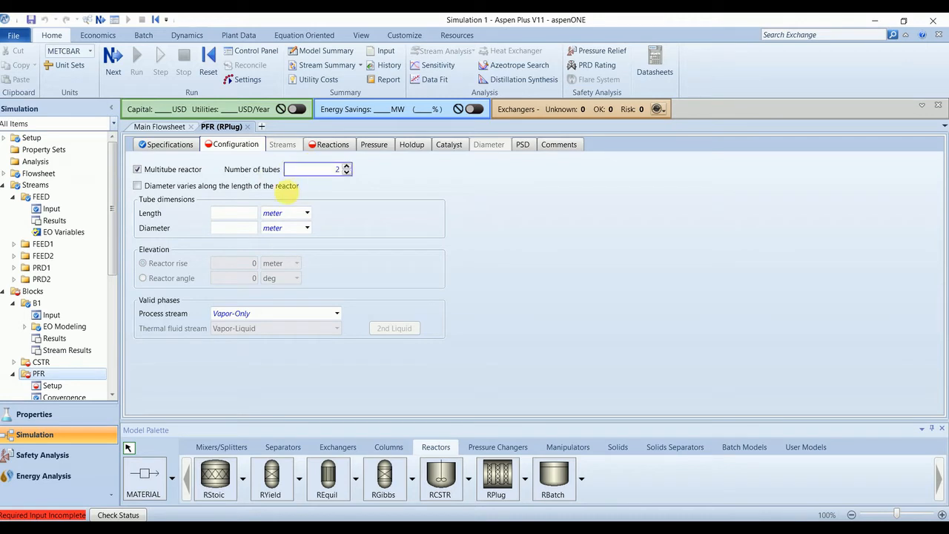
left_click(234, 213)
type("1")
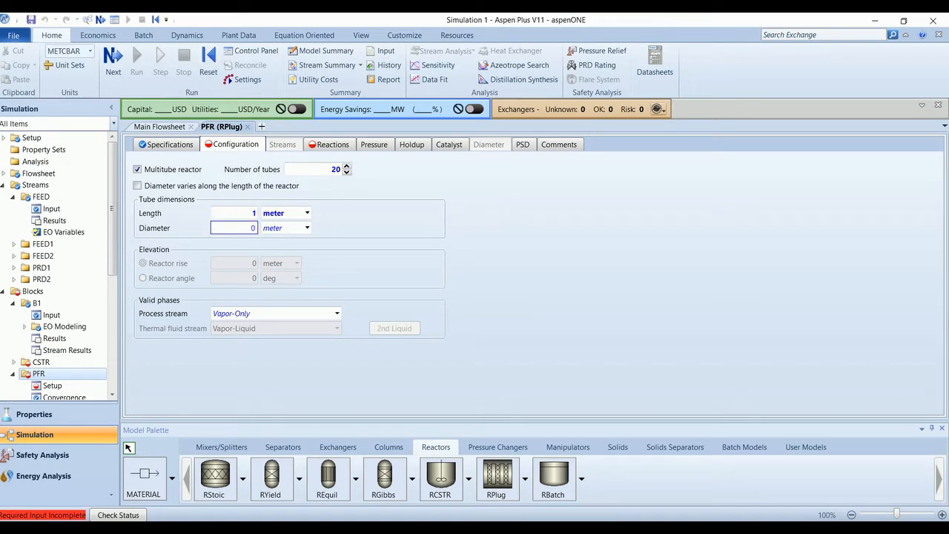
type("0.2")
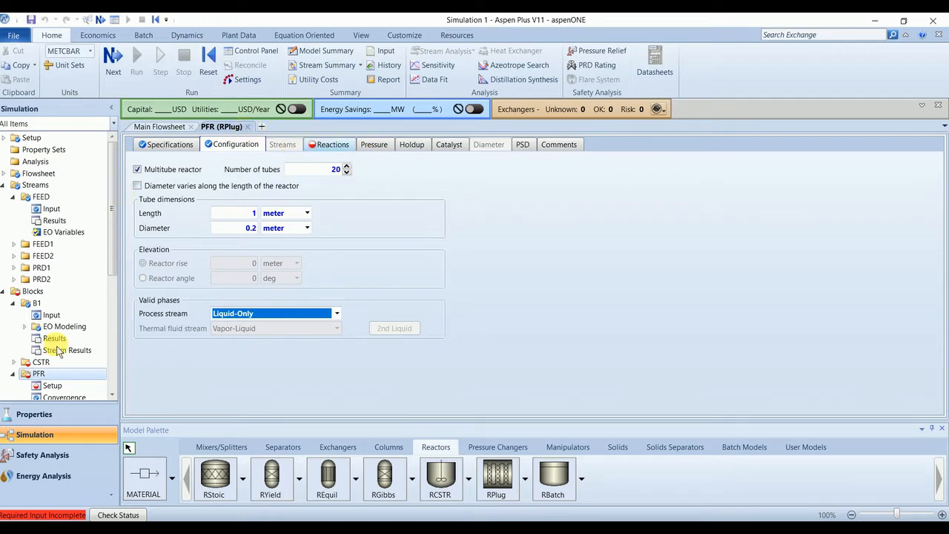
left_click(333, 143)
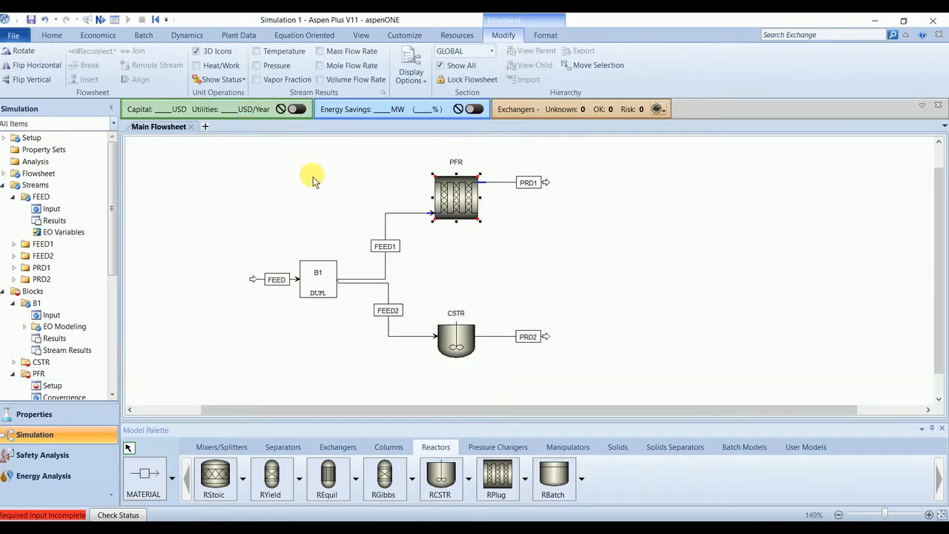
left_click(456, 340)
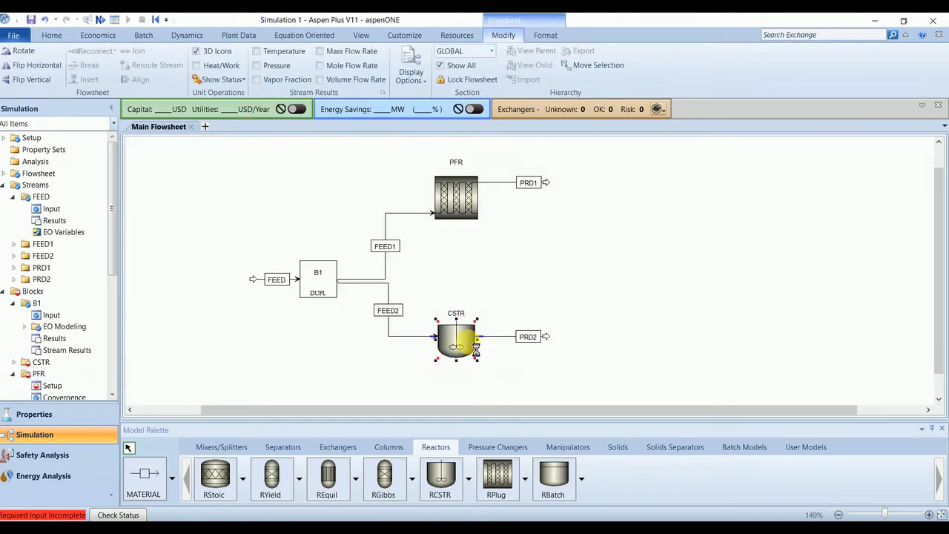
Step: Specify the CSTR at 20 bar with zero heat duty, Liquid-Only valid phases and a 3000 l volume
double_click(456, 338)
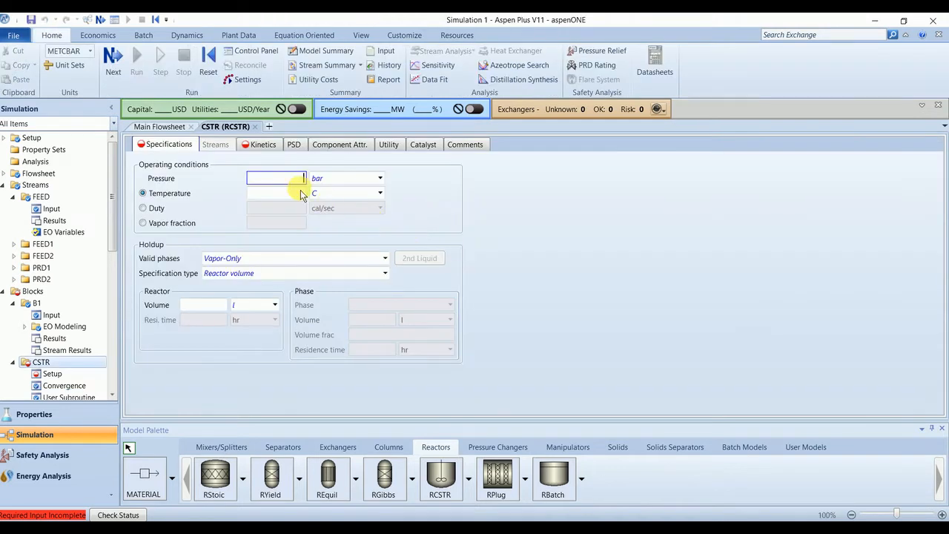
type("20")
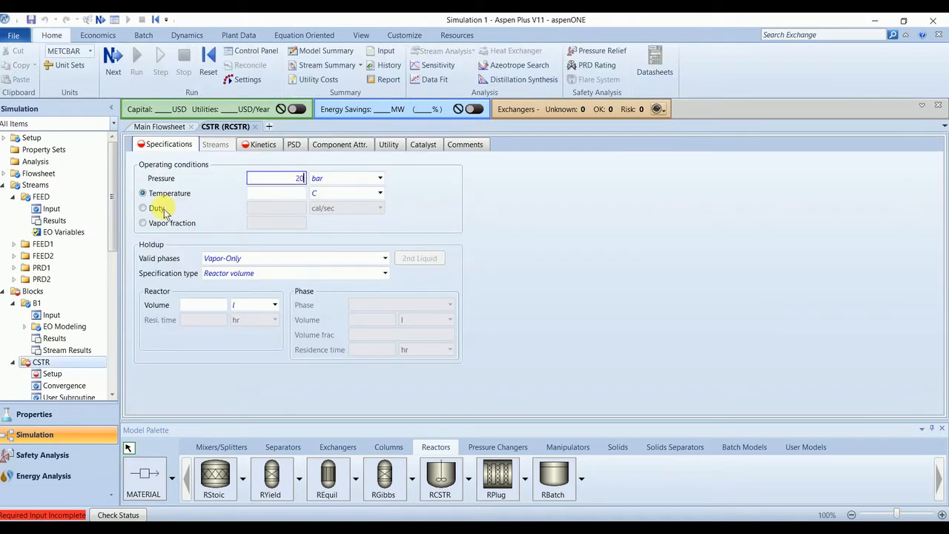
left_click(142, 207)
type("0")
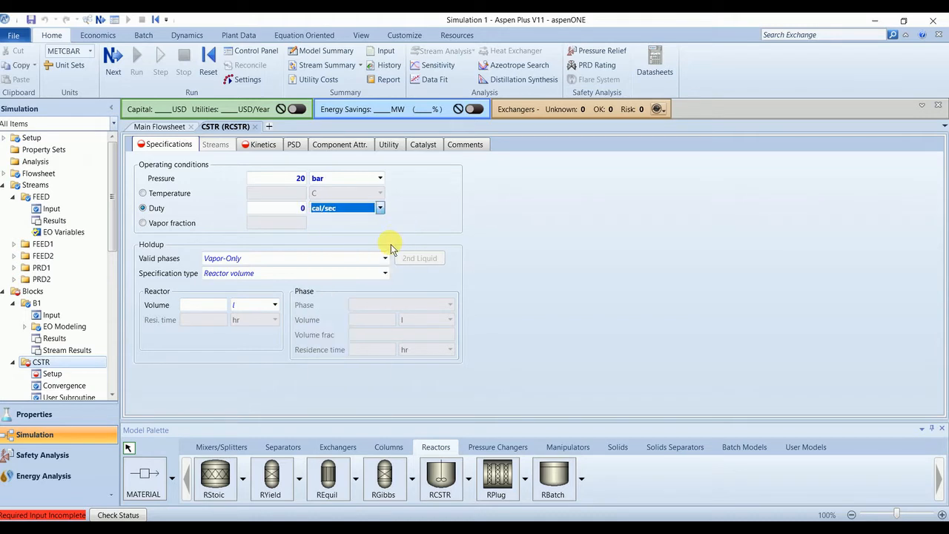
left_click(384, 258)
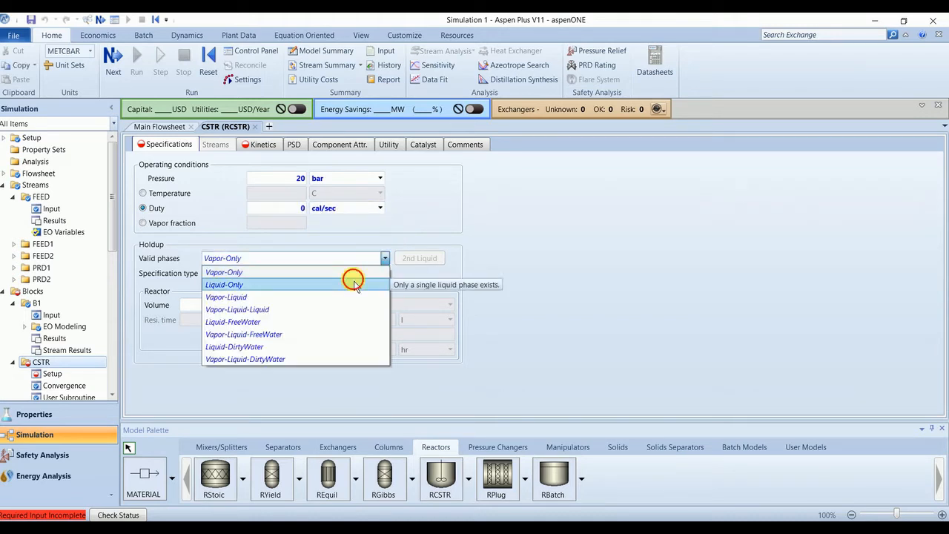
left_click(224, 285)
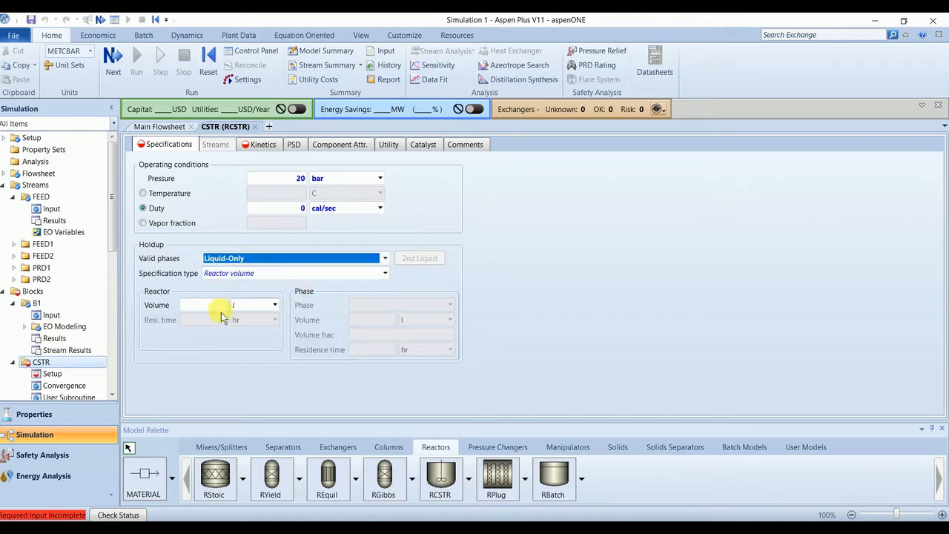
left_click(203, 305)
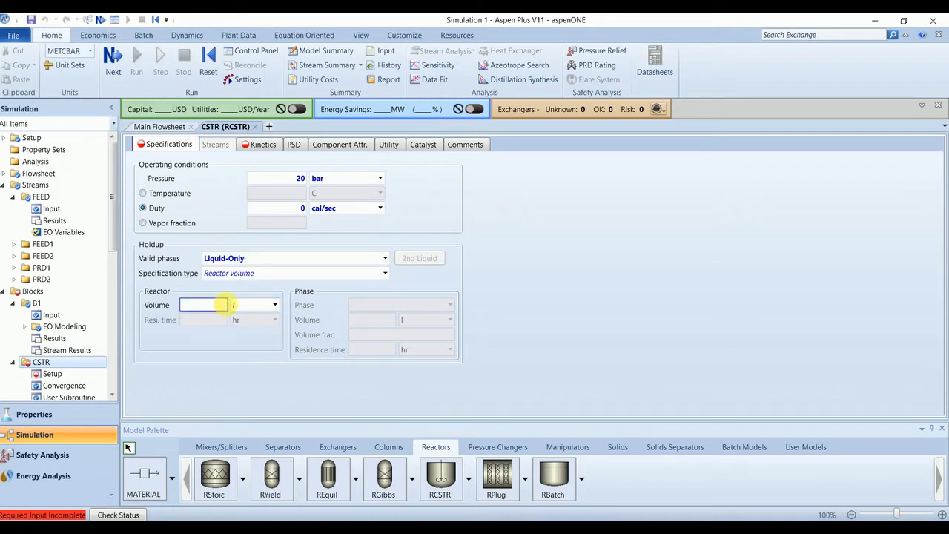
type("3000")
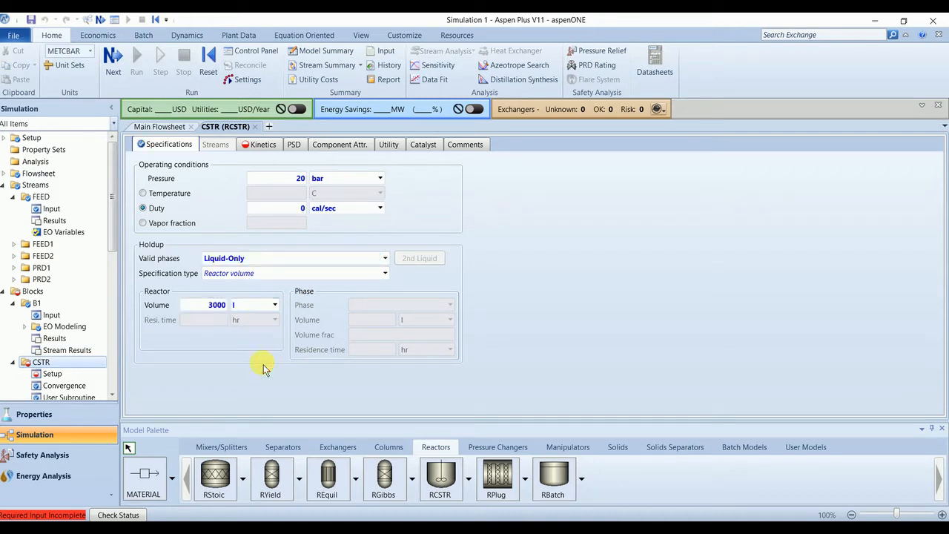
mouse_move(300, 169)
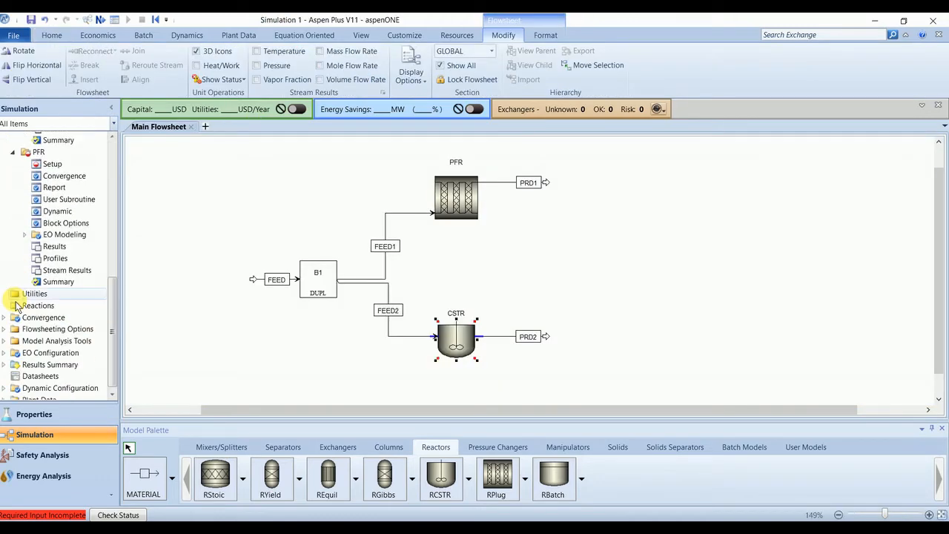
Step: Create a new POWERLAW reaction set R-1 under Reactions and open it for editing
left_click(39, 305)
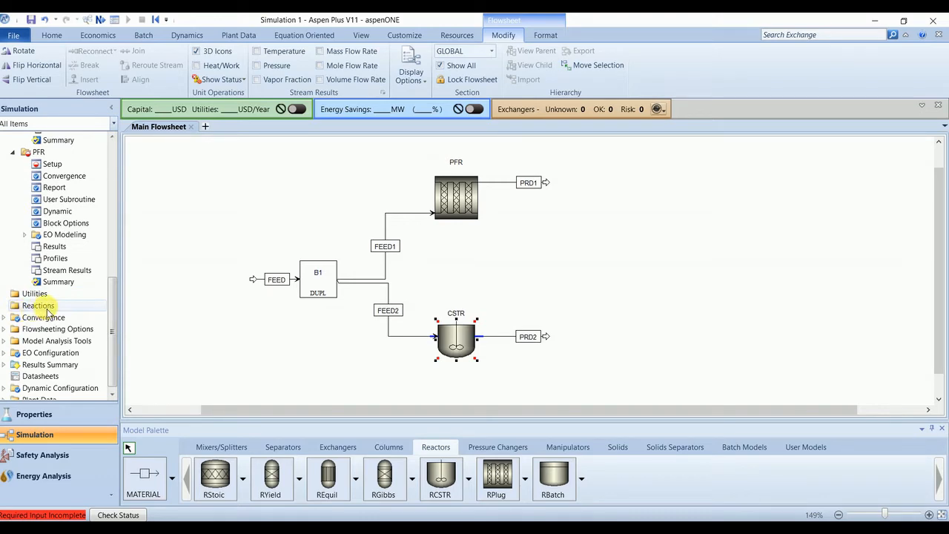
left_click(38, 305)
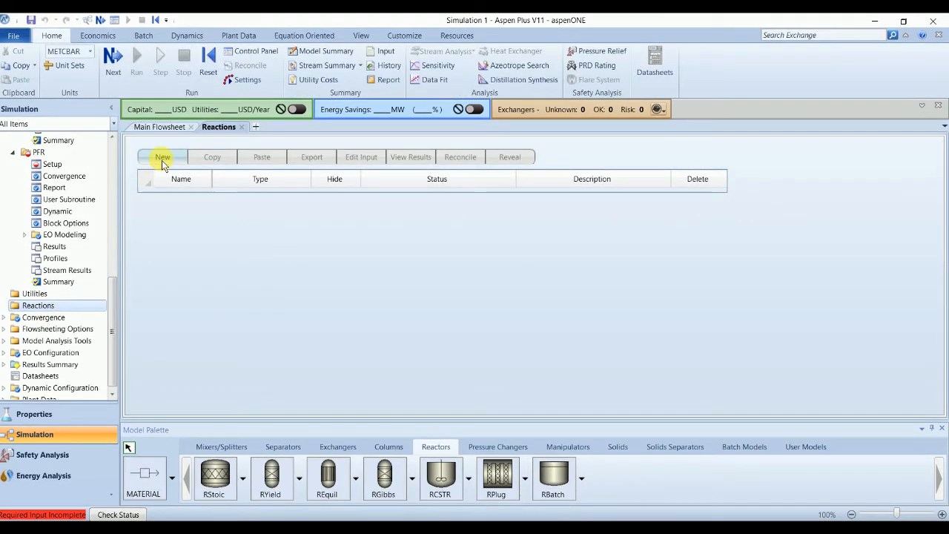
left_click(163, 156)
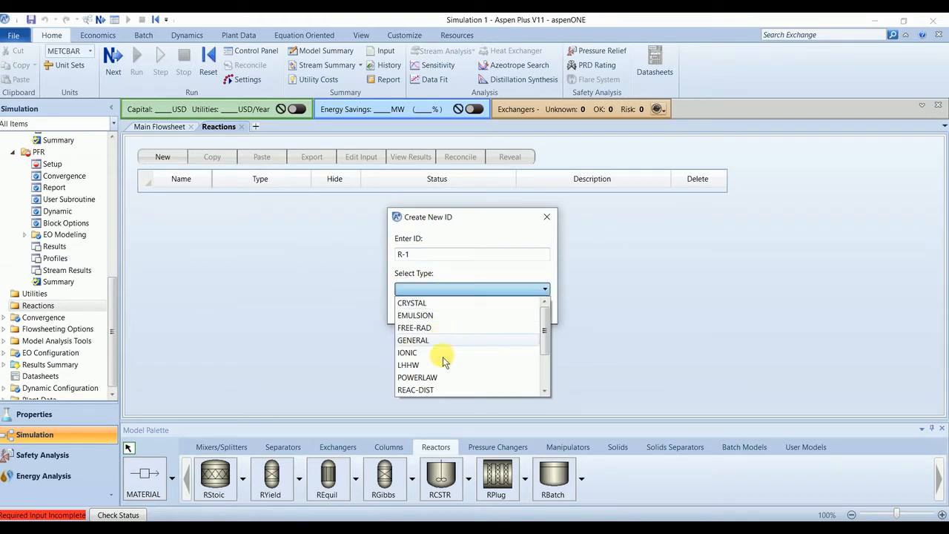
left_click(417, 378)
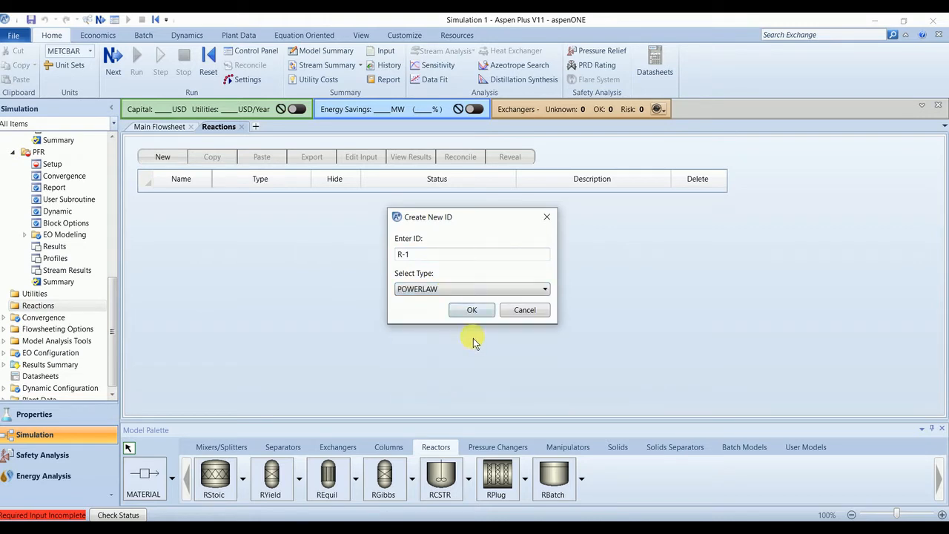
left_click(471, 310)
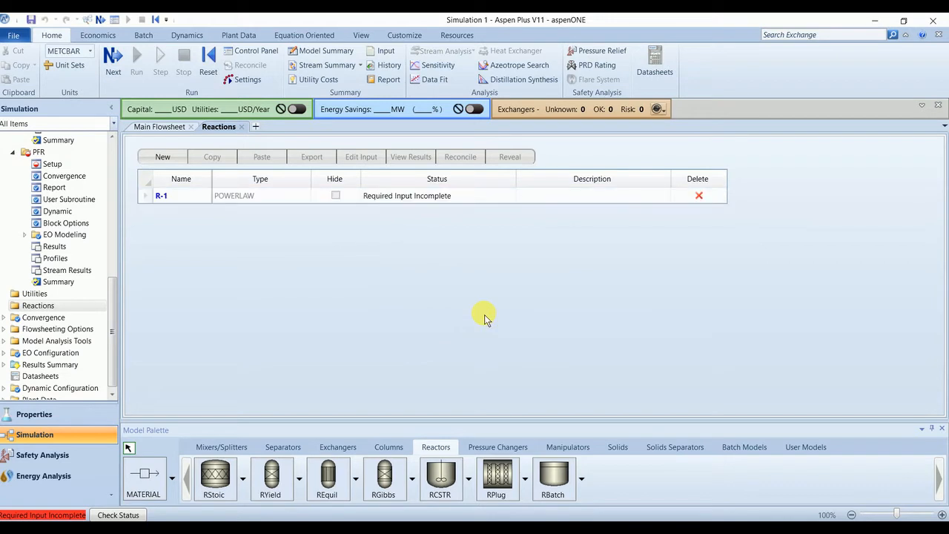
double_click(161, 195)
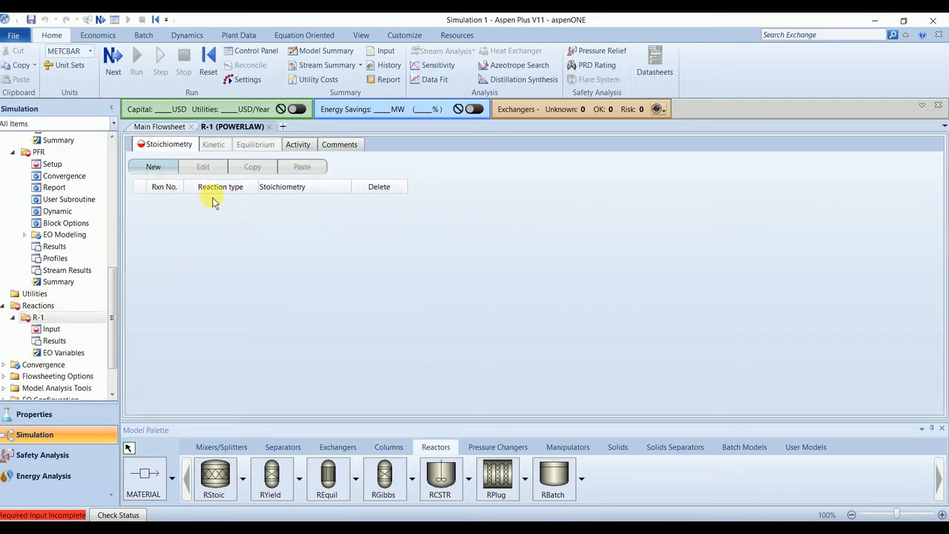
Step: Define reaction 1 with NC4 as reactant and IC4 as product
left_click(153, 166)
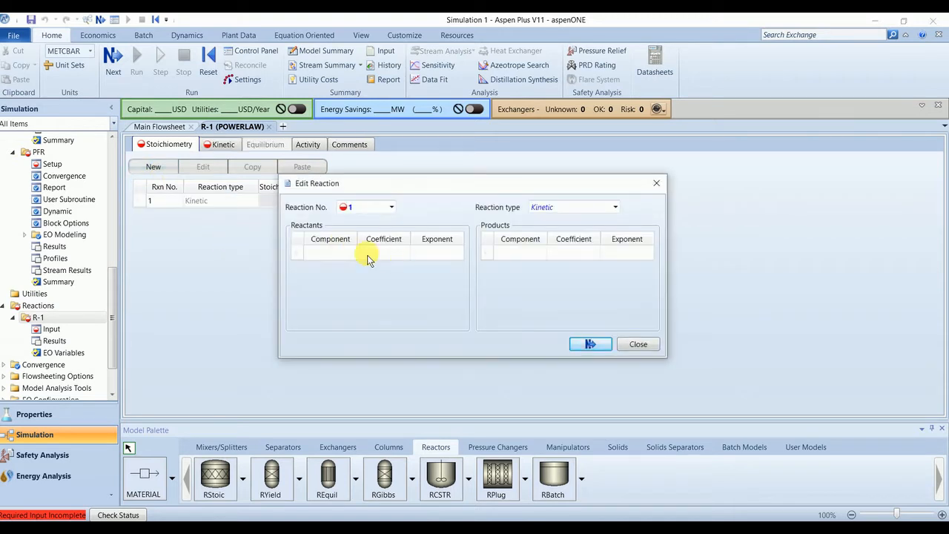
left_click(351, 252)
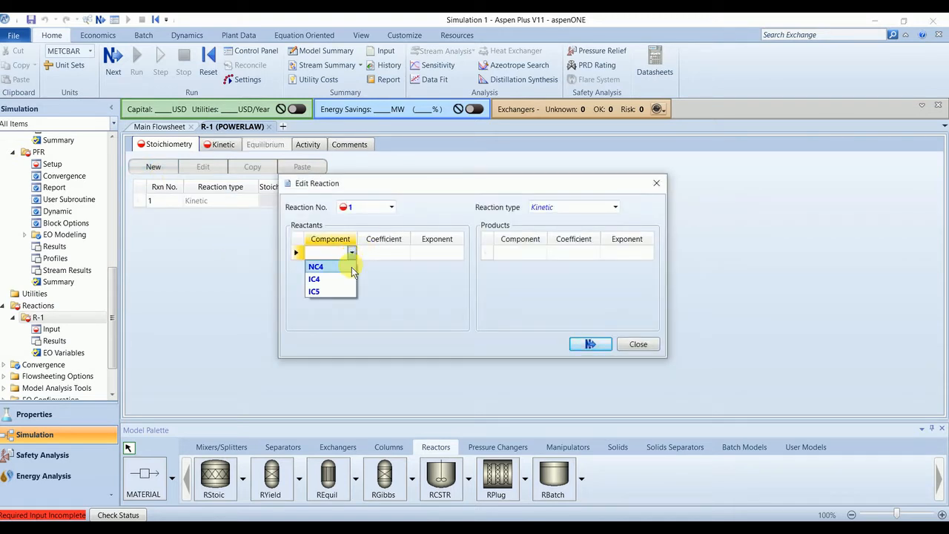
left_click(316, 266)
type("1")
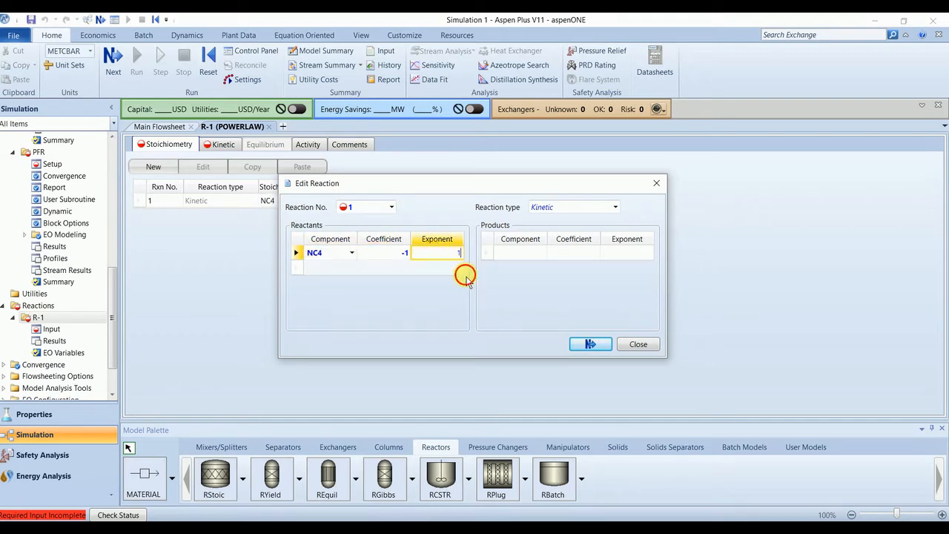
left_click(541, 252)
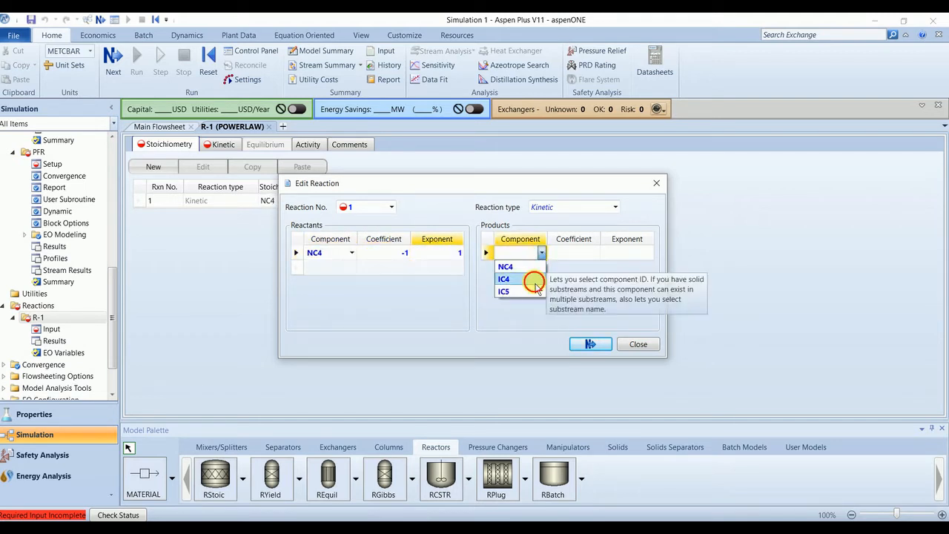
left_click(504, 278)
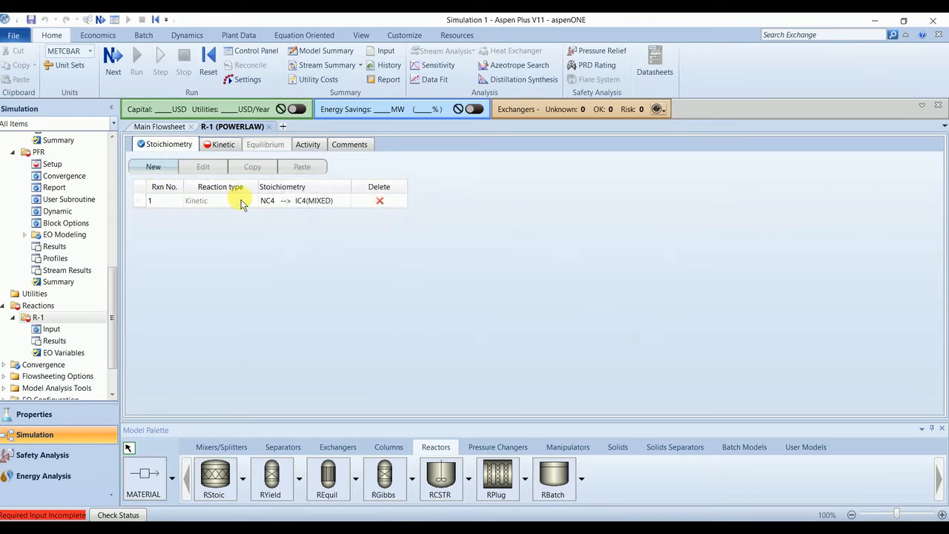
Step: Define reaction 2 with IC4 as reactant and NC4 as product, completing set R-1
left_click(152, 166)
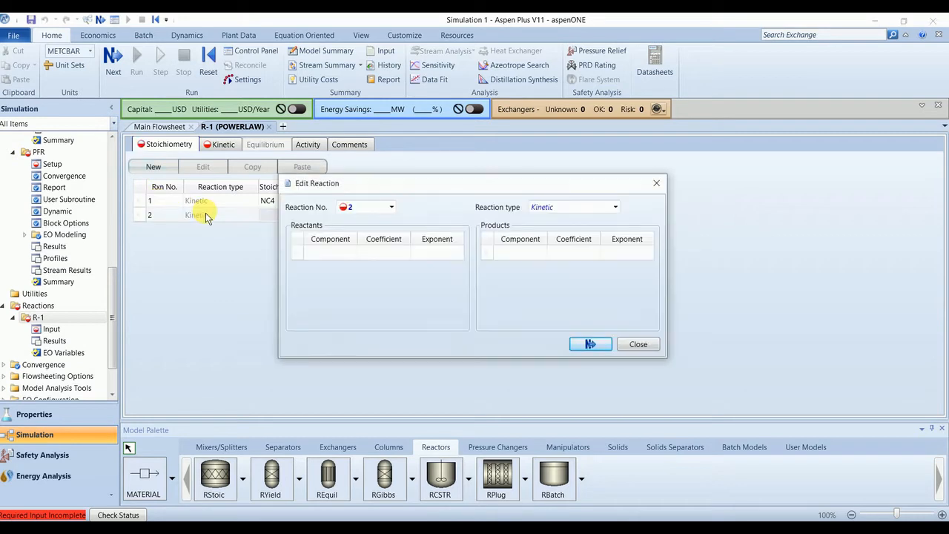
left_click(351, 252)
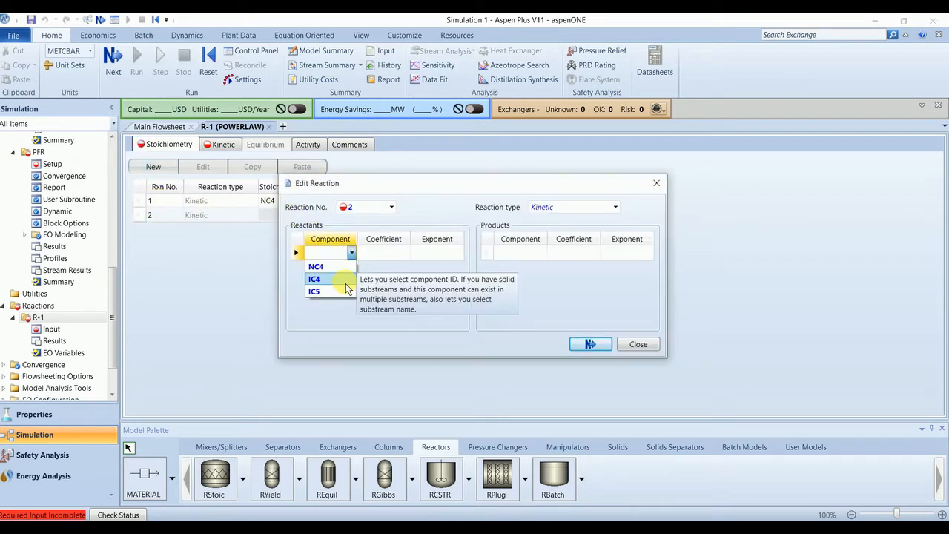
left_click(314, 278)
type("1")
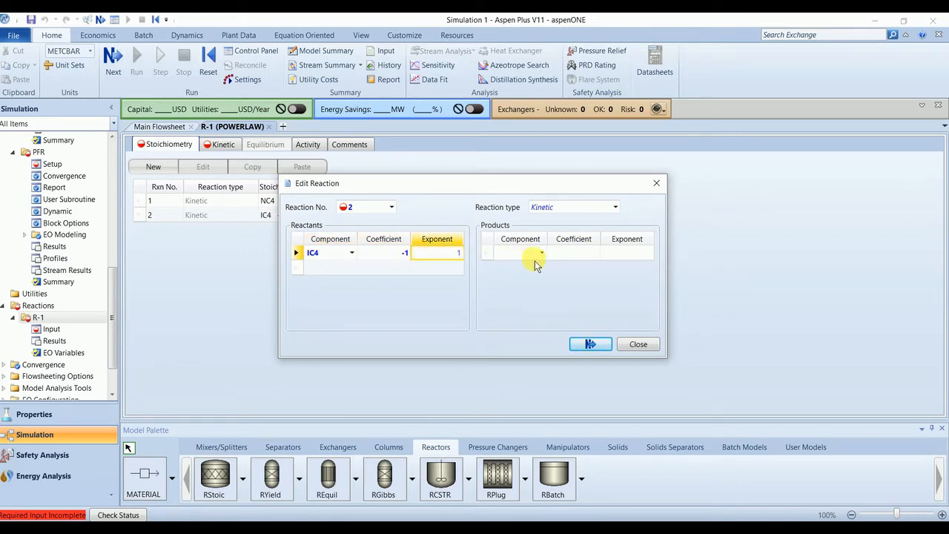
left_click(541, 253)
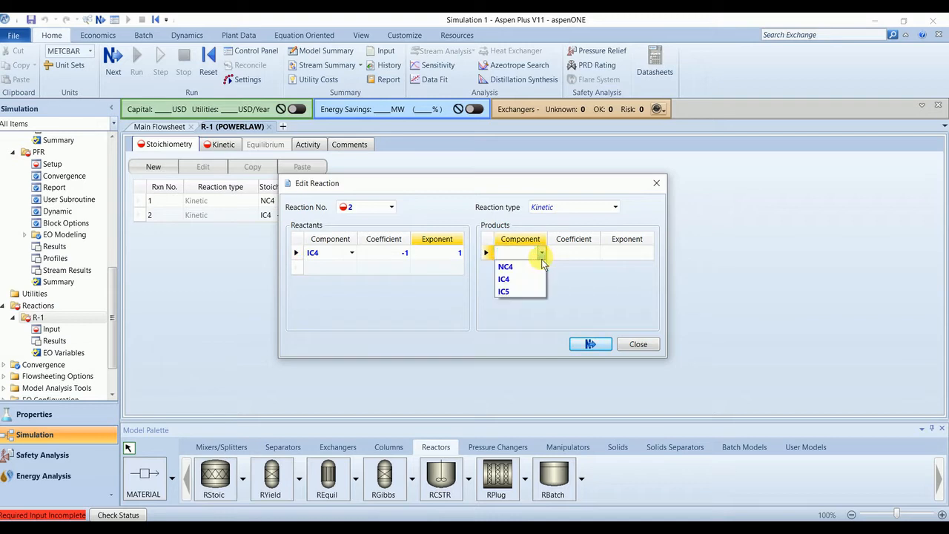
left_click(505, 266)
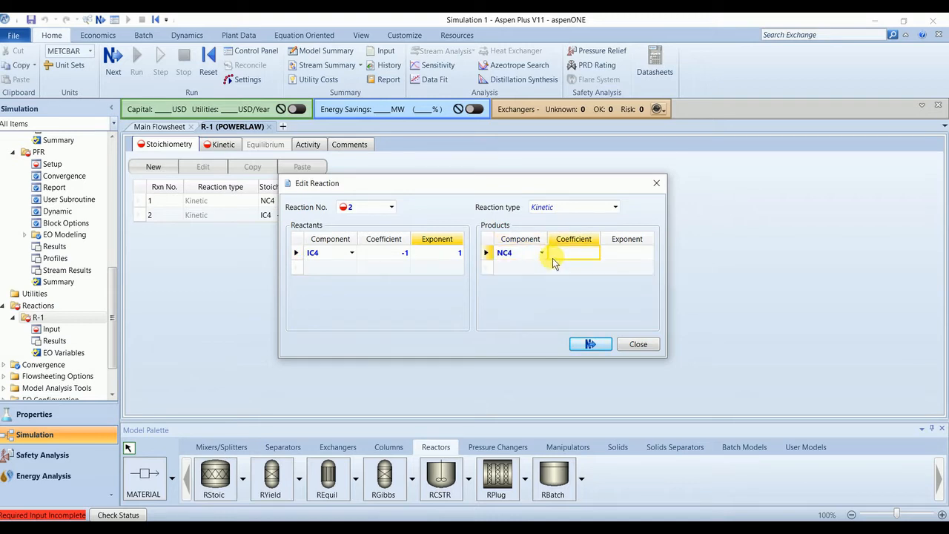
left_click(591, 343)
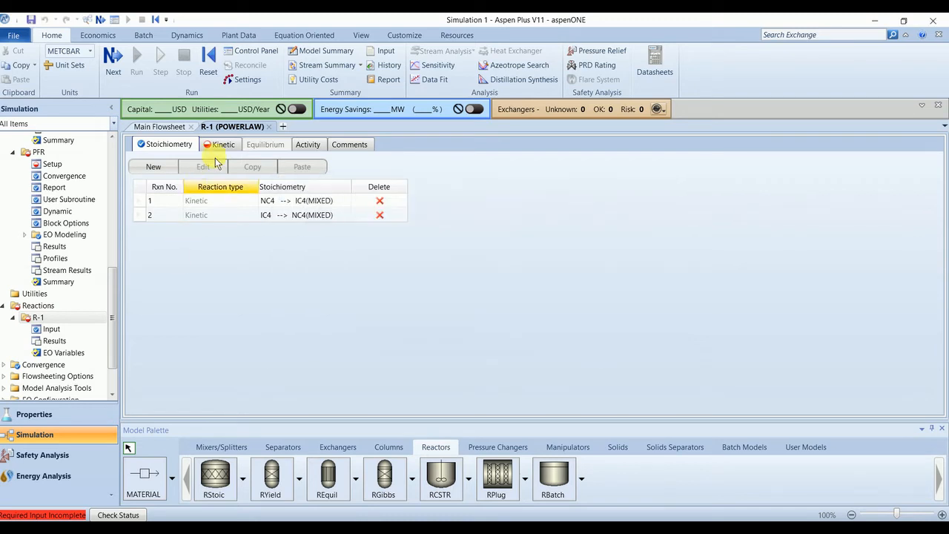
Step: Give reaction 1 a rate constant k = 2.94e+07 and activation energy 65300 kJ/kmol
left_click(223, 144)
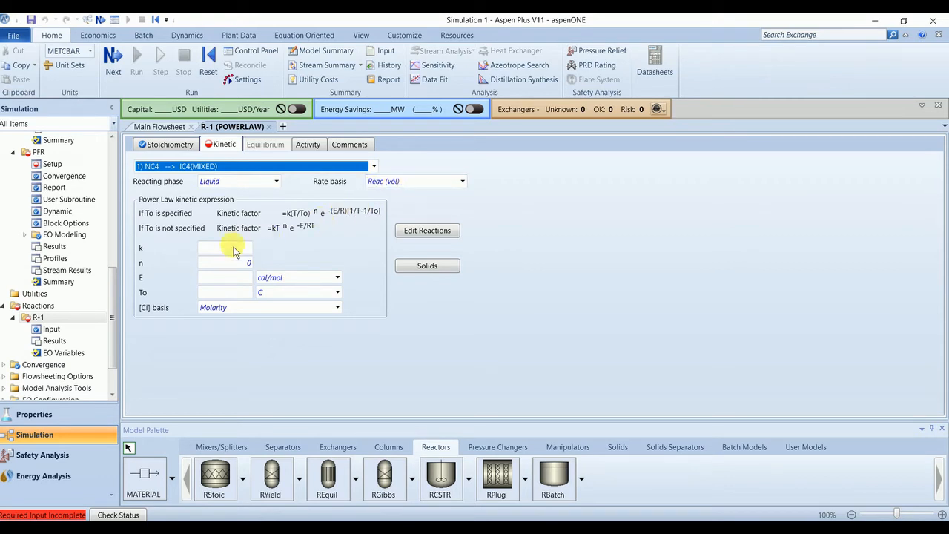
left_click(225, 247)
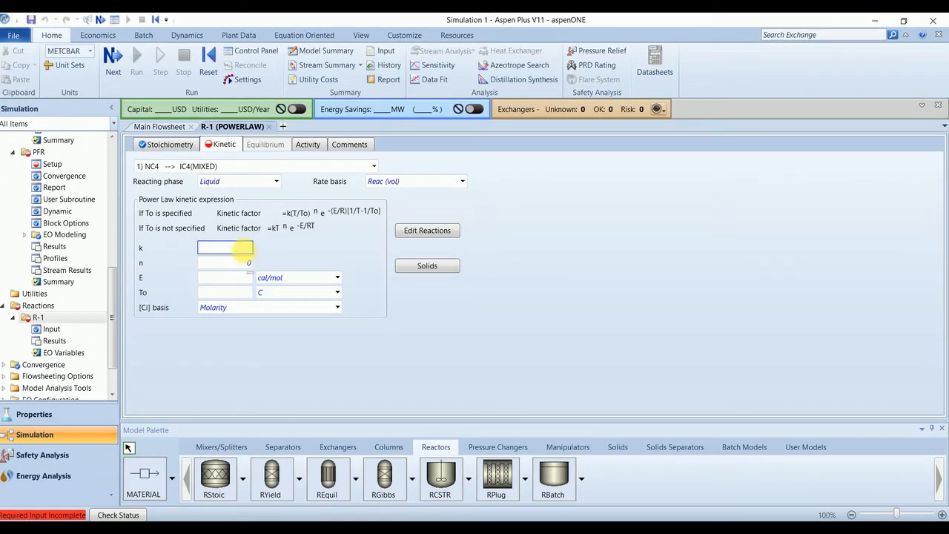
type("2.94e+07")
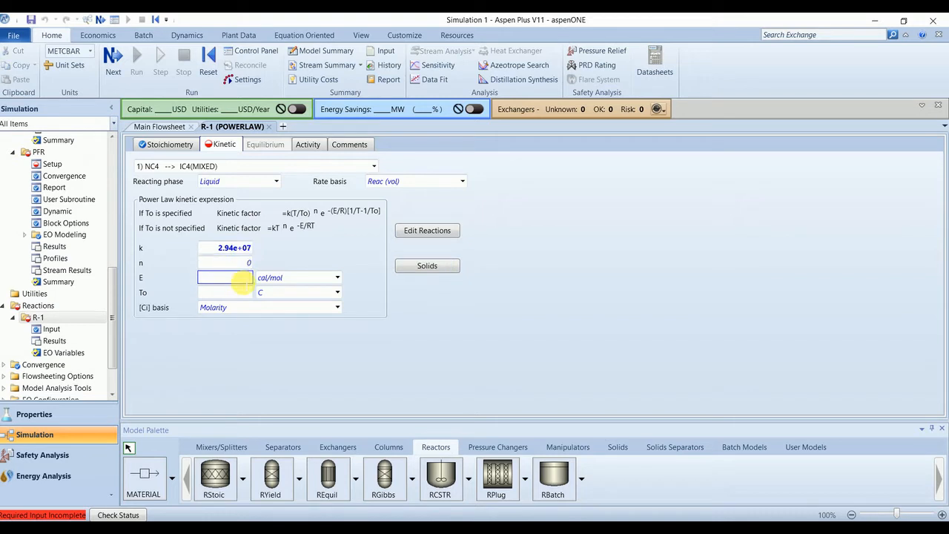
type("65300")
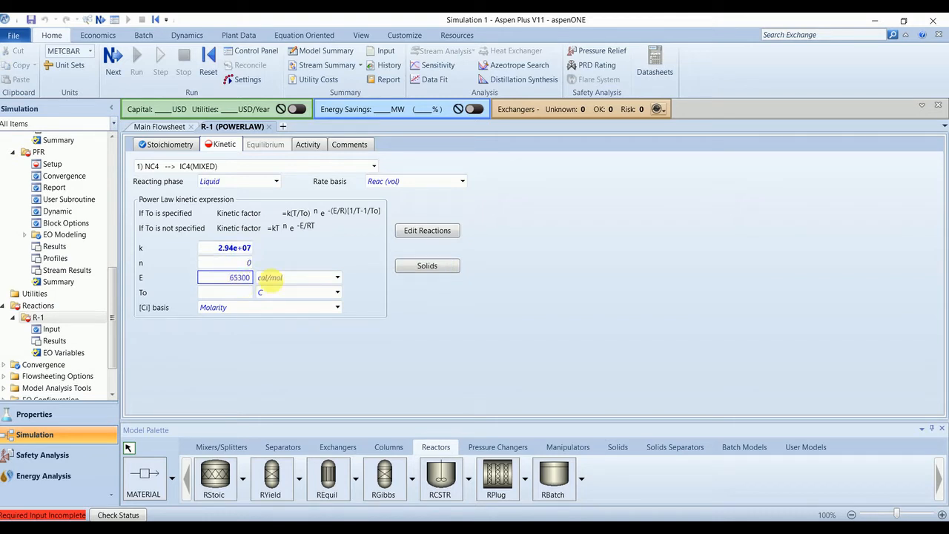
left_click(337, 278)
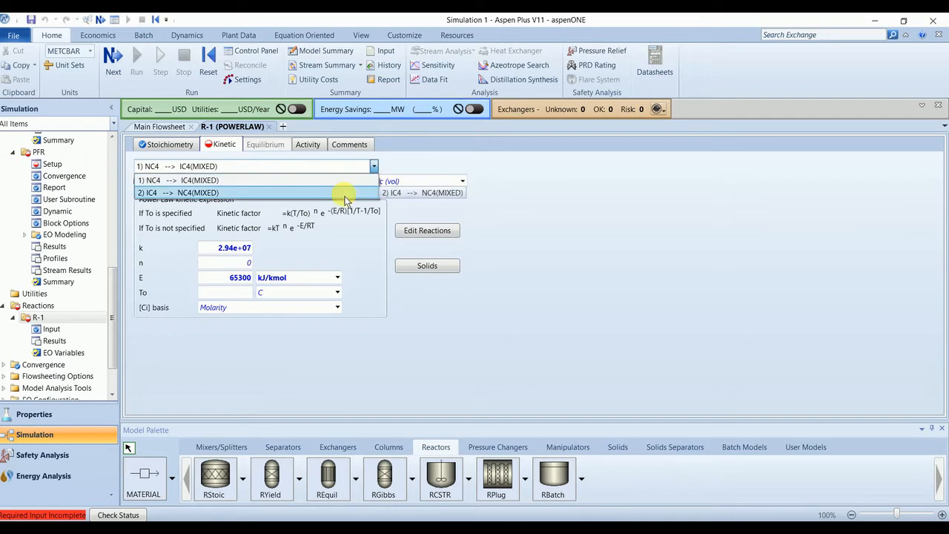
Step: Give reaction 2 a rate constant k = 1.176e+08 and enter its activation energy
left_click(345, 192)
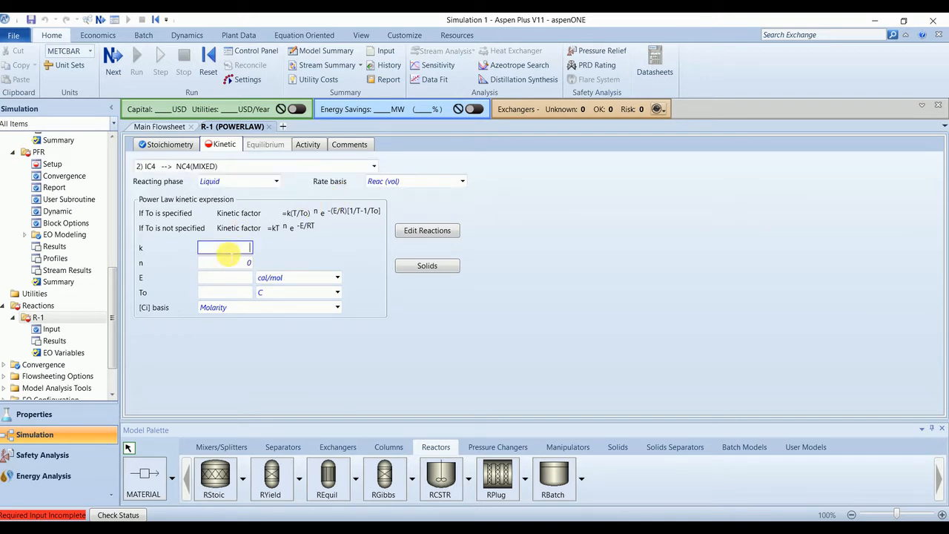
type("1.176e8")
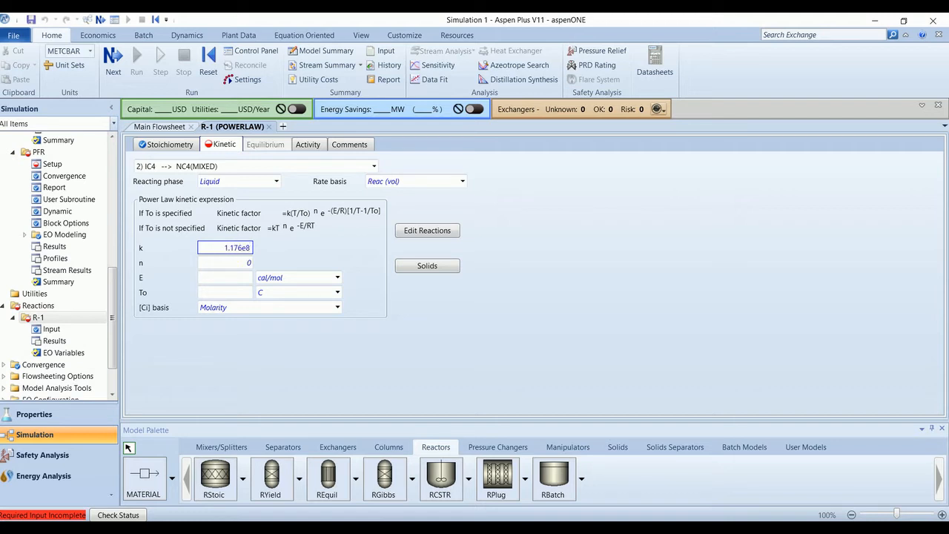
left_click(225, 278)
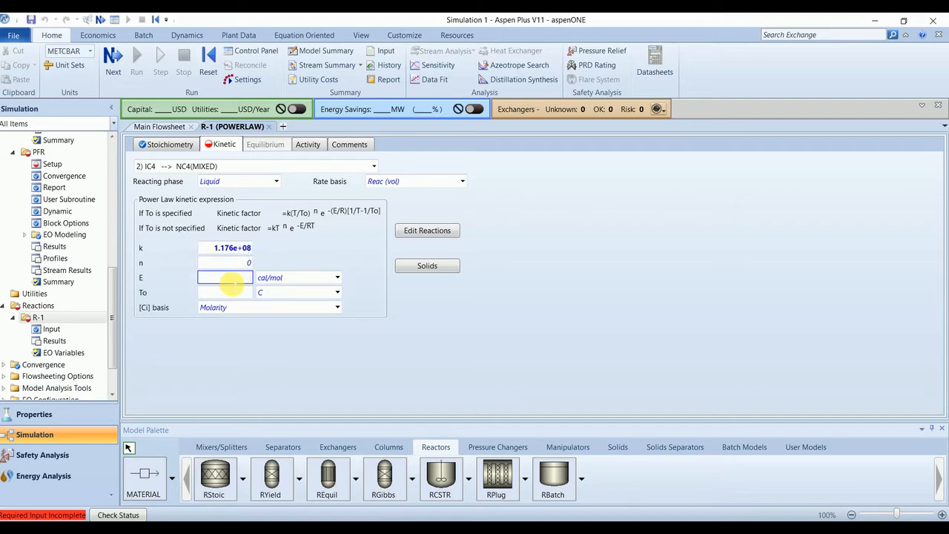
type("722")
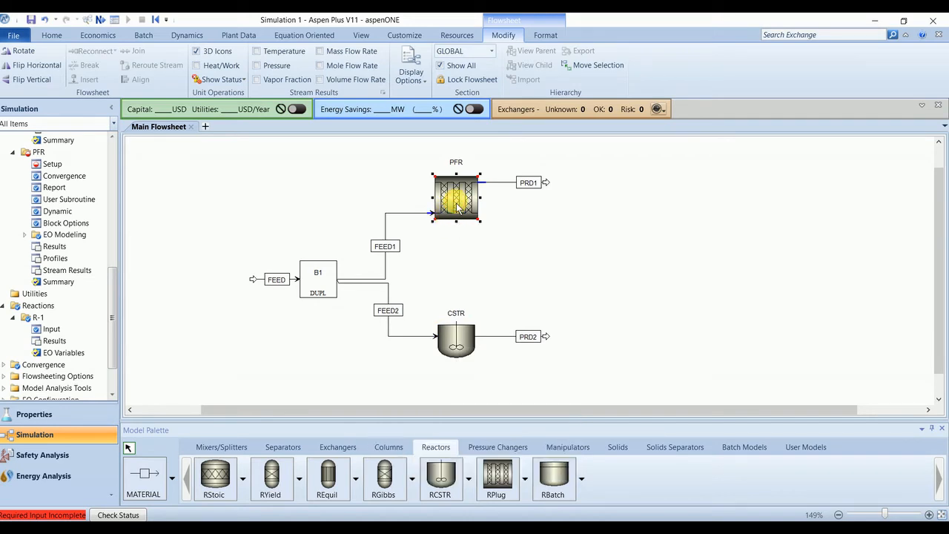
Step: Attach reaction set R-1 to the PFR's Reactions and the CSTR's Kinetics specifications
double_click(456, 197)
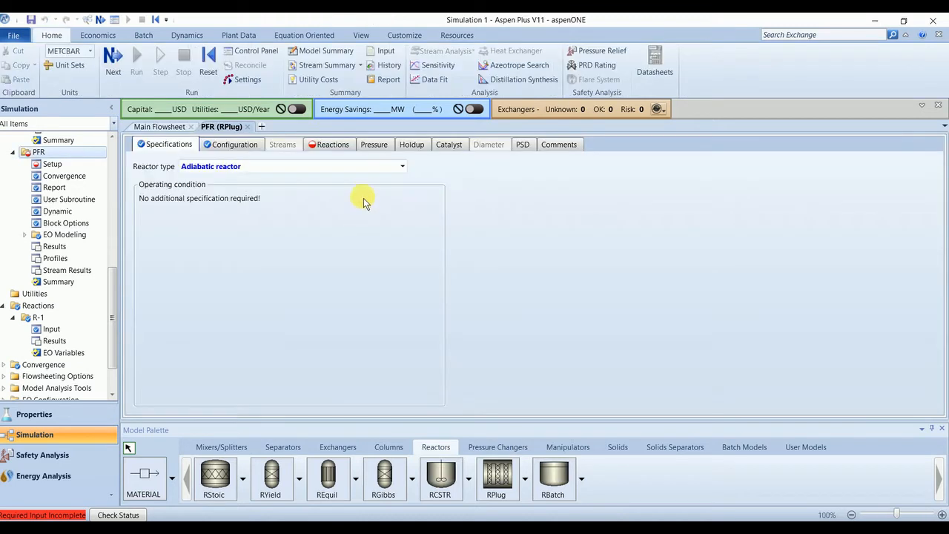
left_click(332, 144)
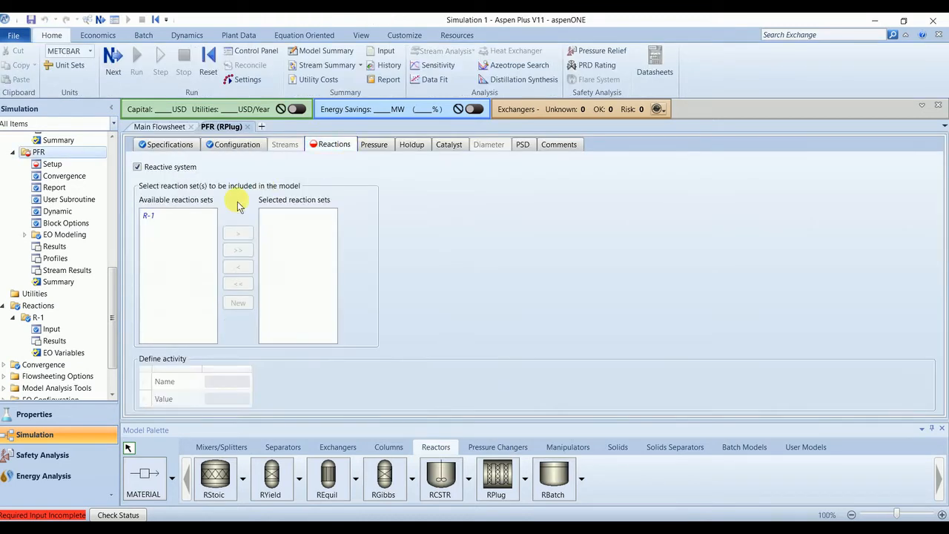
left_click(237, 233)
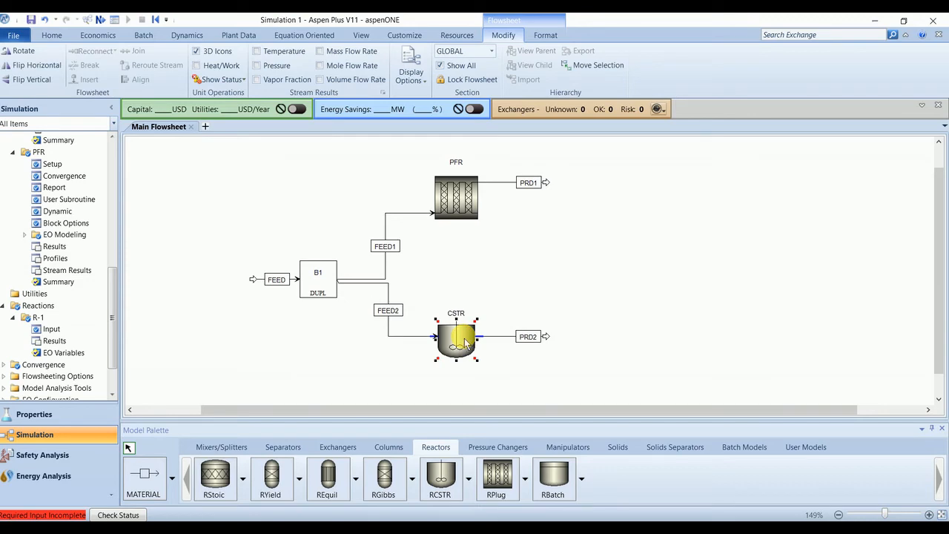
double_click(456, 337)
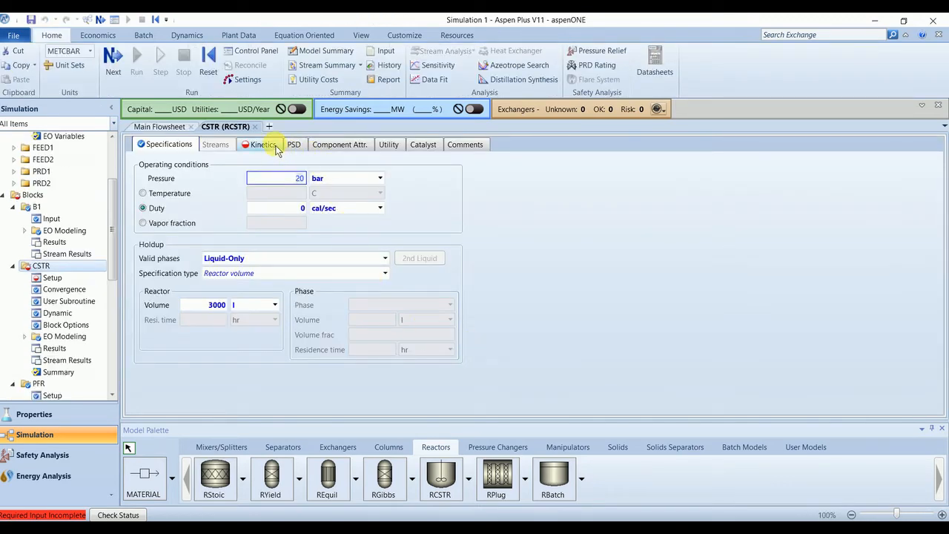
left_click(262, 144)
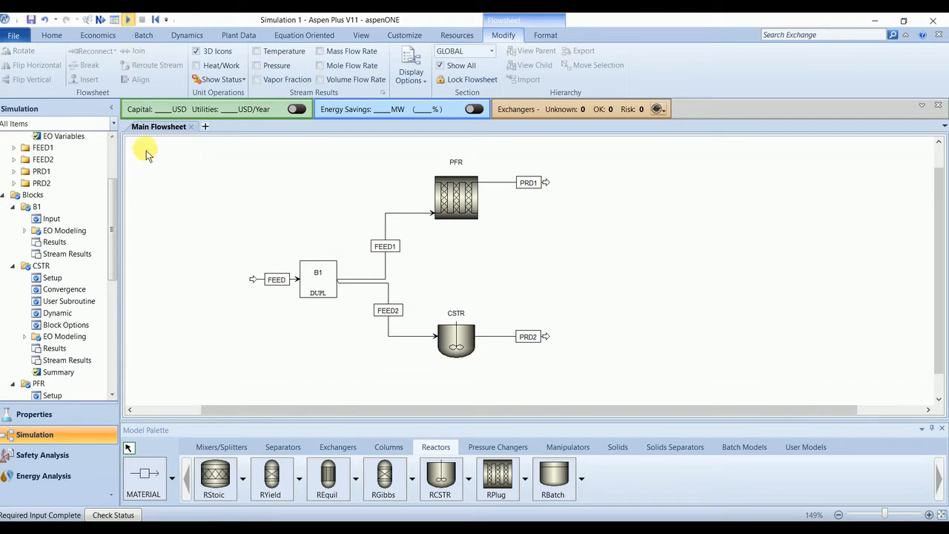
Step: Review the CSTR results (outlet 81.93 °C, residence 0.1508 hr), then the PFR results summary
left_click(128, 19)
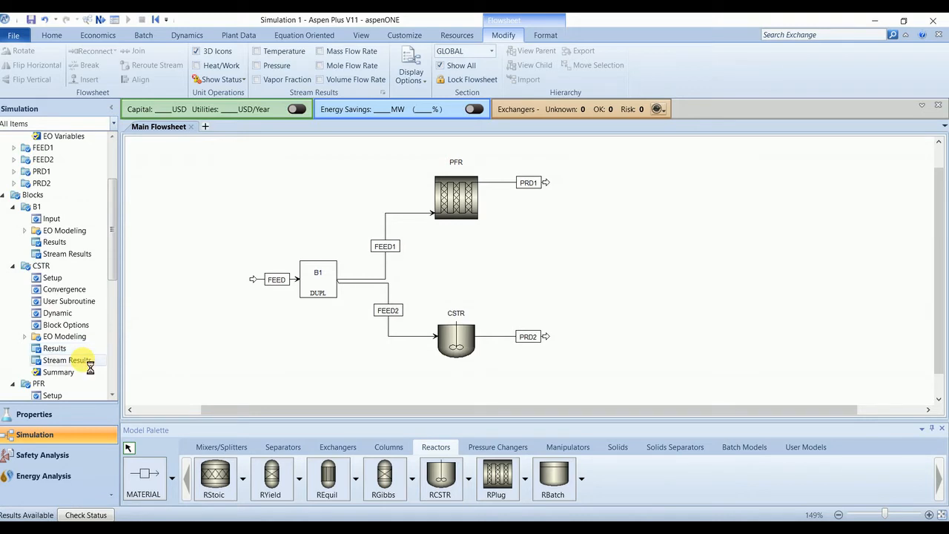
mouse_move(129, 346)
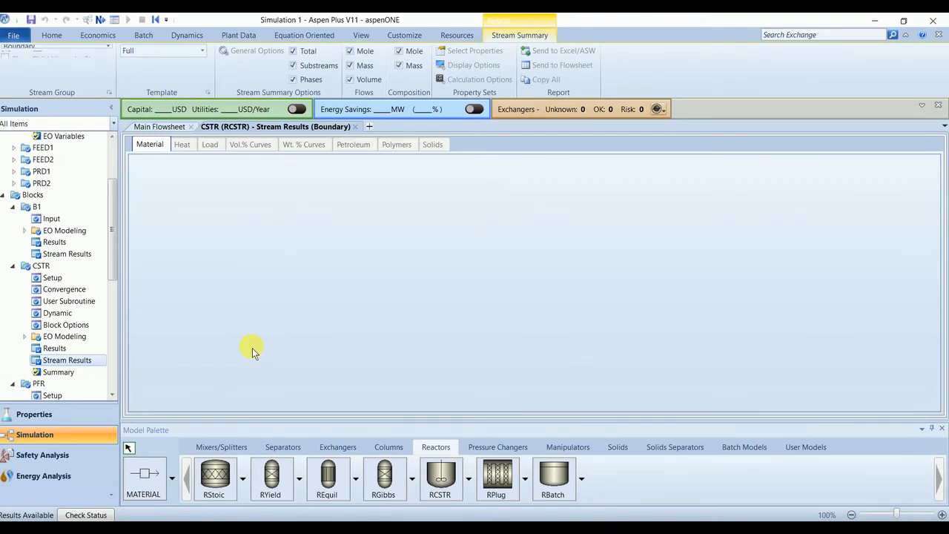
left_click(67, 360)
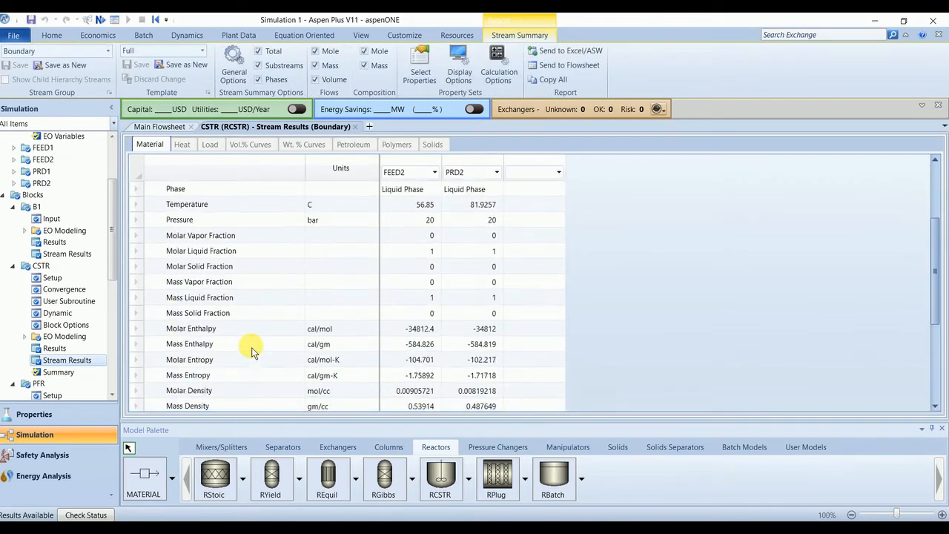
scroll("down", 3)
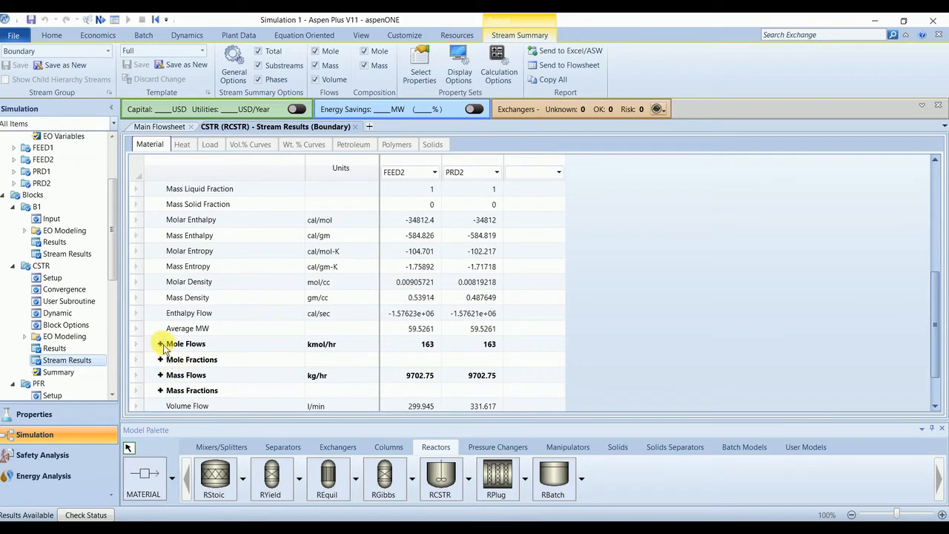
left_click(160, 343)
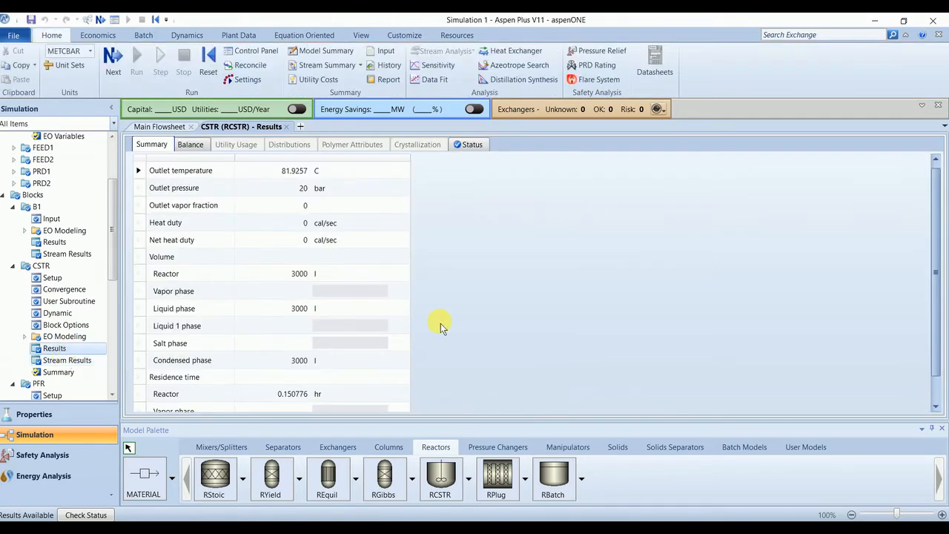
mouse_move(316, 181)
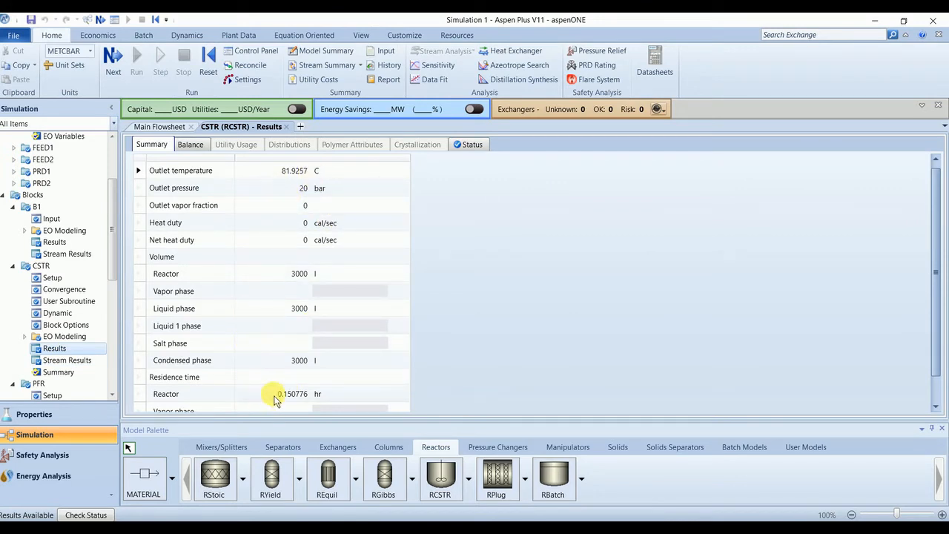
scroll("down", 3)
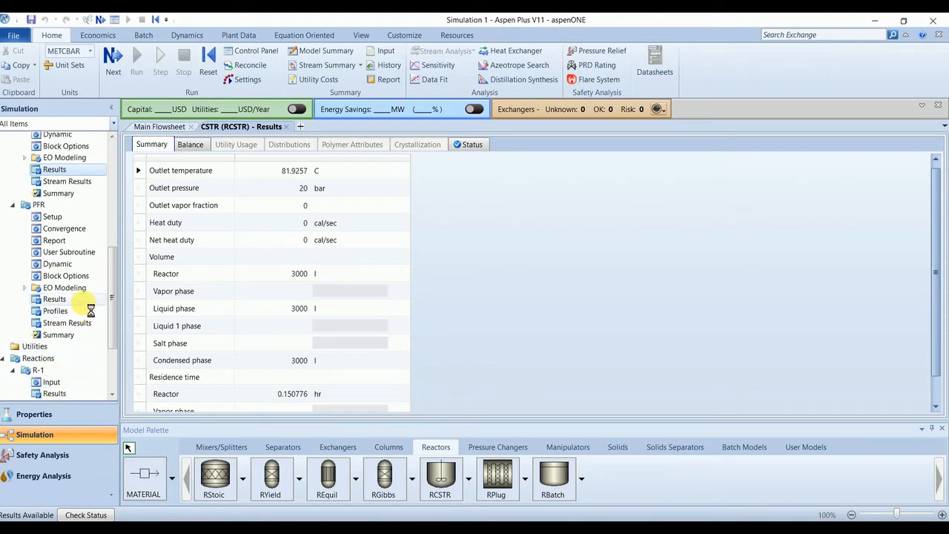
left_click(54, 299)
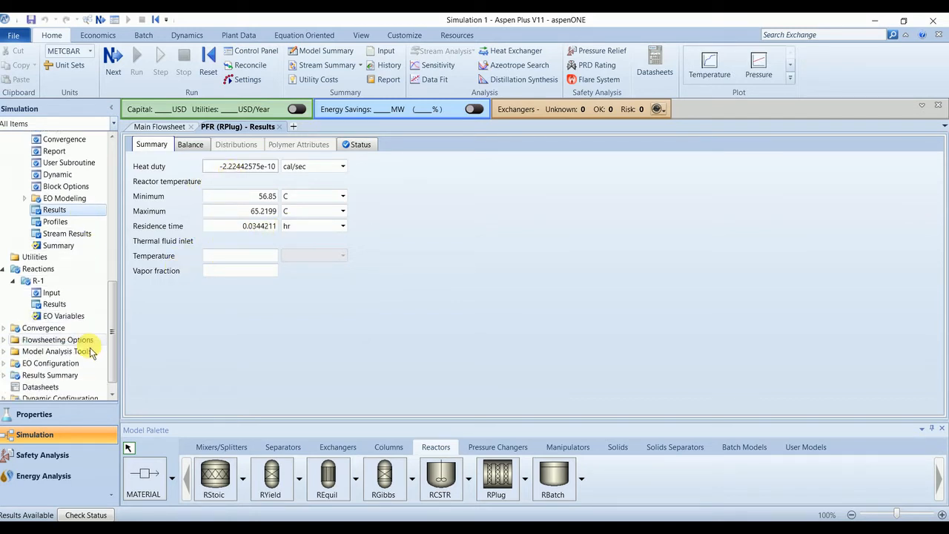
mouse_move(237, 183)
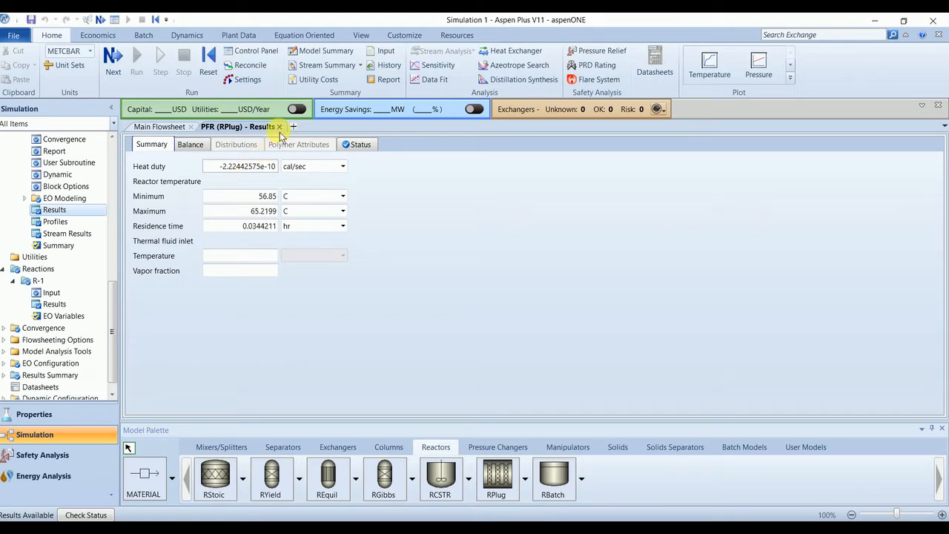
mouse_move(200, 250)
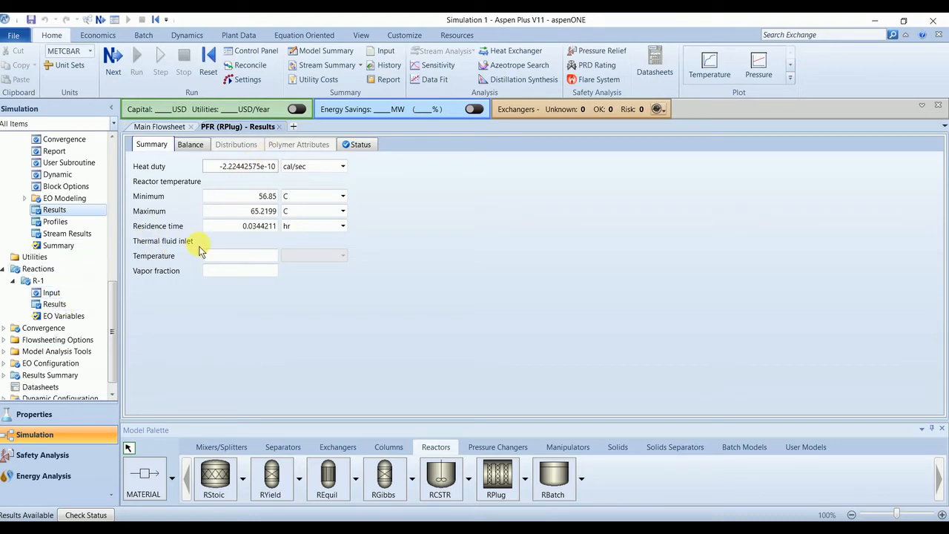
mouse_move(263, 161)
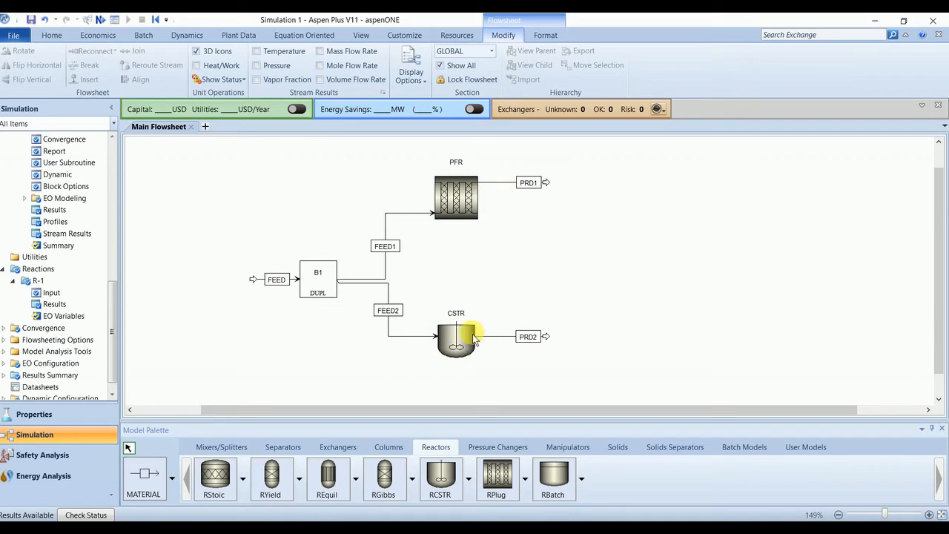
mouse_move(478, 228)
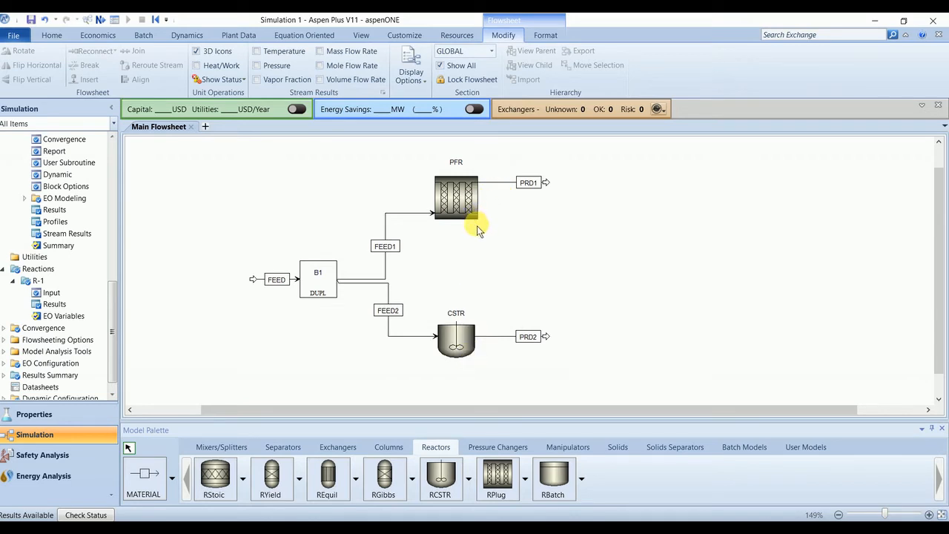
mouse_move(269, 278)
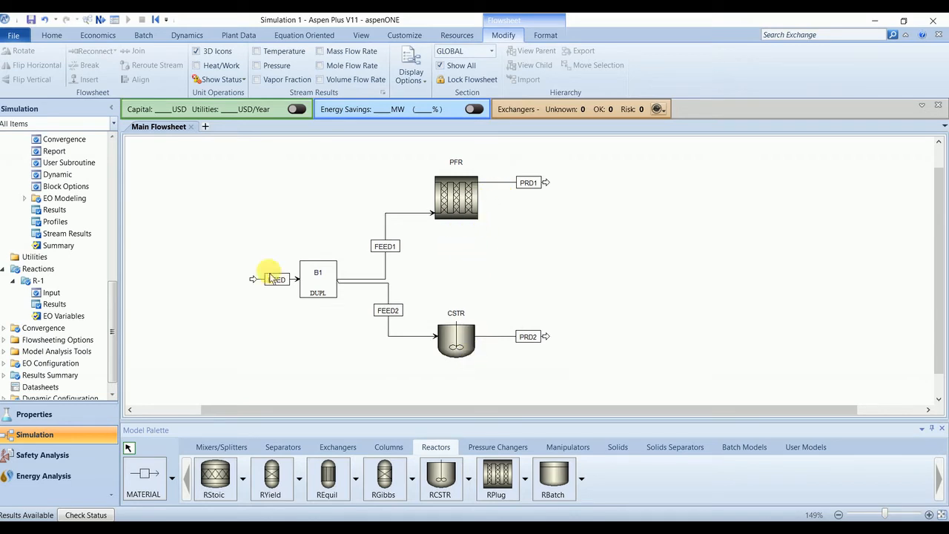
Step: Add a new design spec DS-1 under Flowsheeting Options > Design Specs
scroll("down", 3)
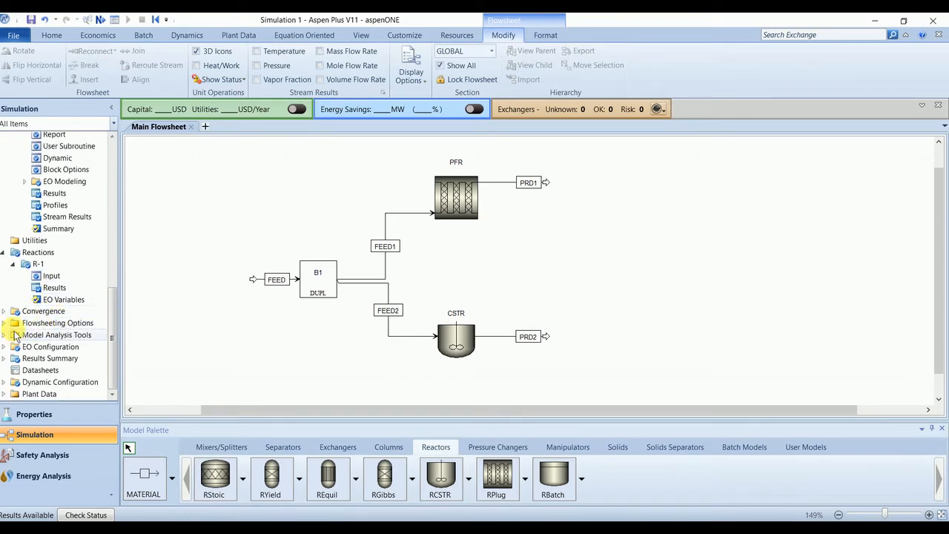
left_click(4, 292)
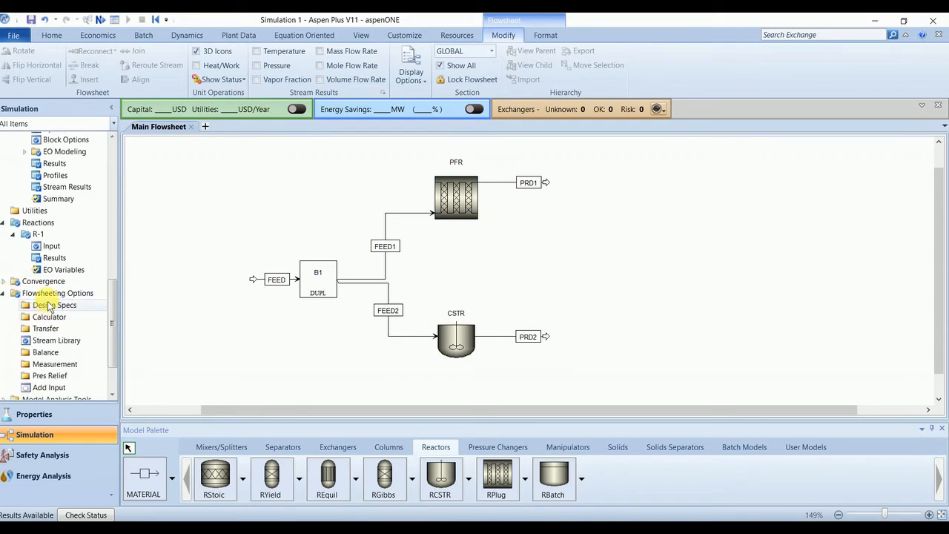
mouse_move(55, 305)
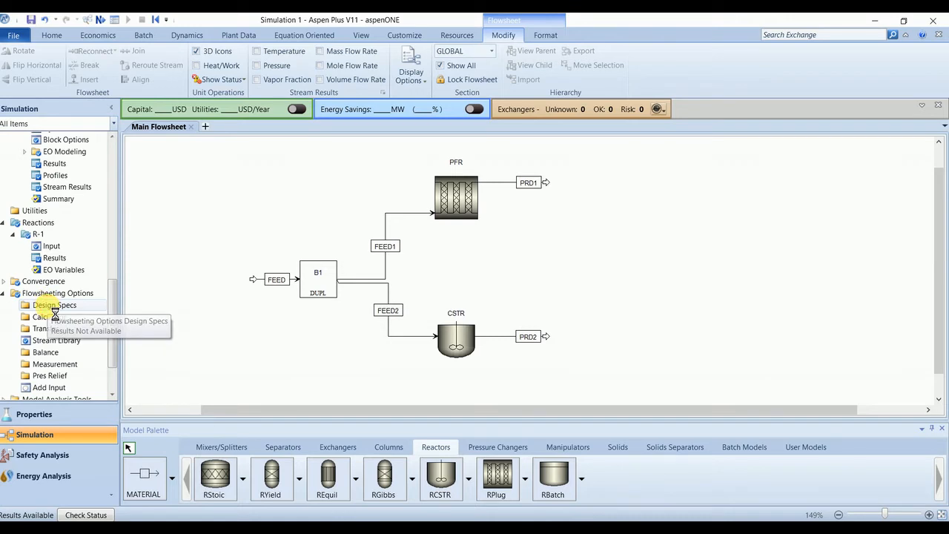
left_click(54, 305)
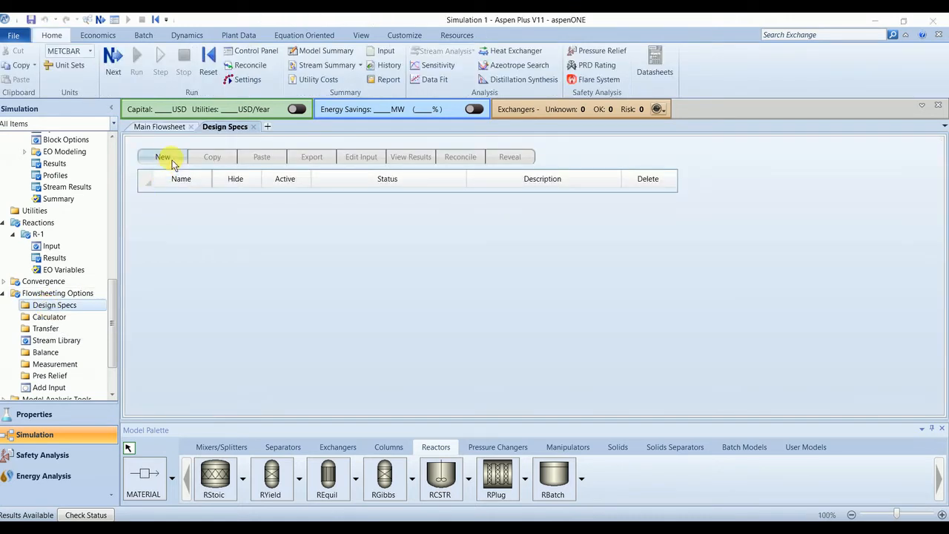
left_click(163, 157)
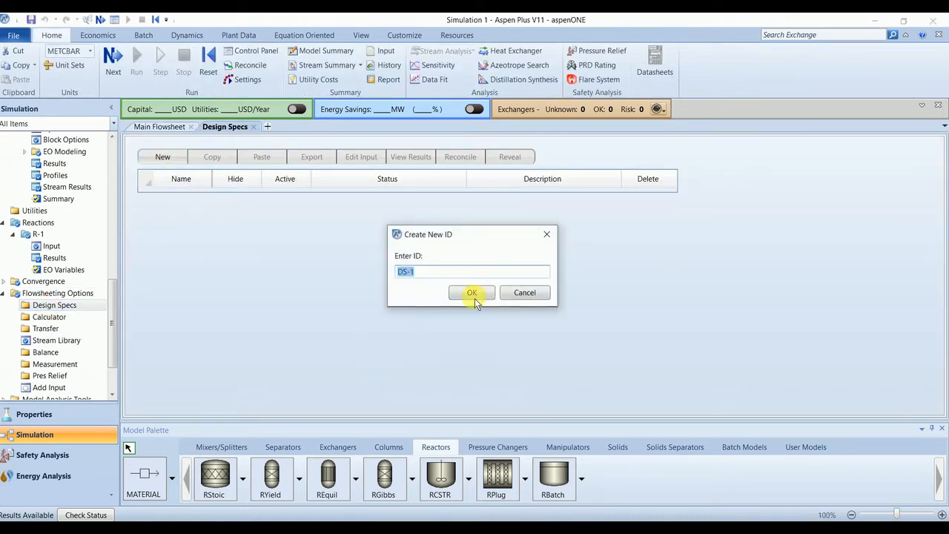
left_click(472, 292)
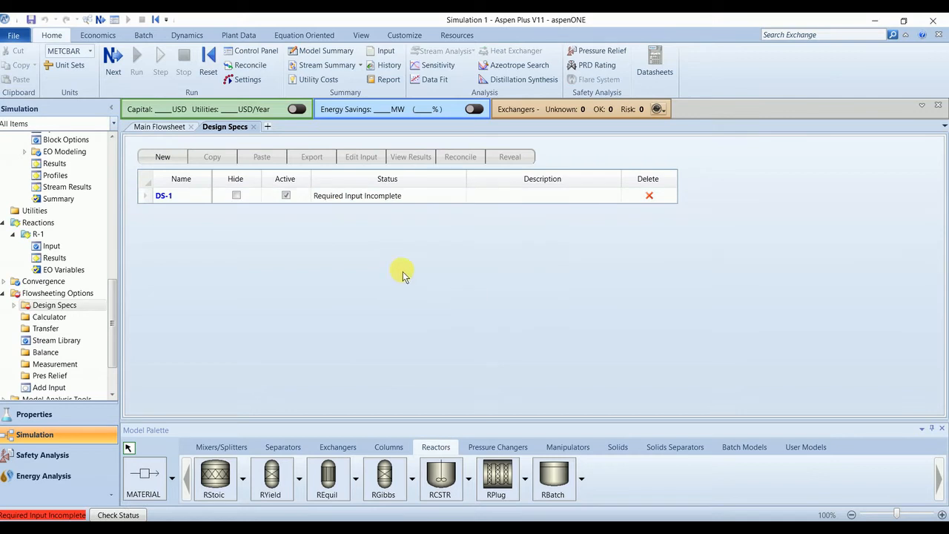
Step: Define DS-1 variable NC4IN as the NC4 mole flow in stream FEED1
double_click(163, 195)
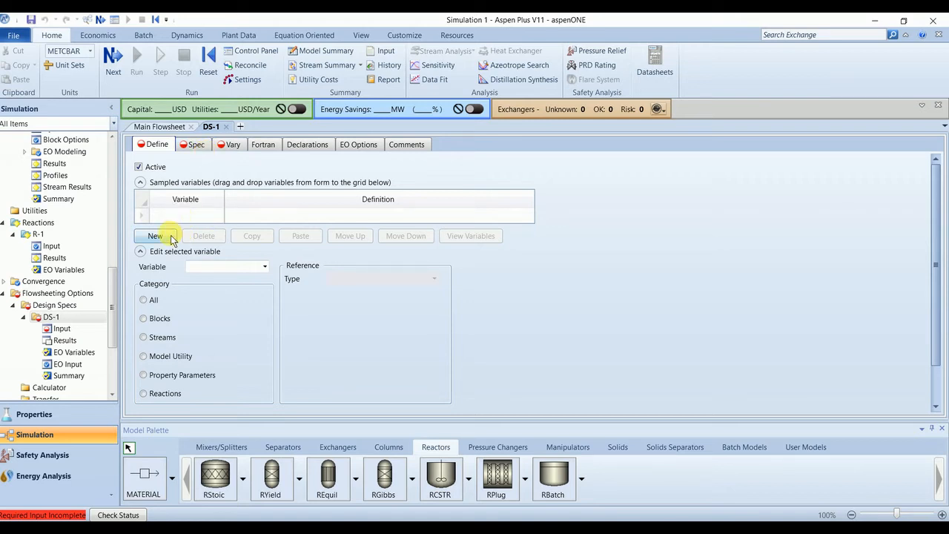
left_click(155, 235)
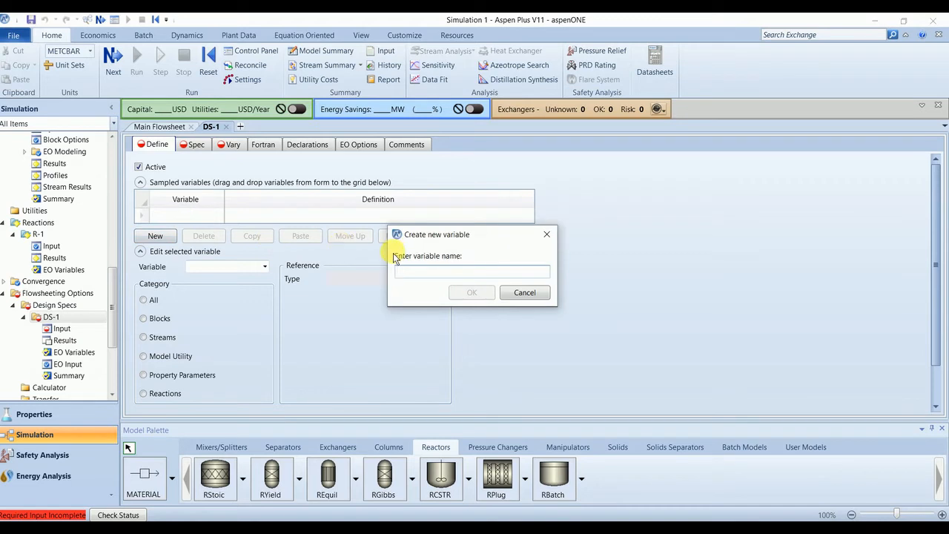
type("NC4IN")
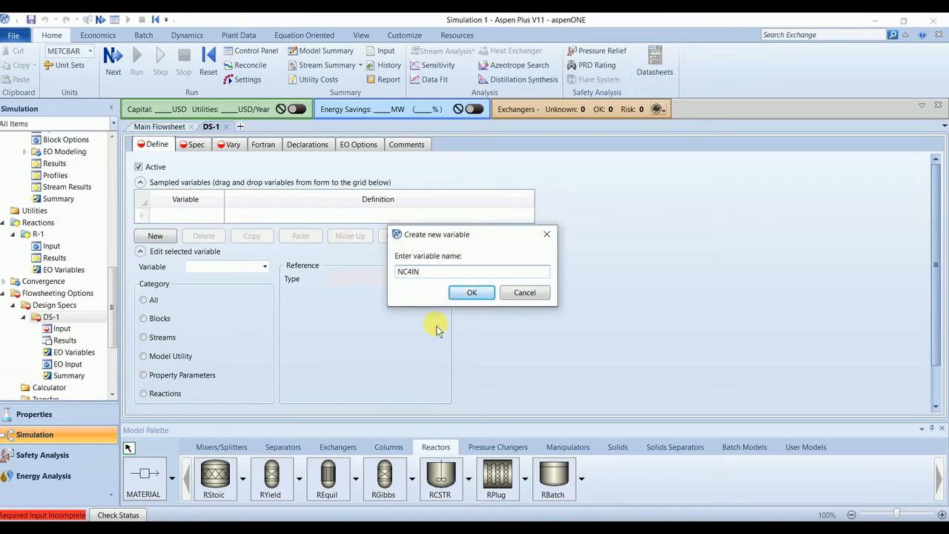
left_click(472, 292)
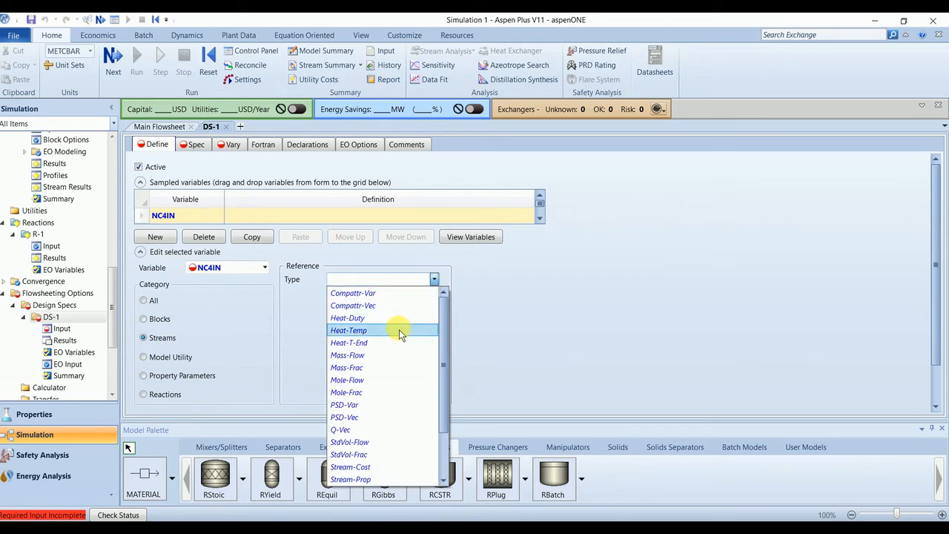
left_click(347, 380)
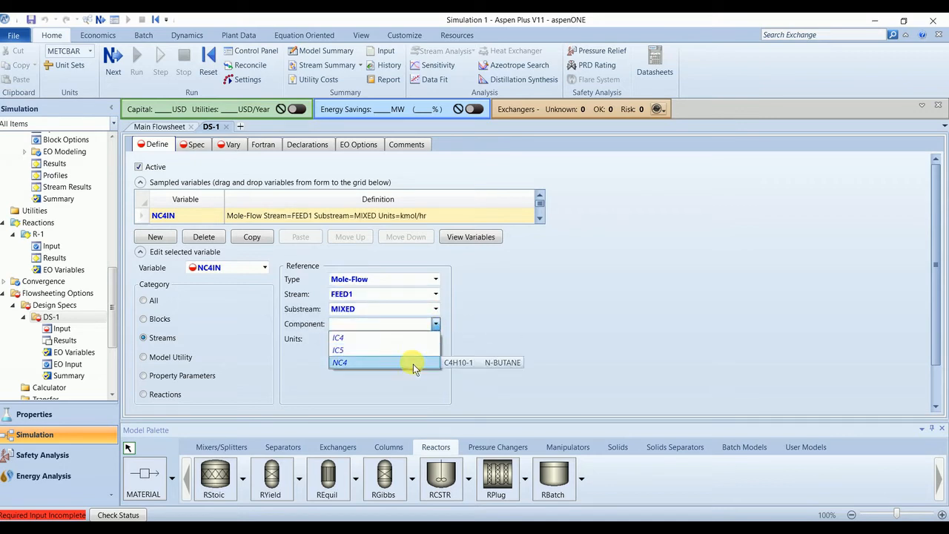
left_click(340, 363)
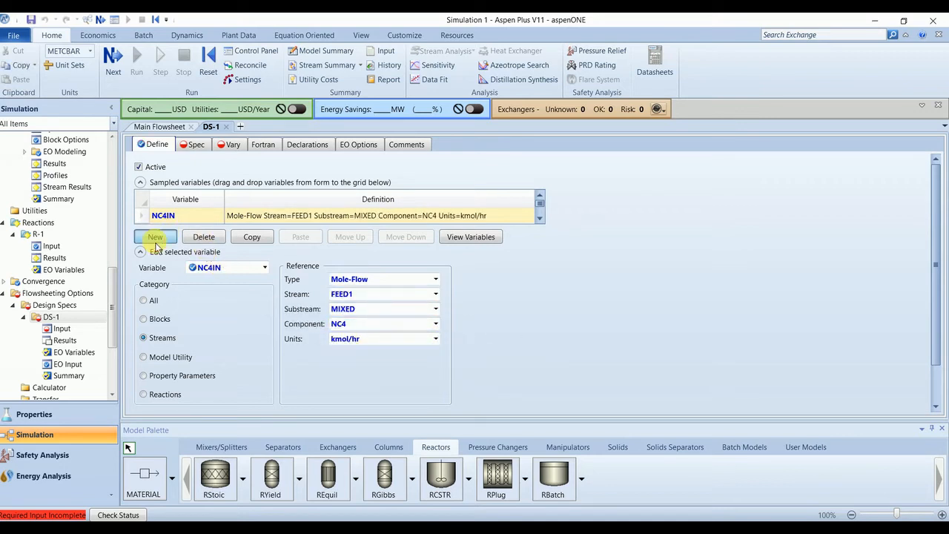
Step: Define variable NC4OUT as the NC4 mole flow in stream PRD1
left_click(155, 236)
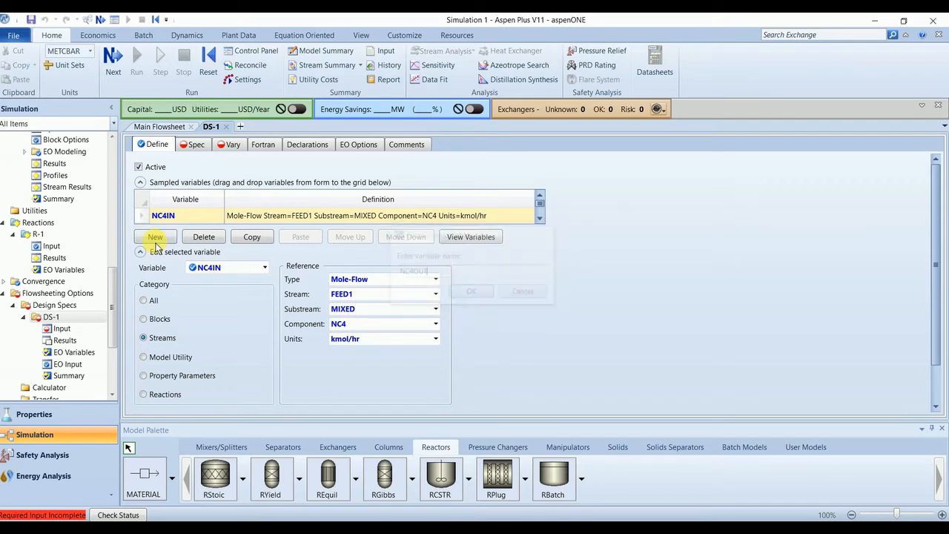
left_click(155, 237)
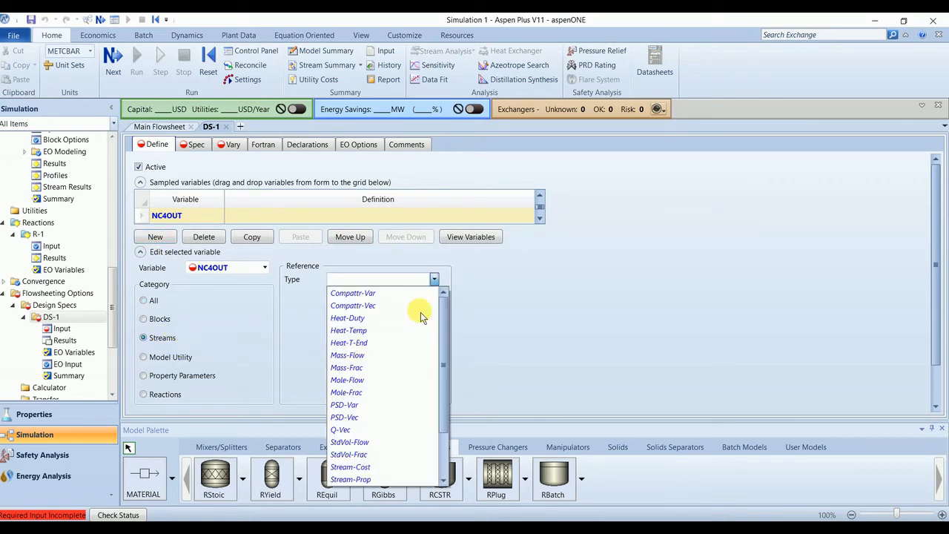
left_click(347, 380)
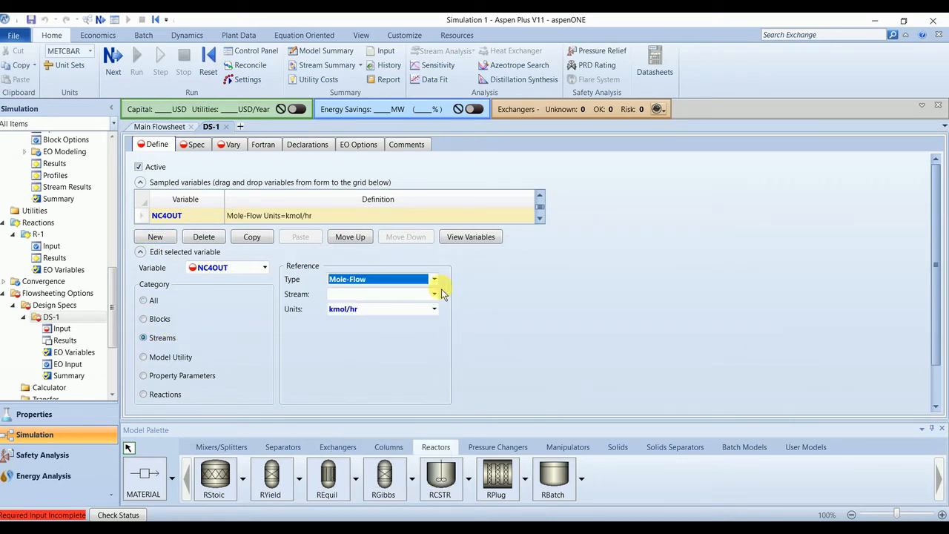
left_click(434, 294)
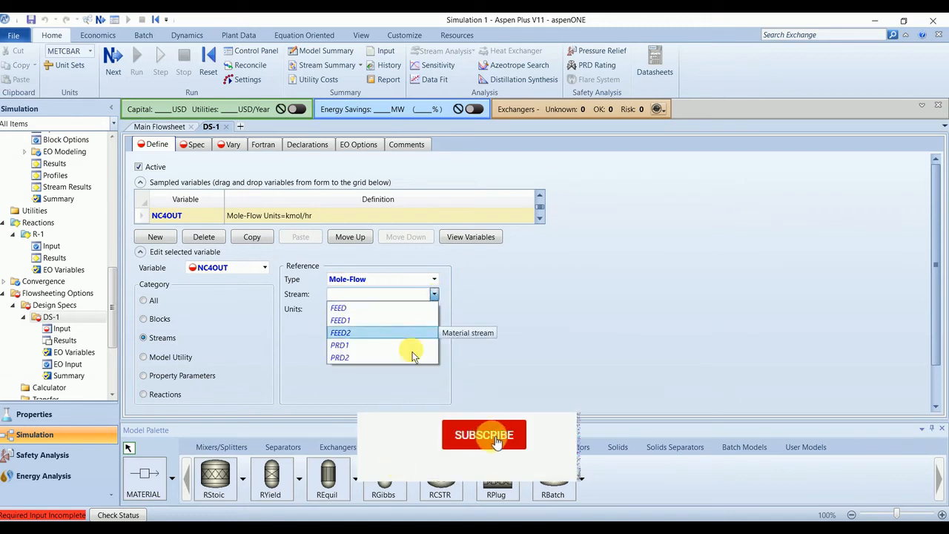
left_click(339, 345)
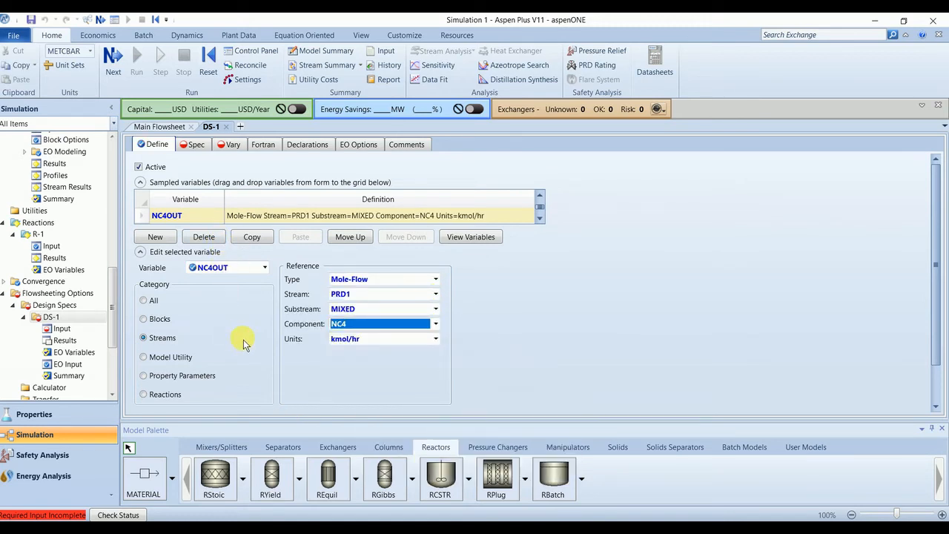
left_click(196, 144)
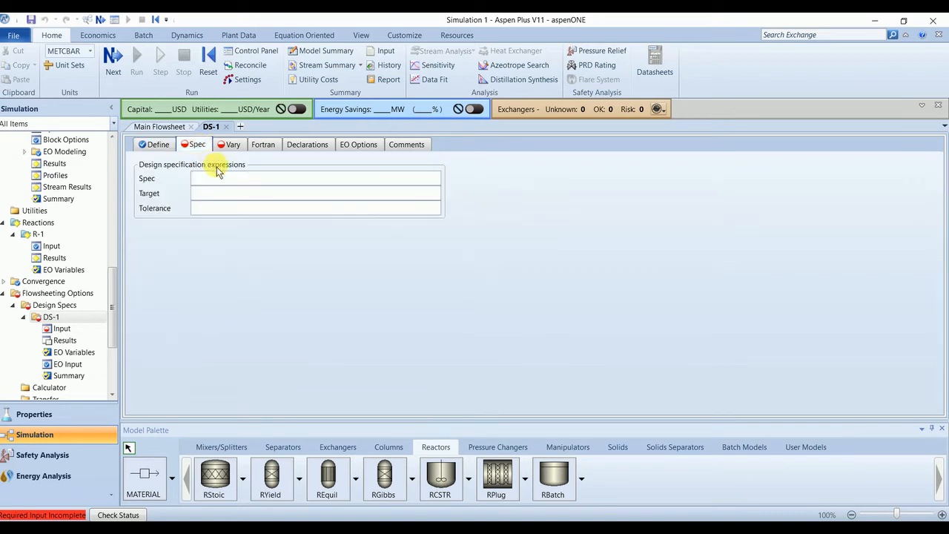
Step: Specify Conv with target 0.7 and tolerance 0.001 on the DS-1 Spec sheet
type("Conv")
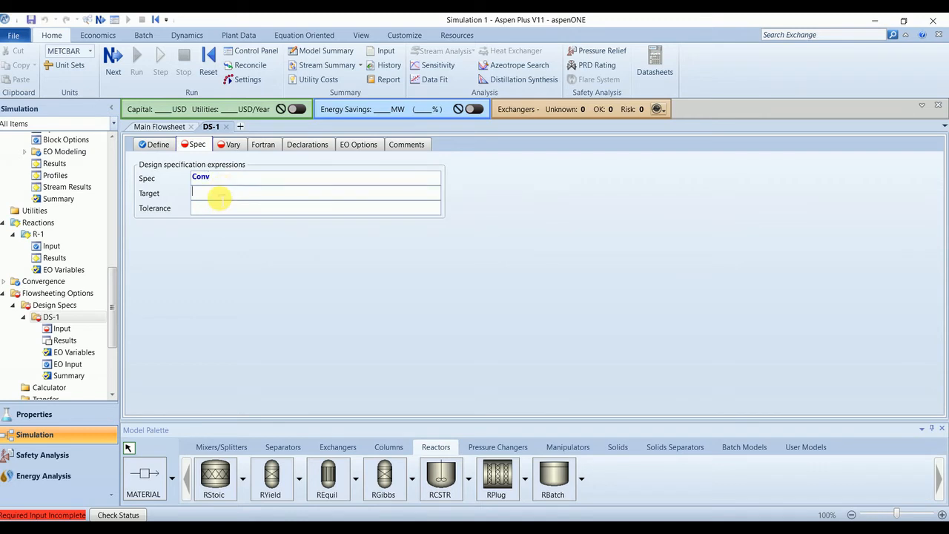
type("0.7")
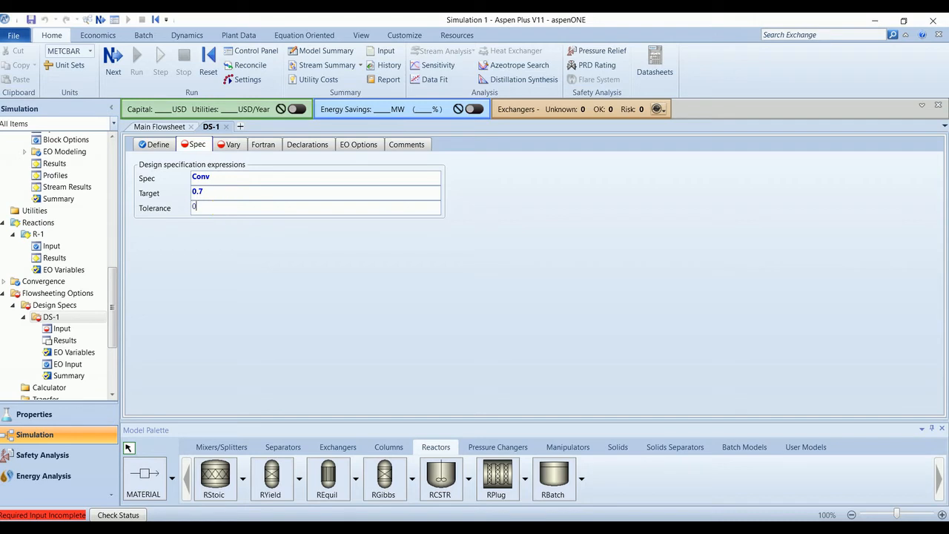
type("0.001")
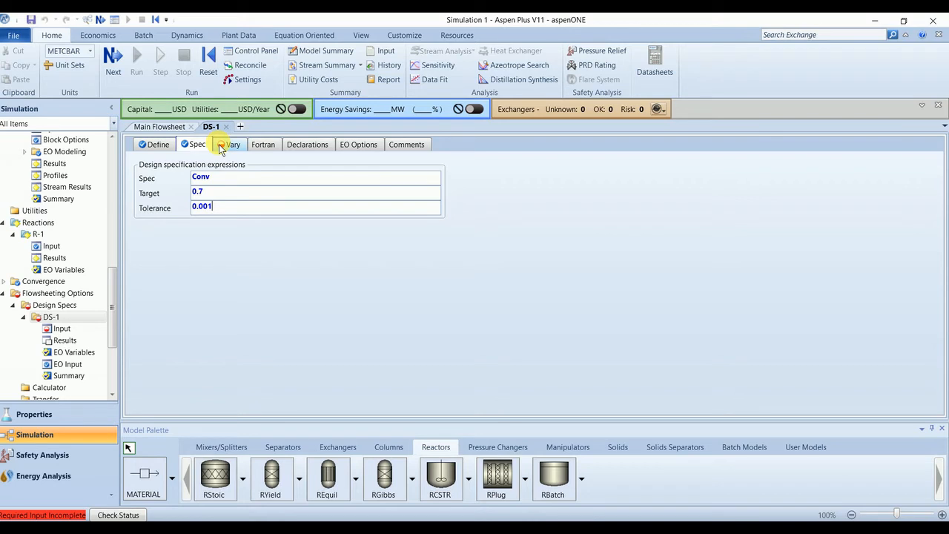
left_click(233, 144)
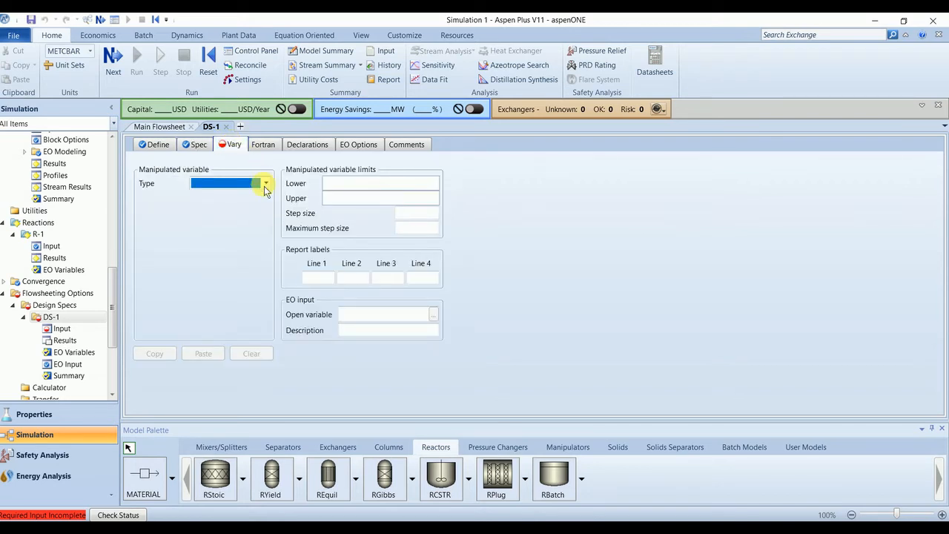
Step: Vary block variable NTUBE of the PFR between lower limit 10 and upper limit 150
left_click(265, 183)
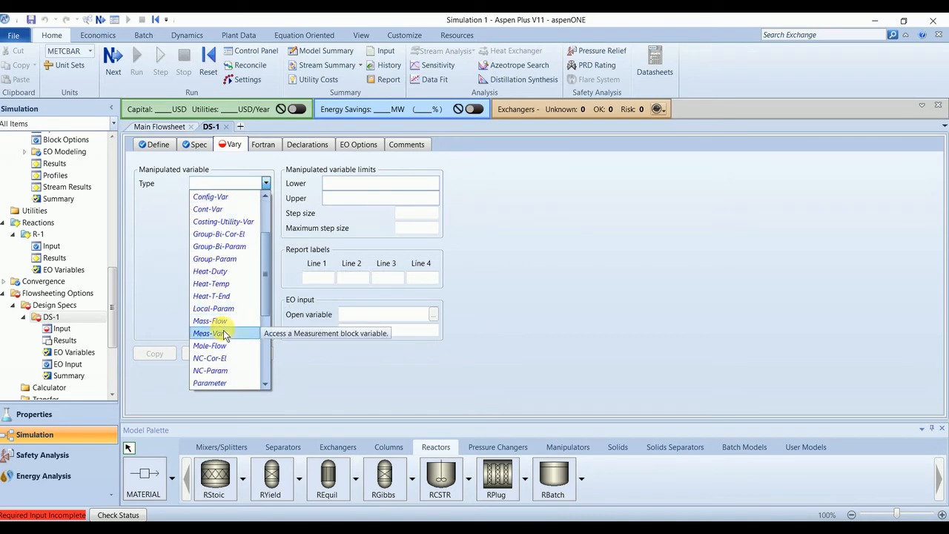
mouse_move(211, 296)
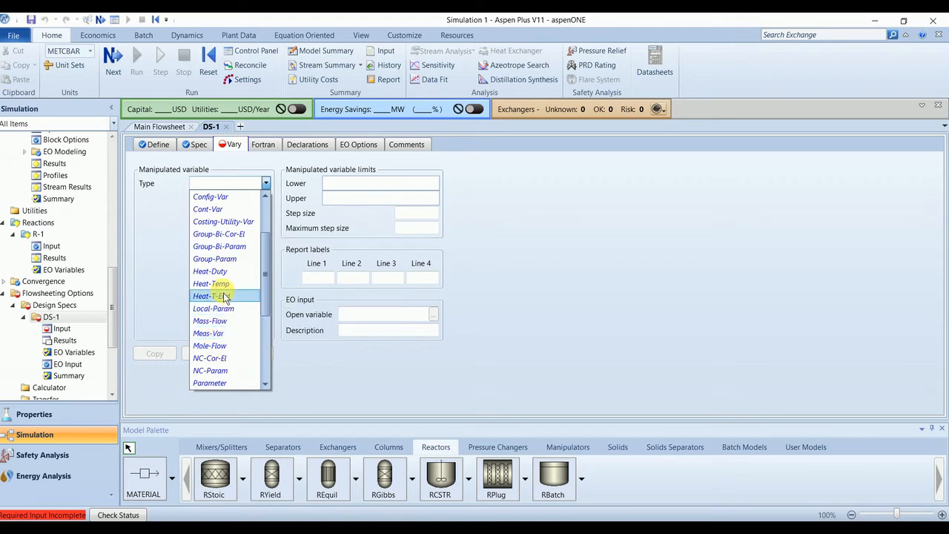
left_click(209, 183)
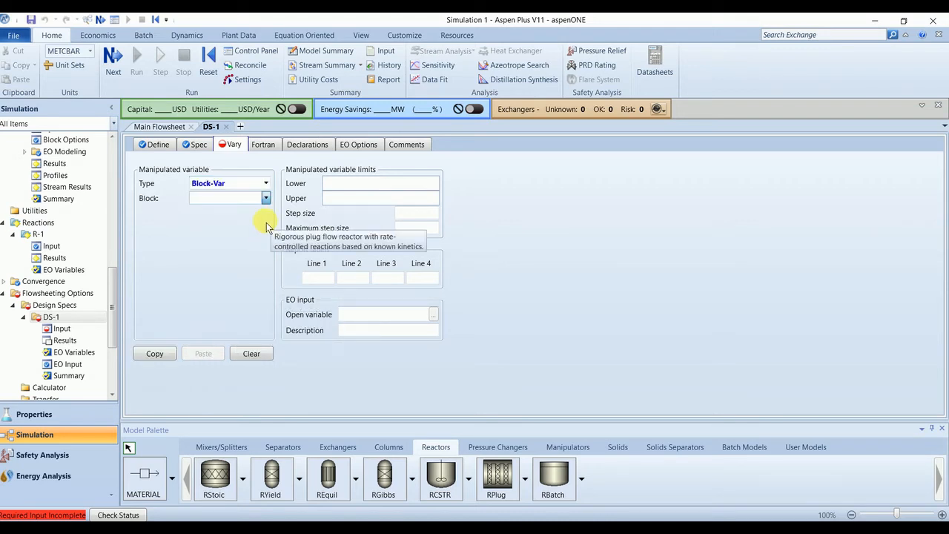
left_click(251, 212)
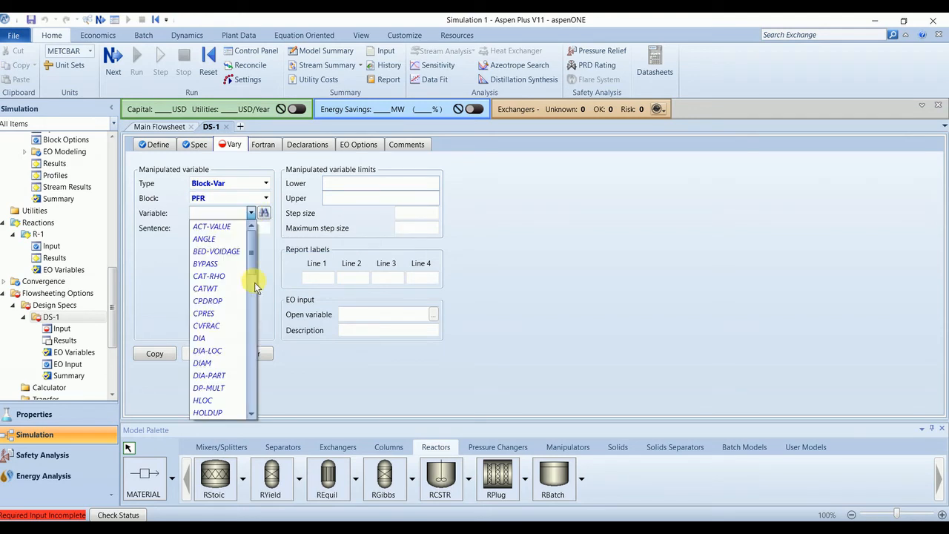
scroll("down", 3)
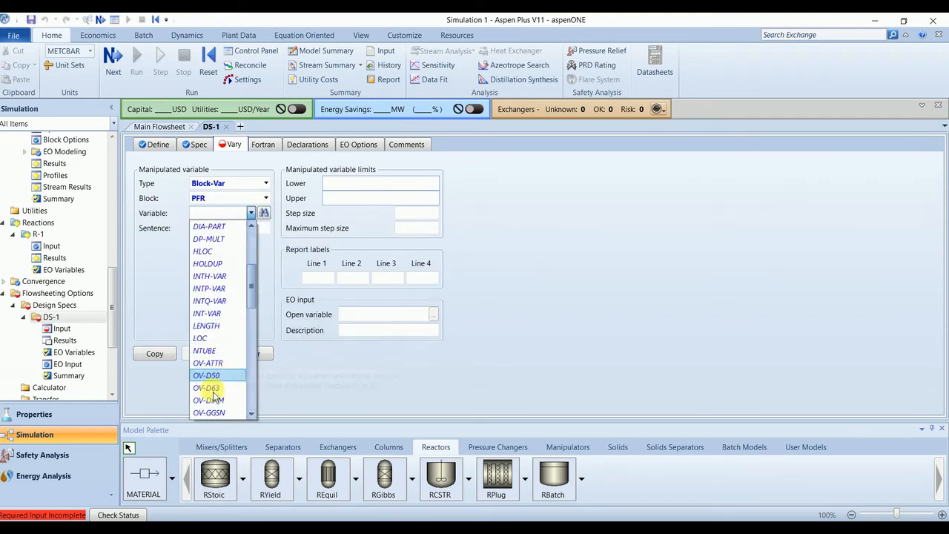
left_click(204, 350)
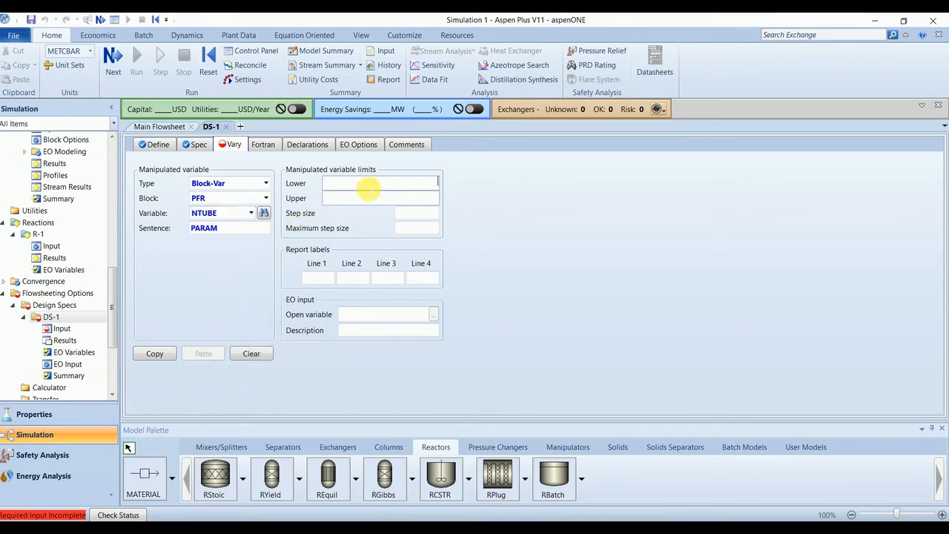
type("10")
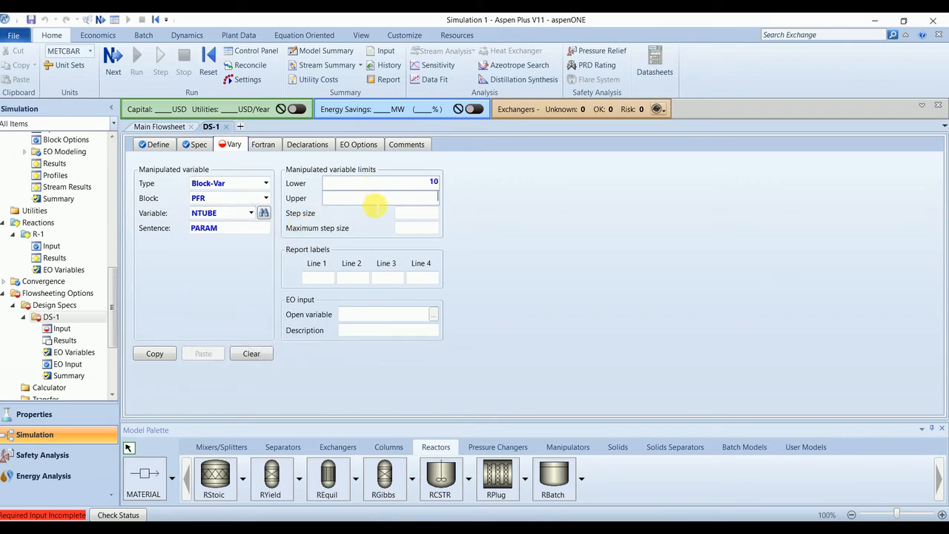
type("150")
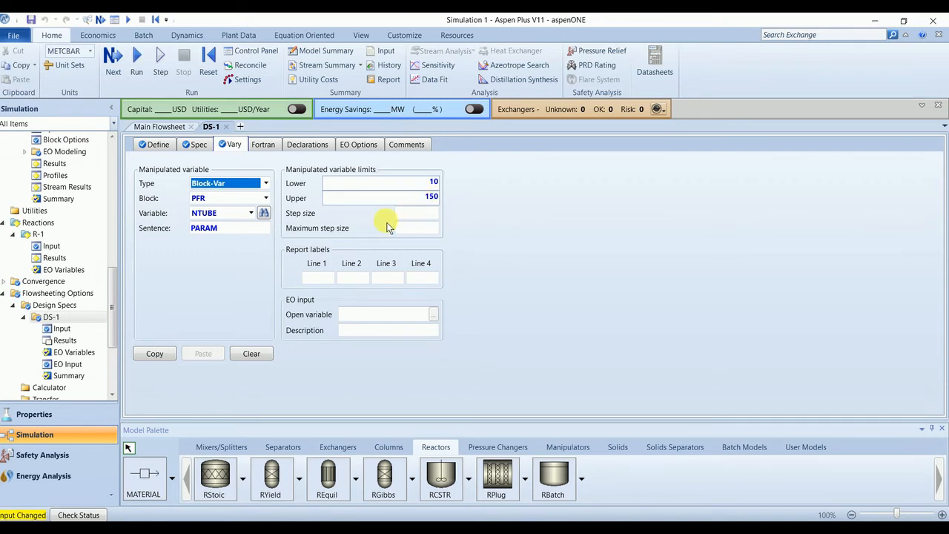
left_click(264, 144)
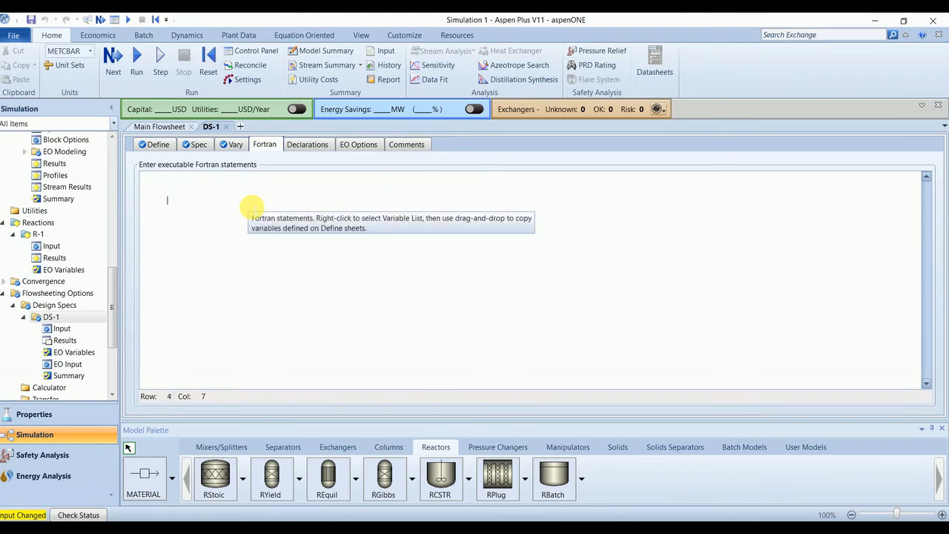
Step: Enter the Fortran statement Covn = 1- NC4OUT/NC4IN for DS-1's conversion
type("Covn =")
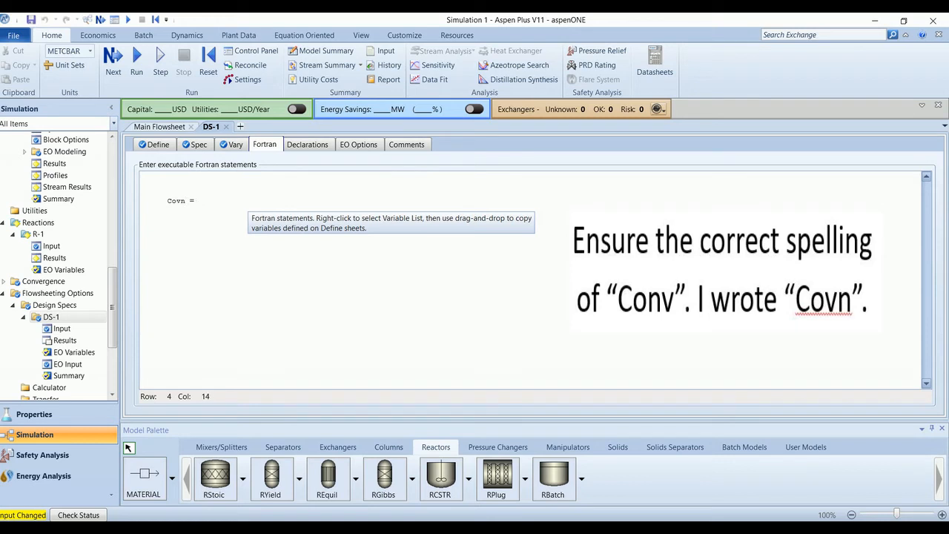
type("1- NC4")
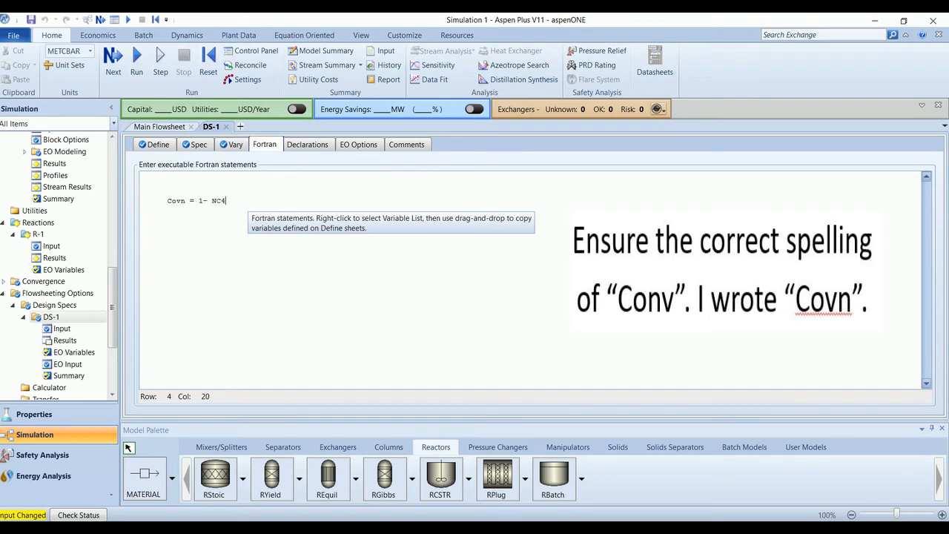
type("out")
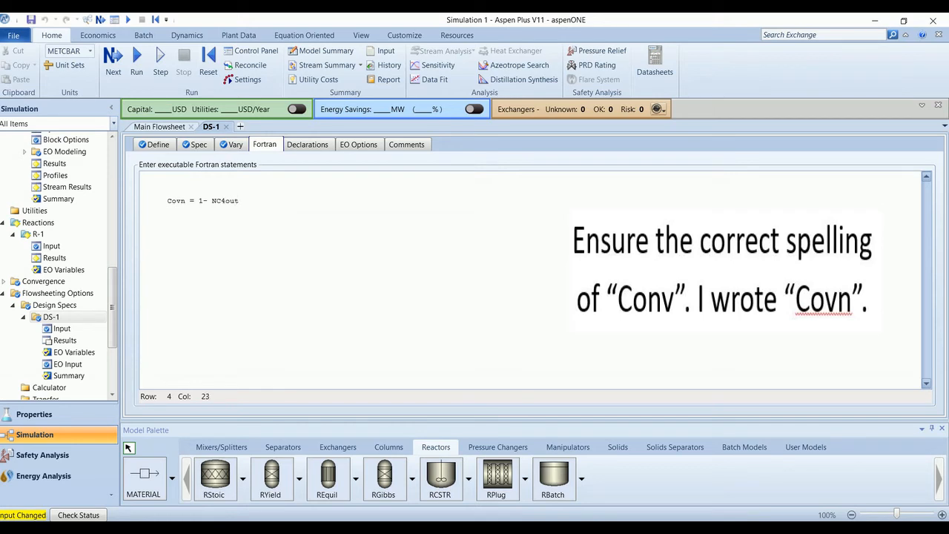
key("Backspace")
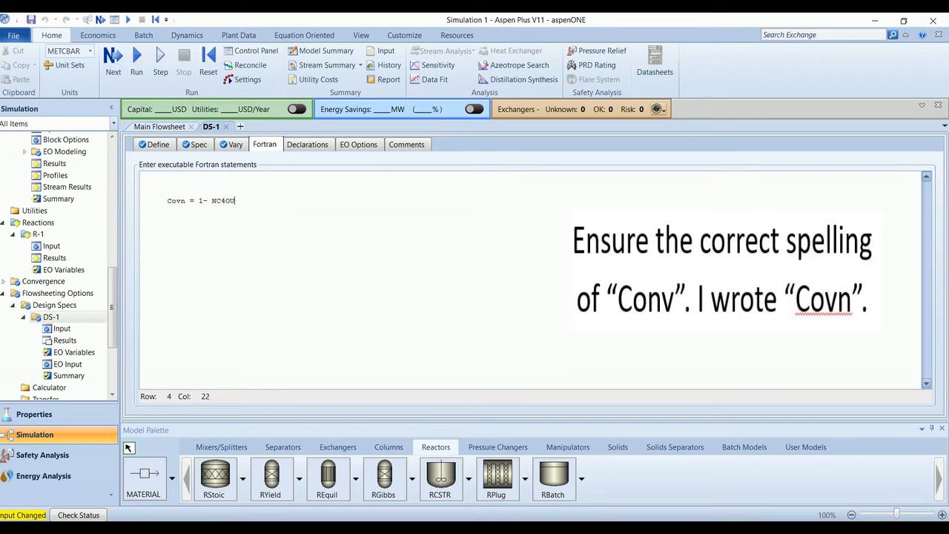
type("T/C")
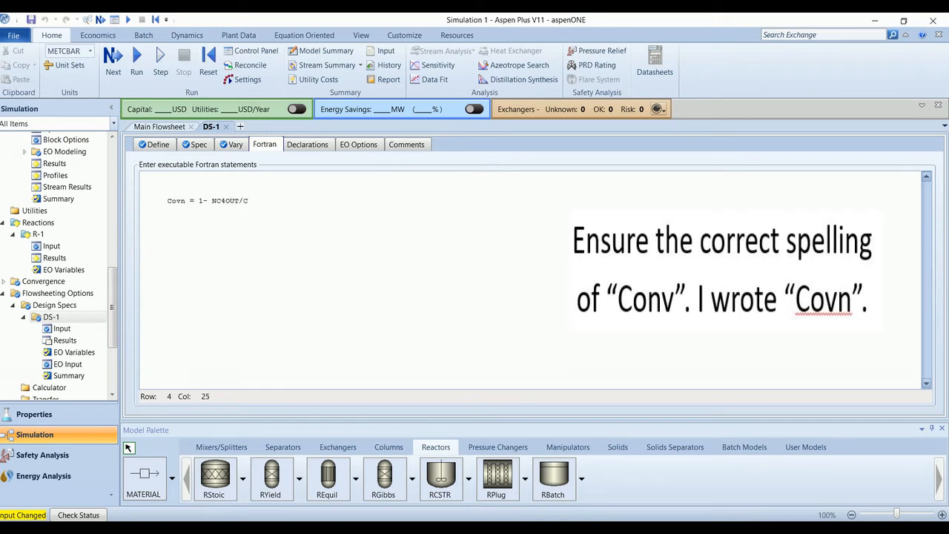
type("N4")
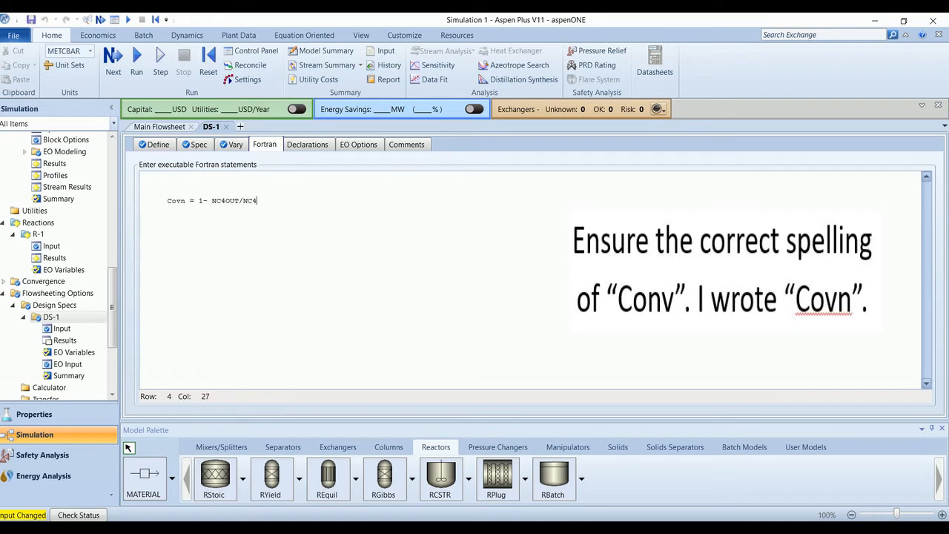
type("IN")
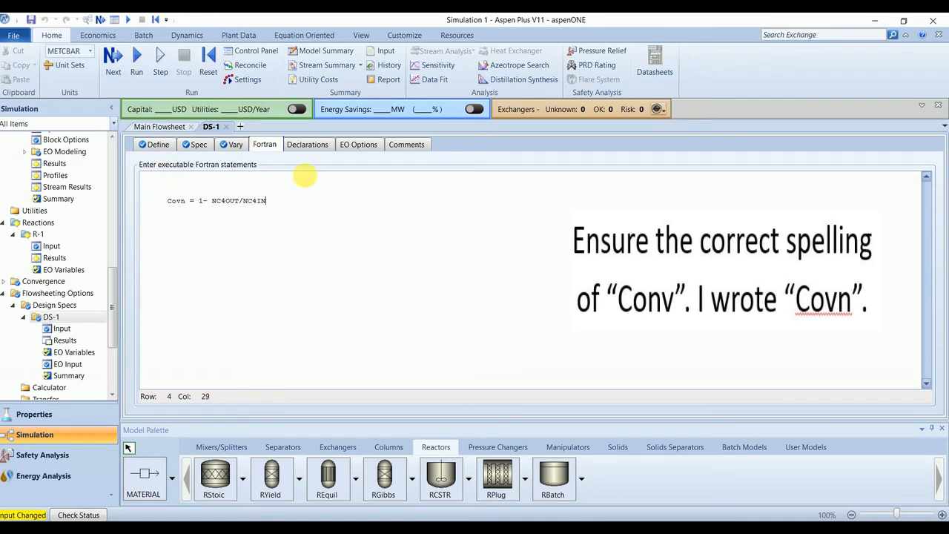
mouse_move(226, 200)
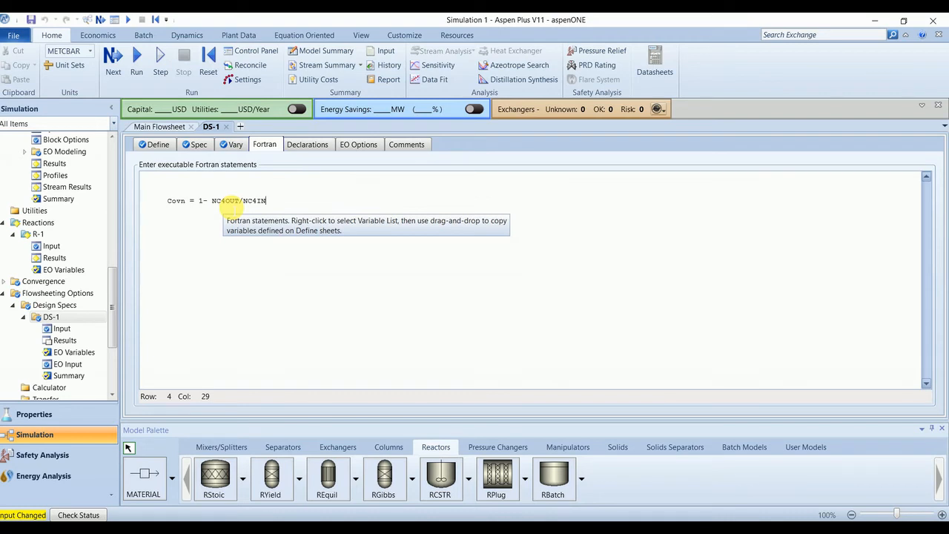
left_click(198, 144)
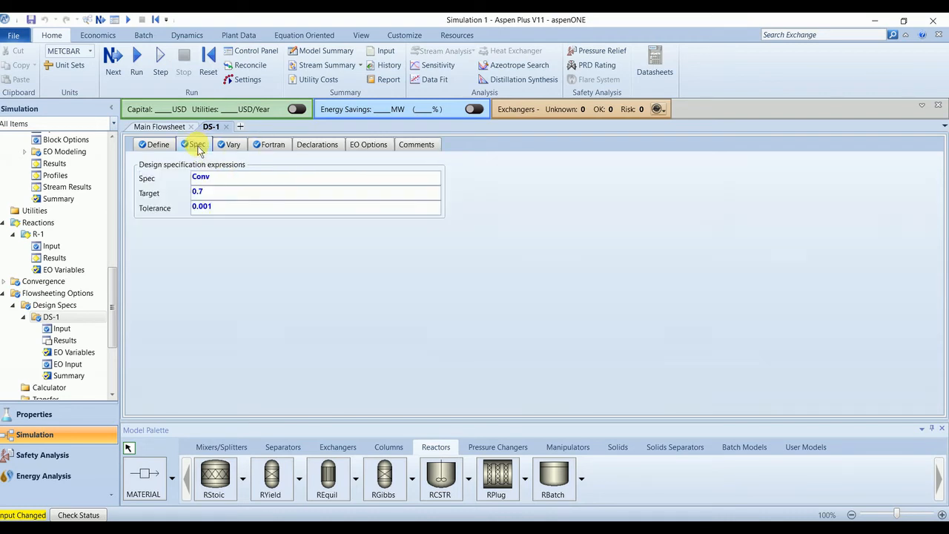
Step: Review DS-1's Define tab and return to the Design Specs list to copy it
left_click(157, 144)
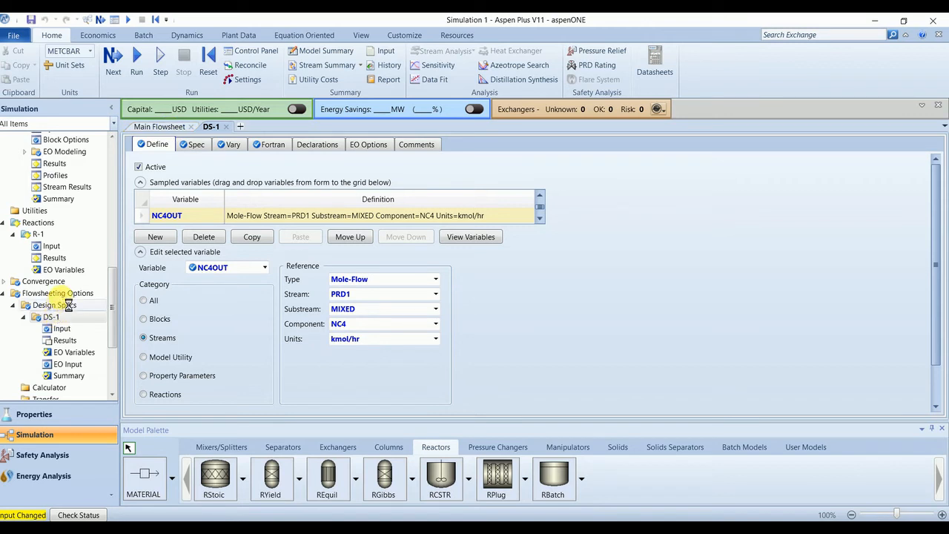
left_click(54, 305)
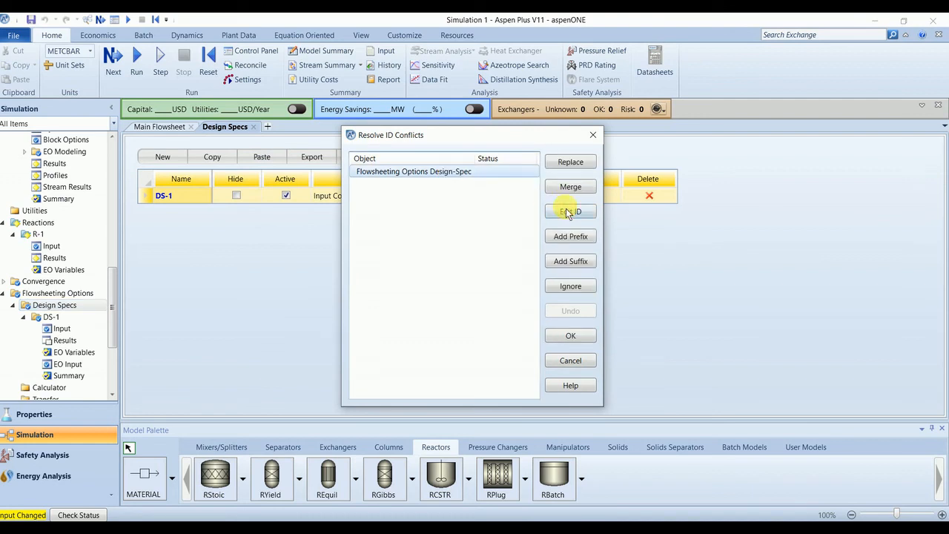
Step: Resolve the ID conflict by renaming the pasted copy DS-2 and edit it
left_click(571, 211)
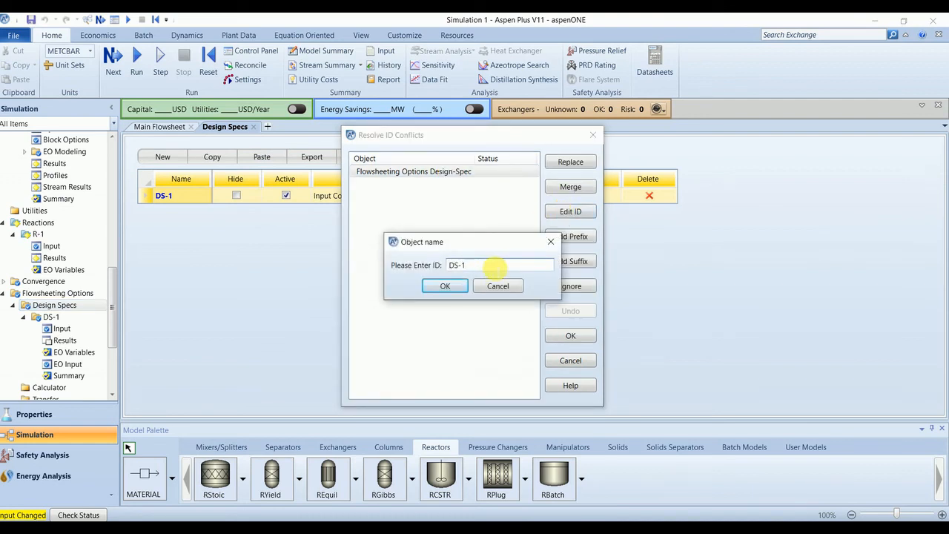
left_click(445, 285)
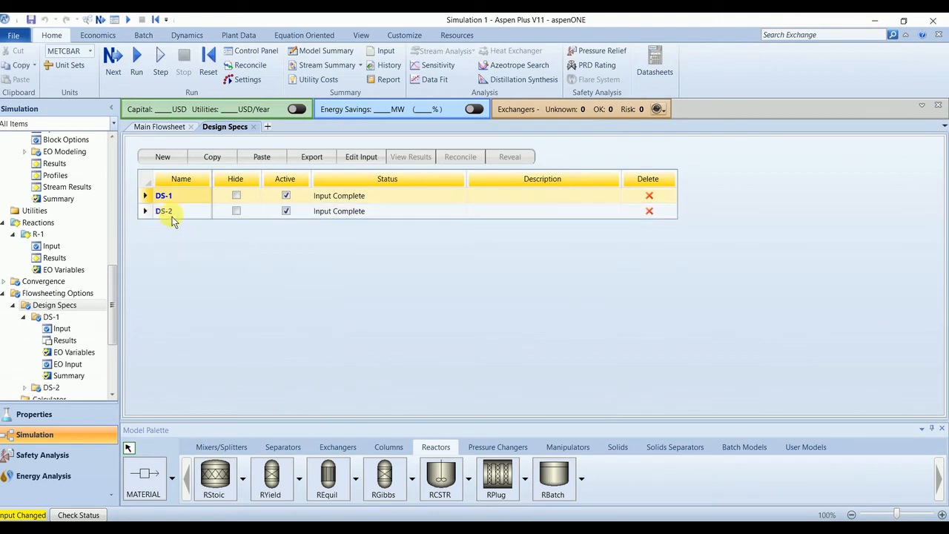
left_click(164, 211)
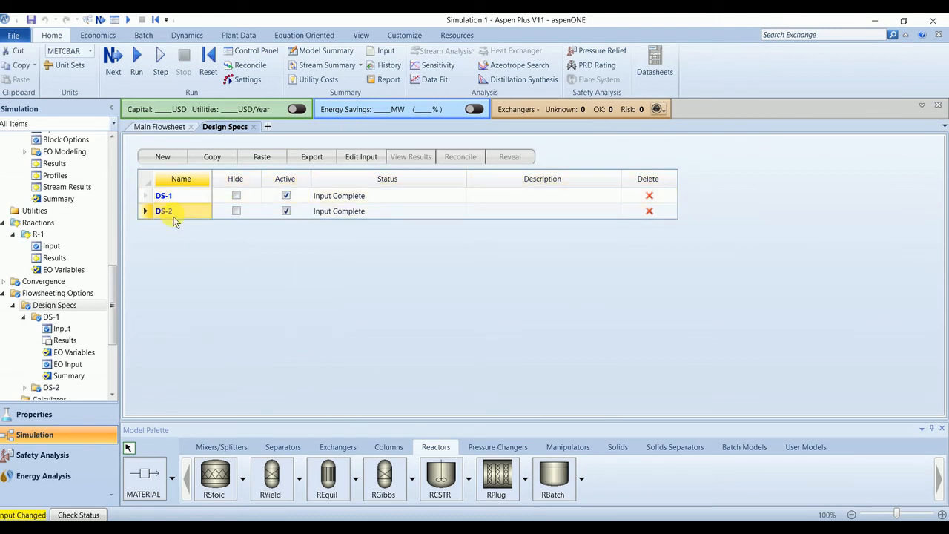
double_click(164, 210)
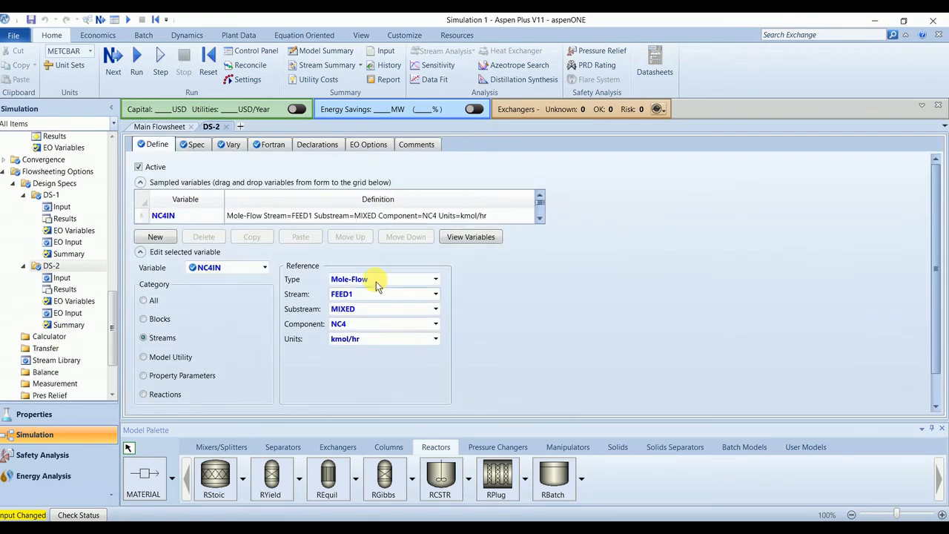
Step: Keep NC4IN on FEED1 and switch NC4OUT's stream to PRD2 in DS-2's Define sheet
left_click(436, 294)
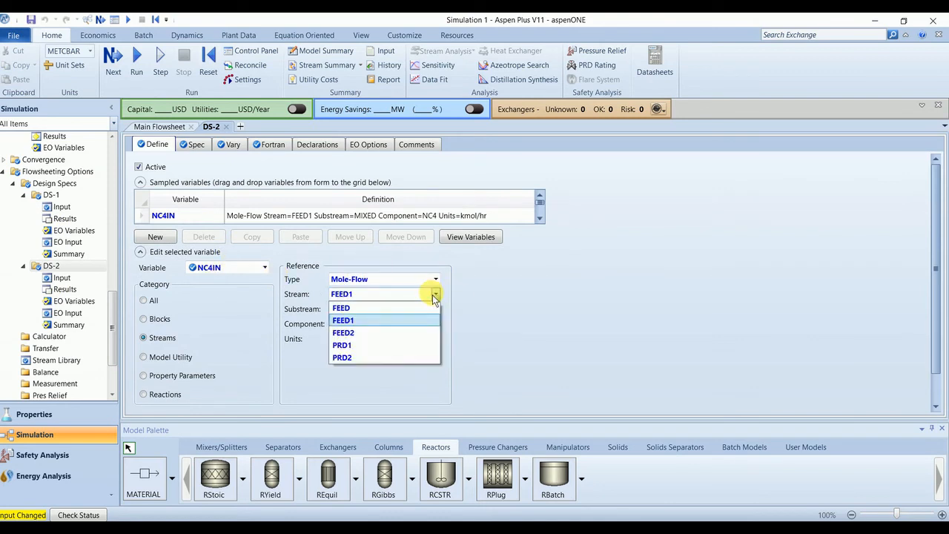
left_click(344, 332)
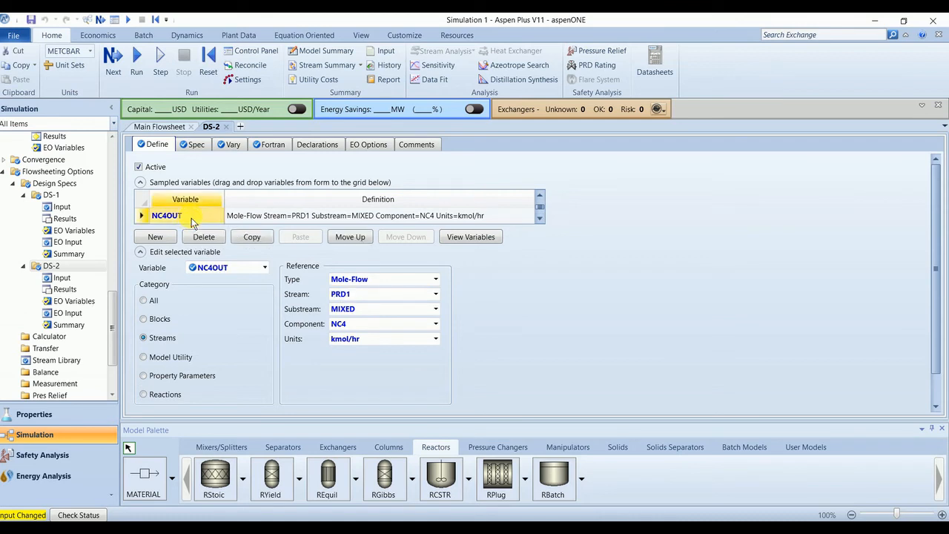
left_click(435, 294)
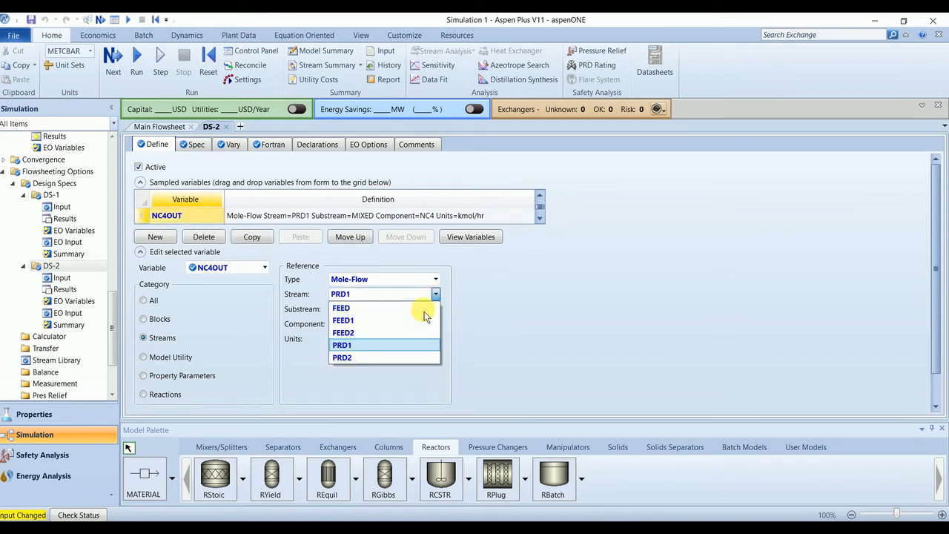
left_click(342, 356)
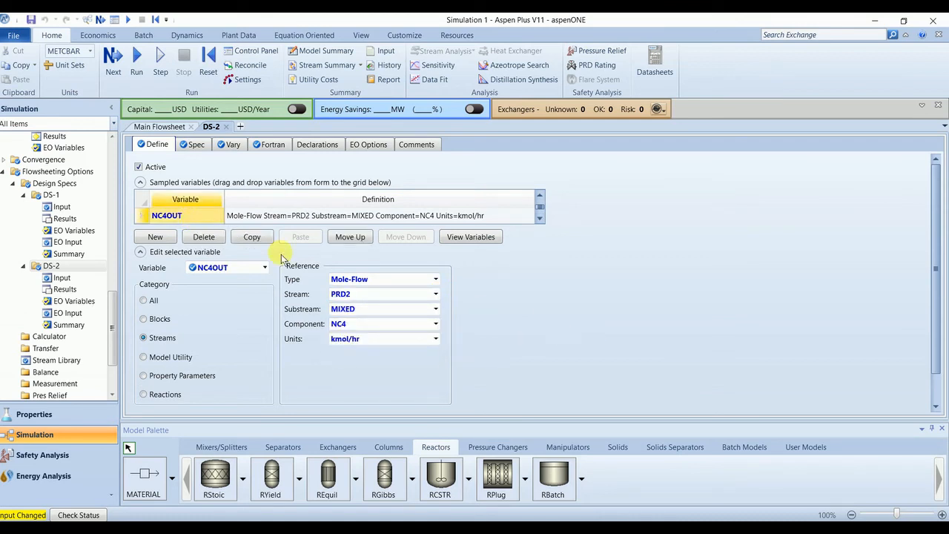
left_click(195, 144)
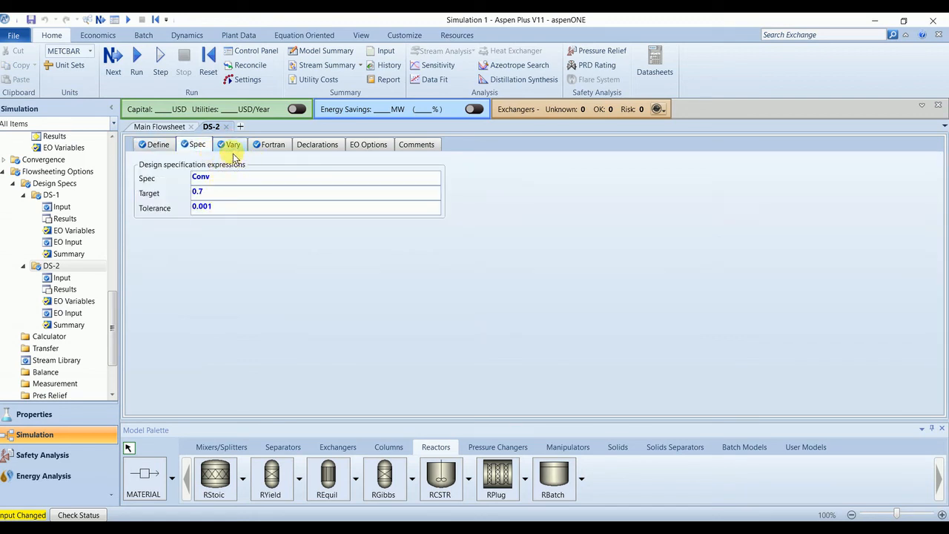
Step: Vary the CSTR block variable VOL between 5 and 20 l, then close DS-2
left_click(233, 144)
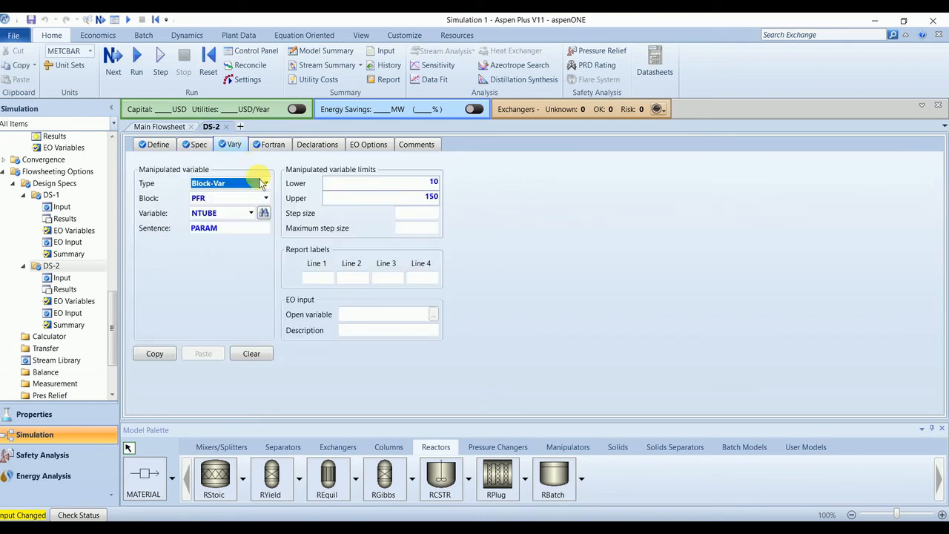
left_click(265, 198)
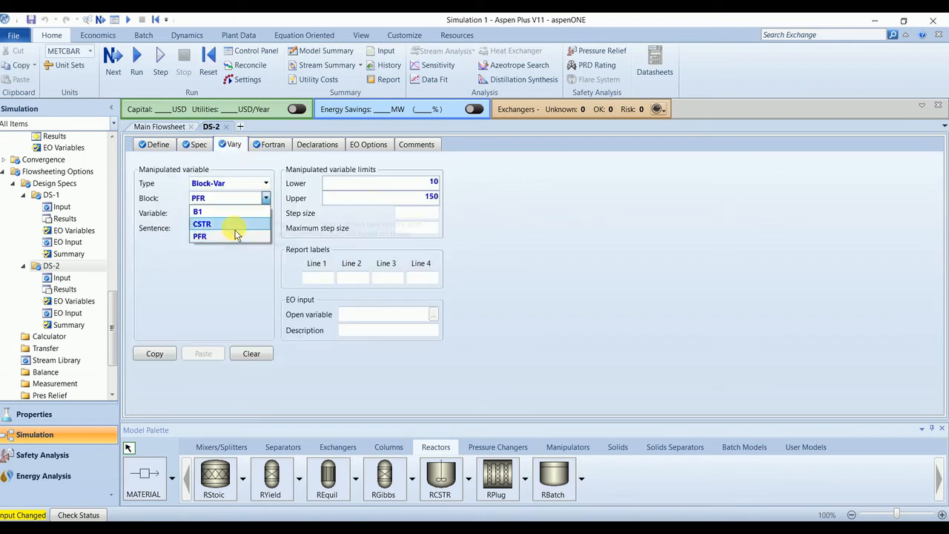
left_click(201, 223)
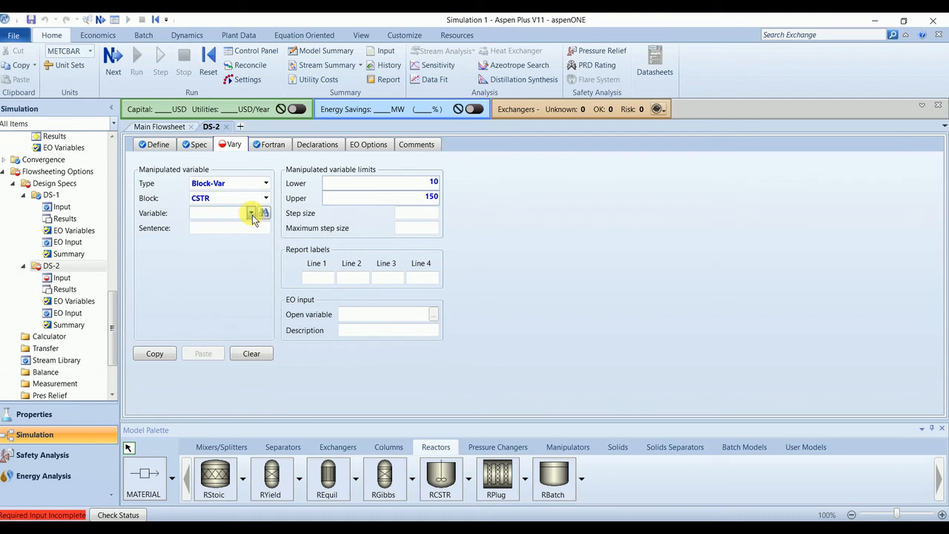
left_click(252, 212)
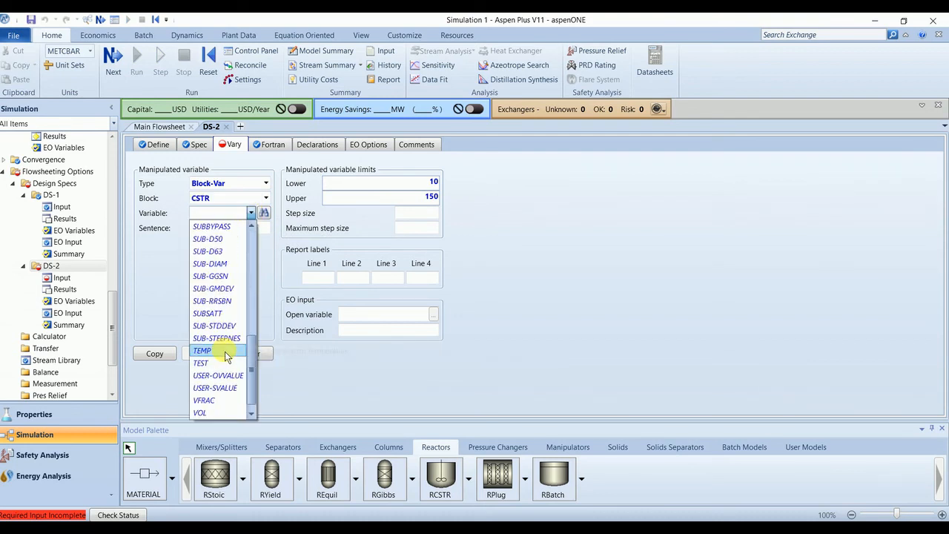
left_click(198, 412)
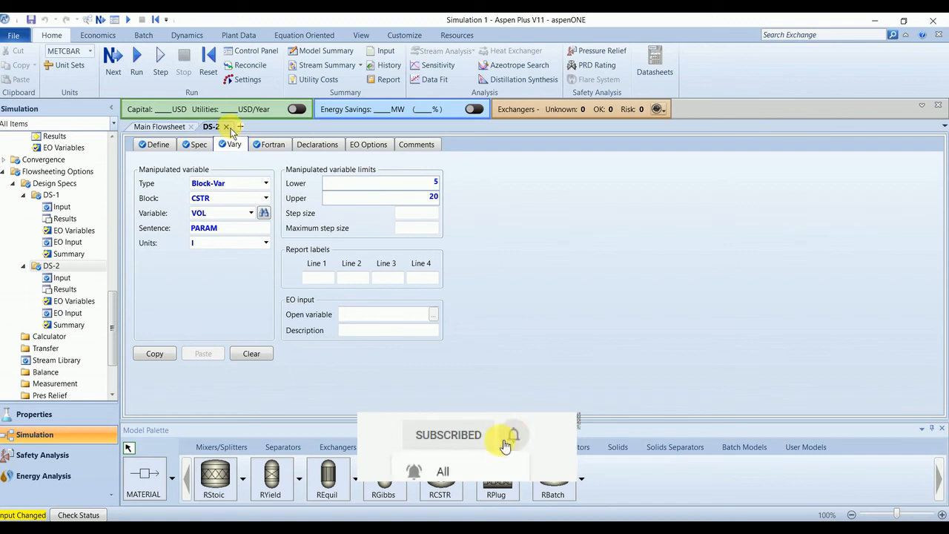
left_click(226, 126)
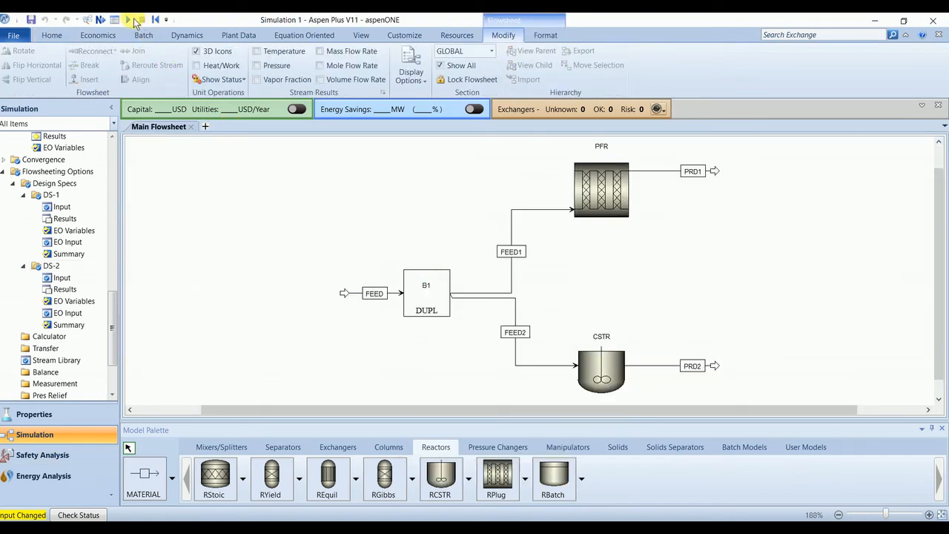
mouse_move(128, 19)
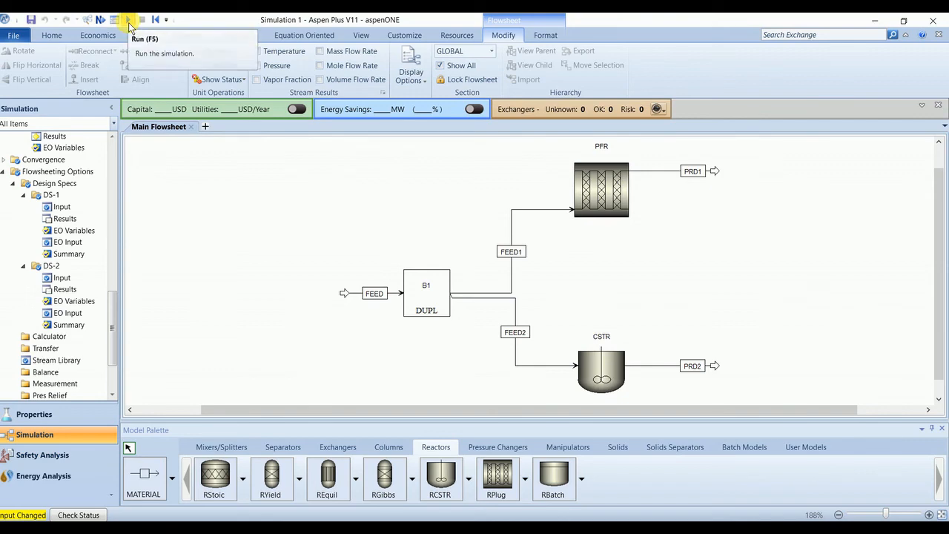
Step: Run the simulation (F5) to solve both design specs
left_click(127, 20)
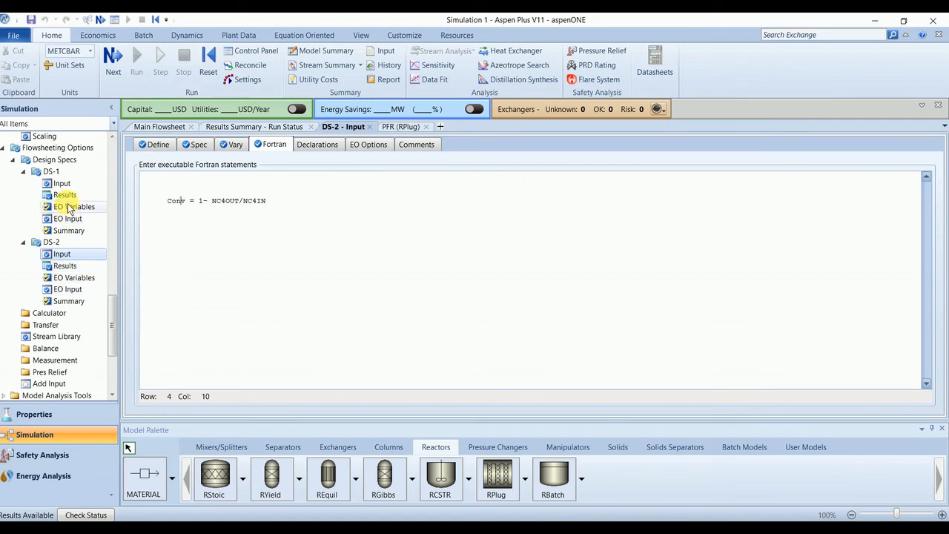
Step: Review DS-2's converged CSTR volume of 18805 L, then DS-1's result of 70 PFR tubes
left_click(66, 266)
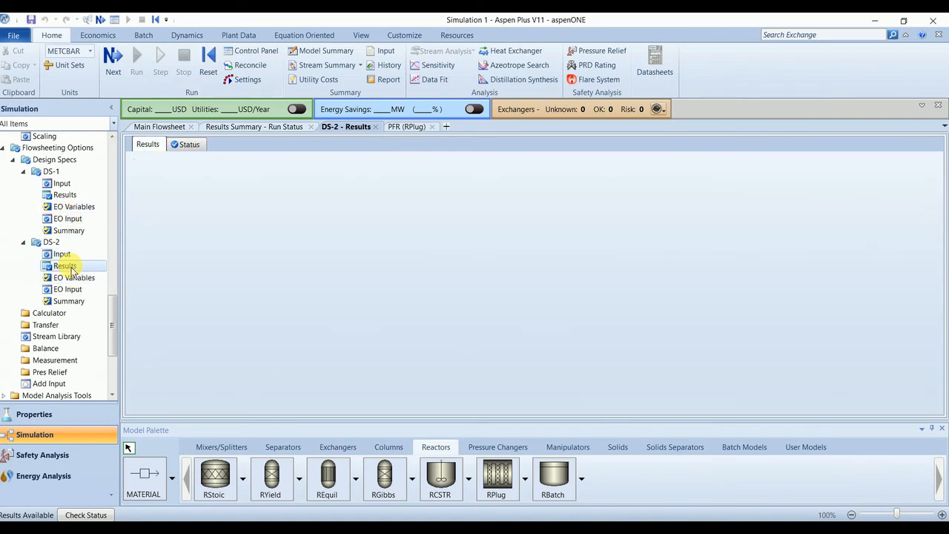
left_click(65, 265)
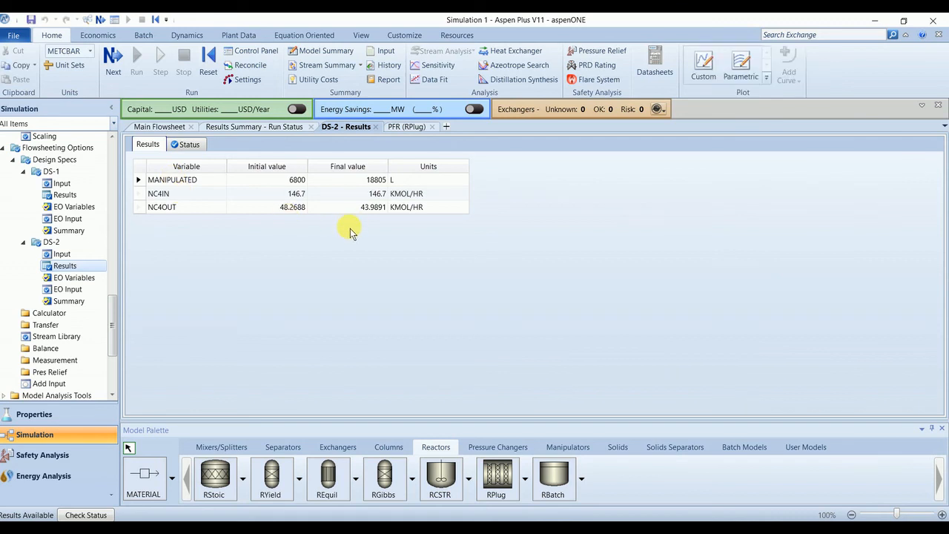
left_click(347, 180)
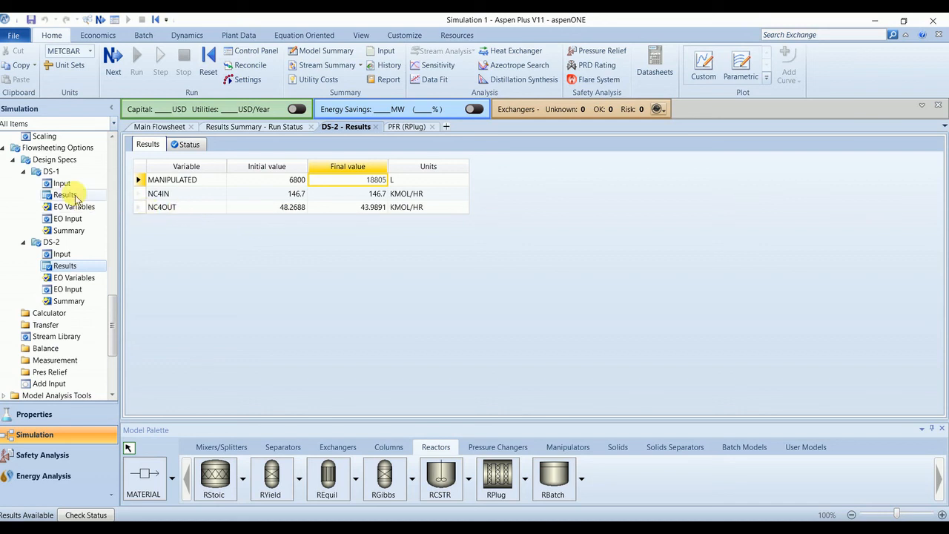
mouse_move(65, 194)
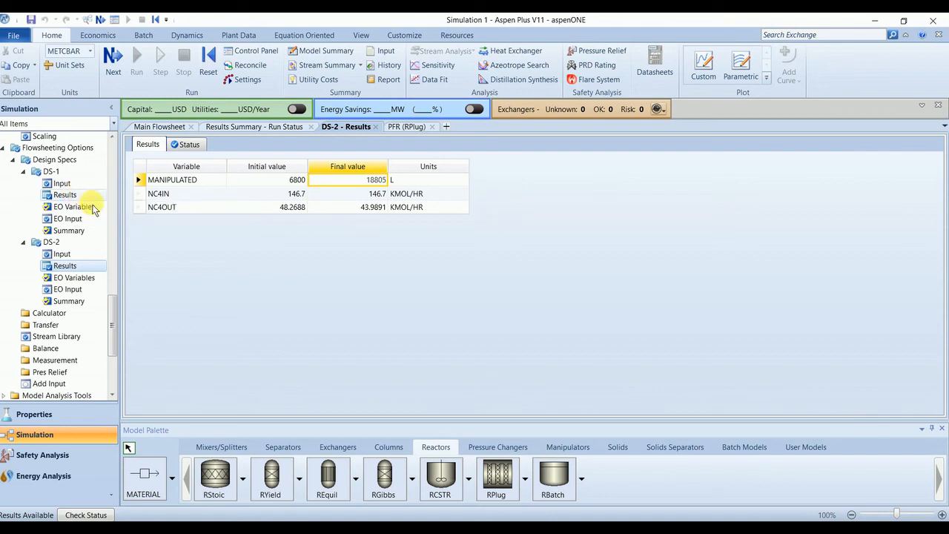
left_click(65, 194)
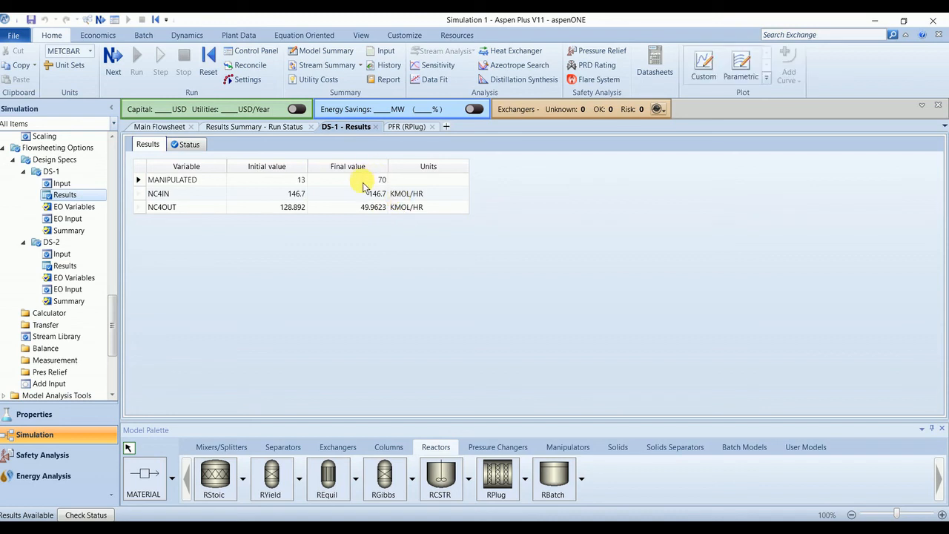
mouse_move(433, 207)
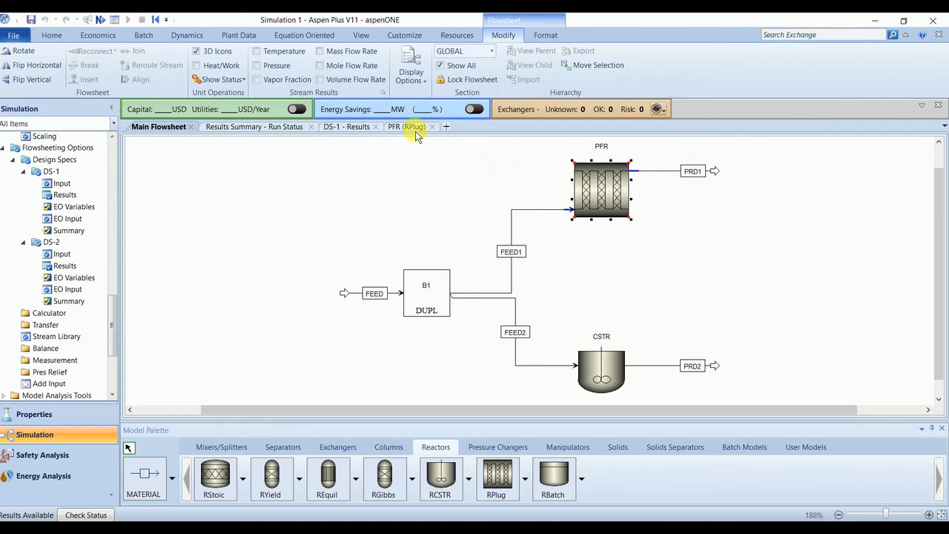
Step: Check the PFR configuration (10 tubes, 1 m long, 0.2 m diameter) and return to the main flowsheet alone
left_click(406, 126)
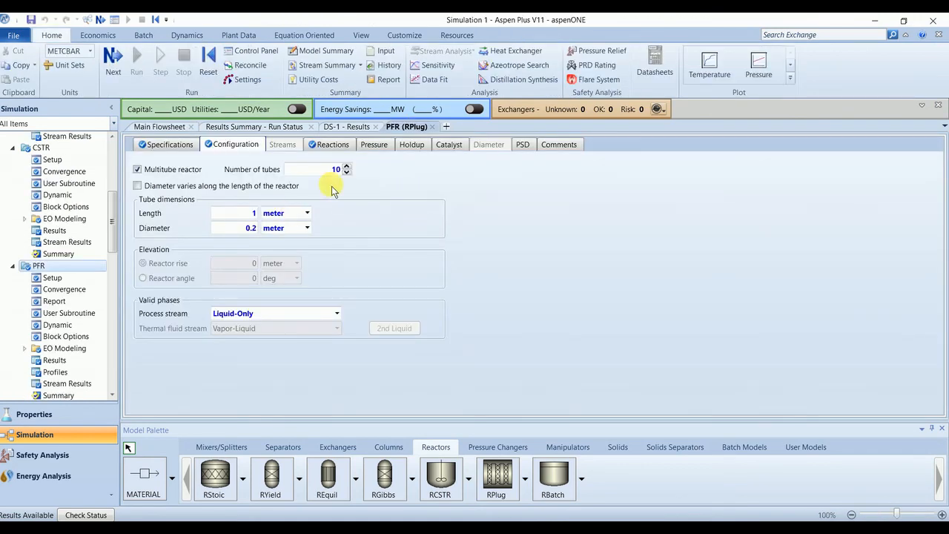
mouse_move(249, 228)
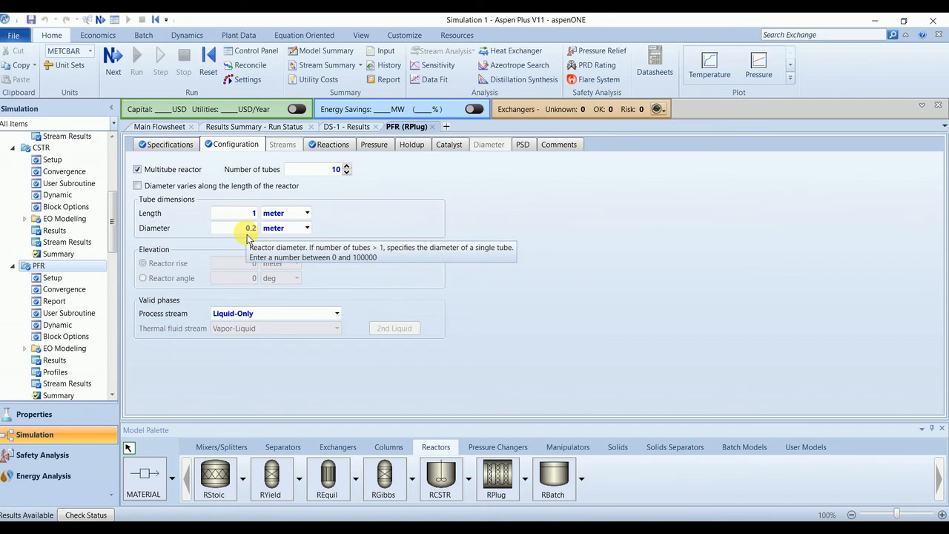
mouse_move(375, 245)
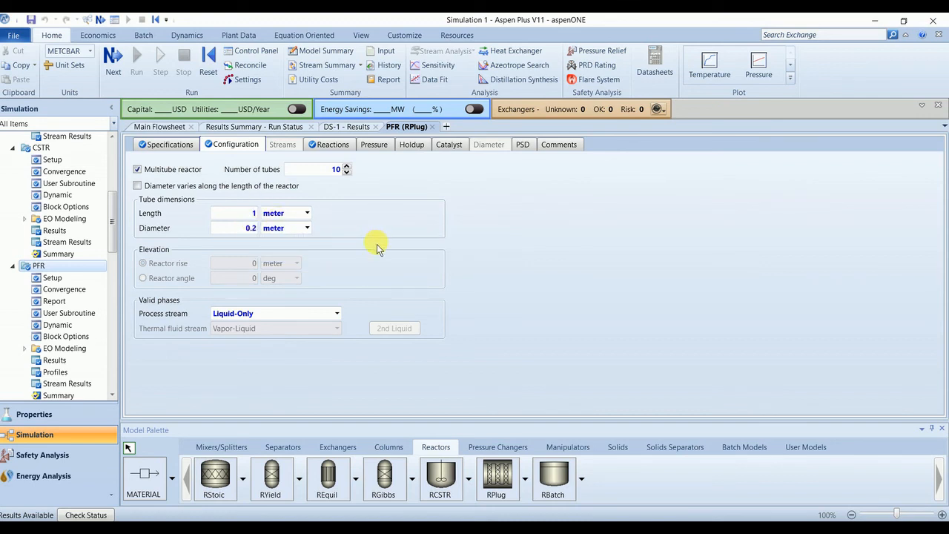
mouse_move(745, 268)
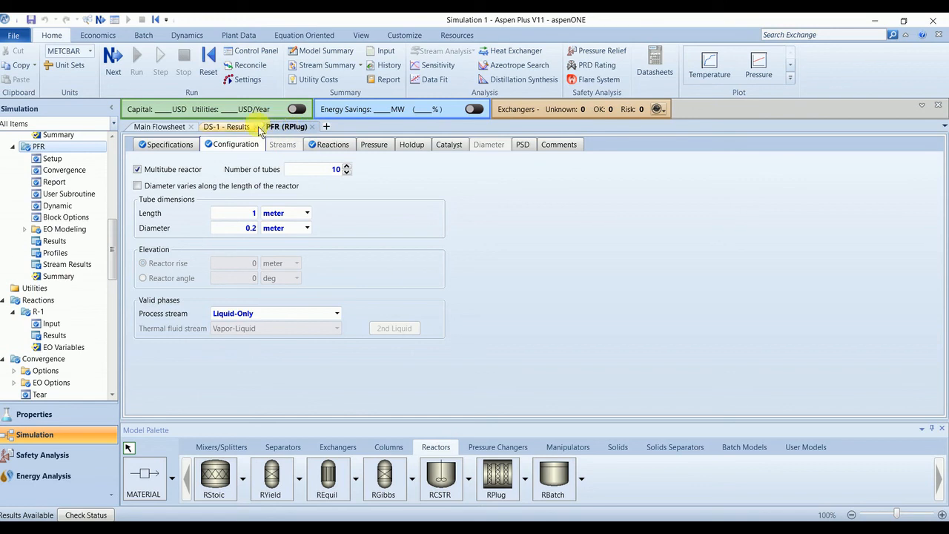
left_click(239, 126)
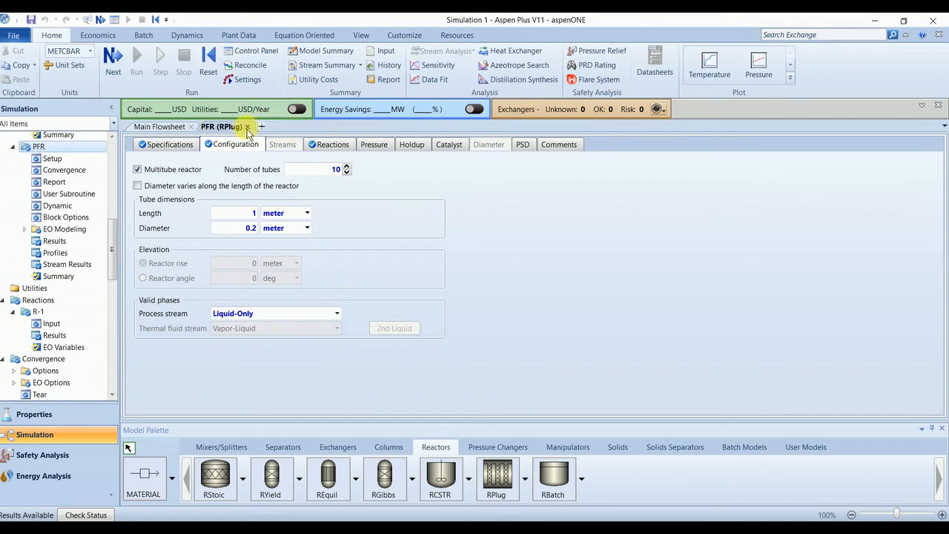
left_click(247, 126)
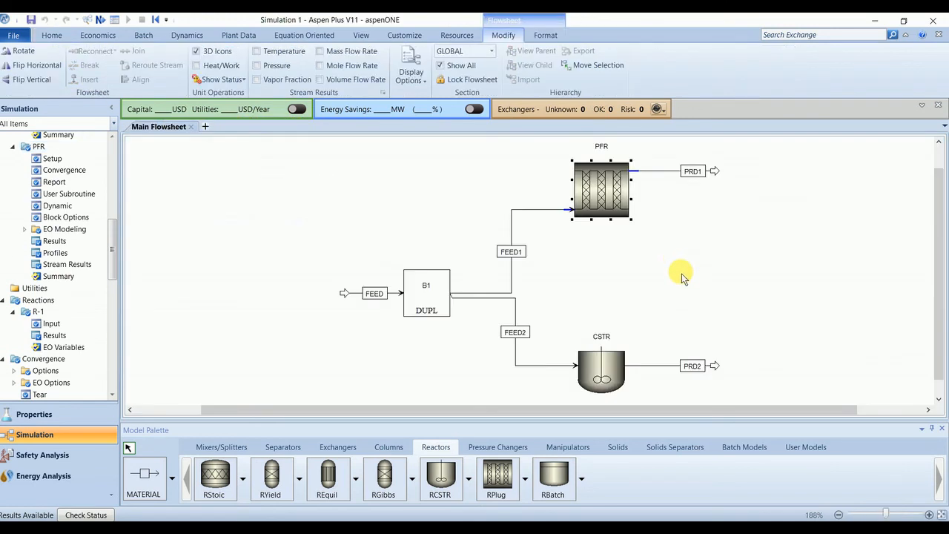
left_click(651, 326)
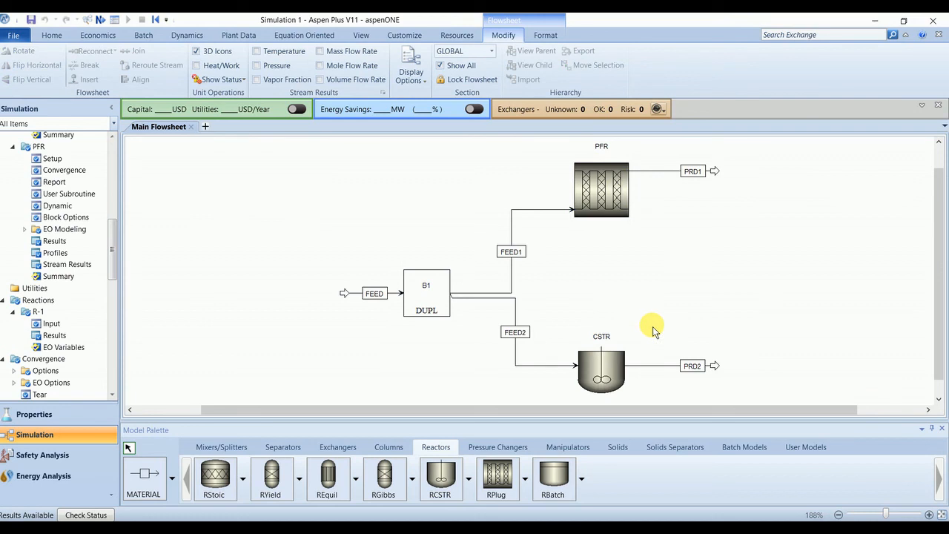